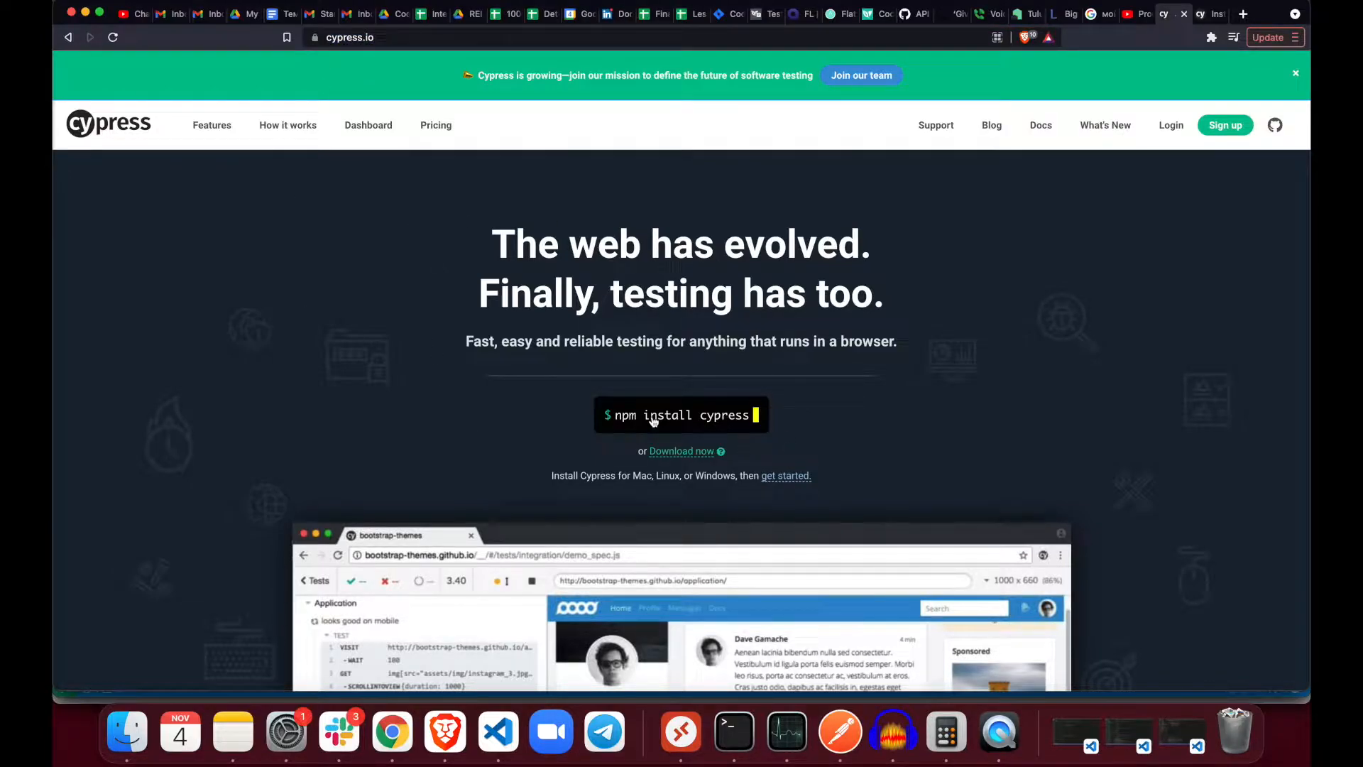
pyautogui.moveTo(642, 639)
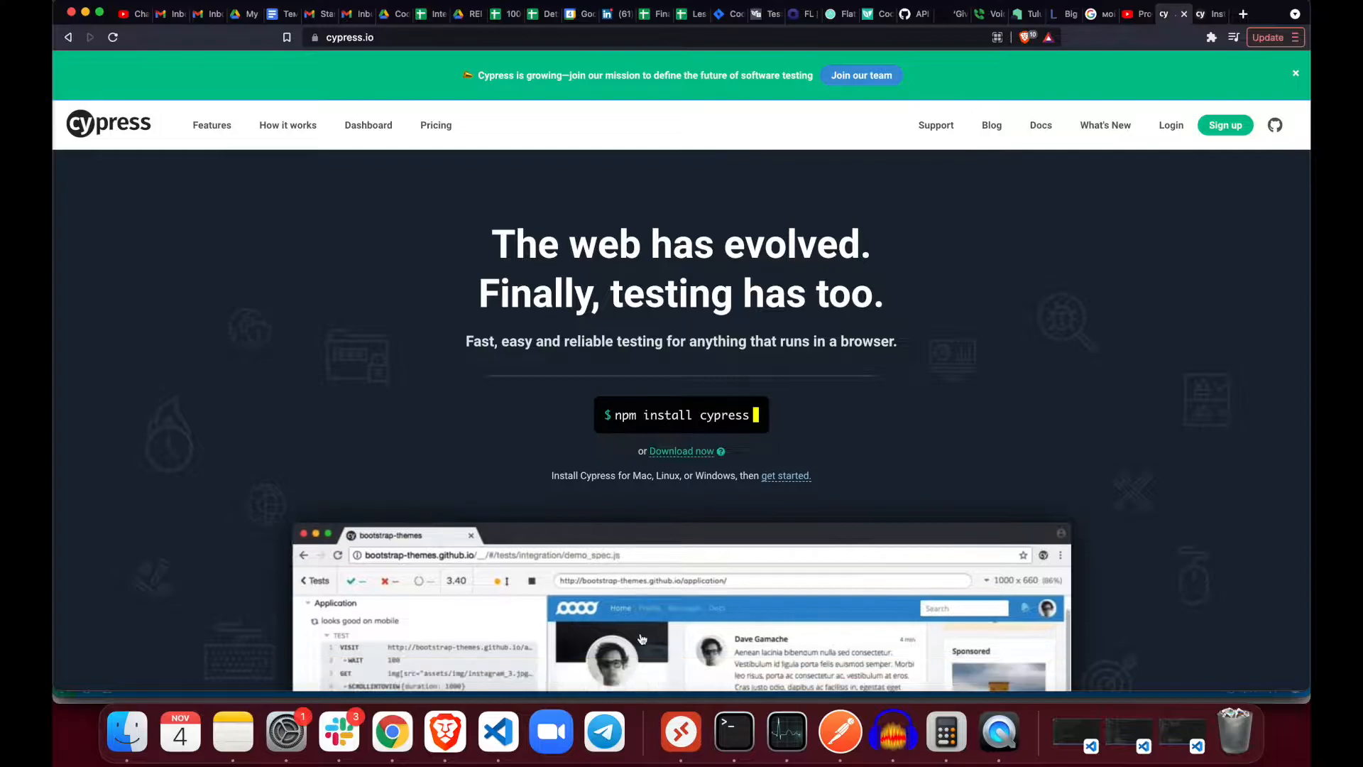
# - Enter npm install cypress in the editor terminal and read down the guide's system requirements
pyautogui.click(497, 730)
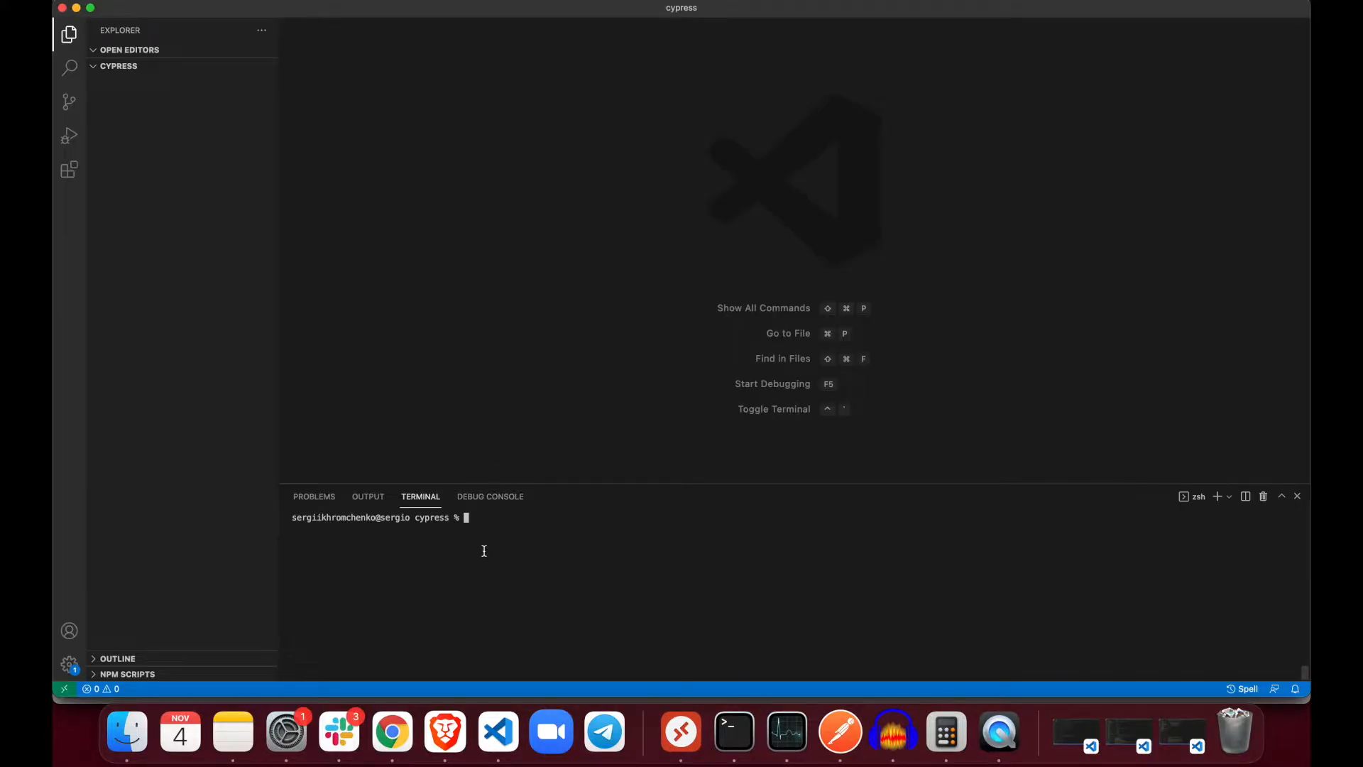
pyautogui.write('npm install cypress')
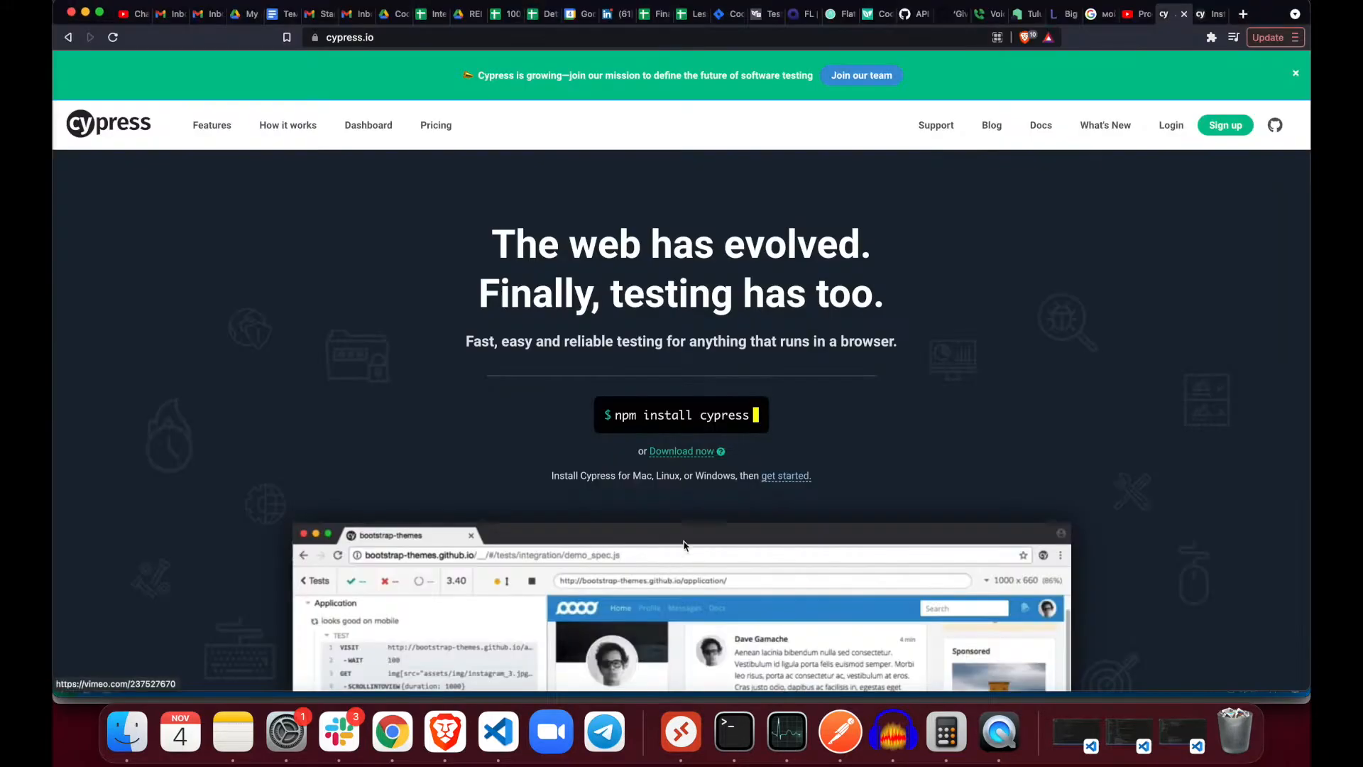
pyautogui.scroll(-3)
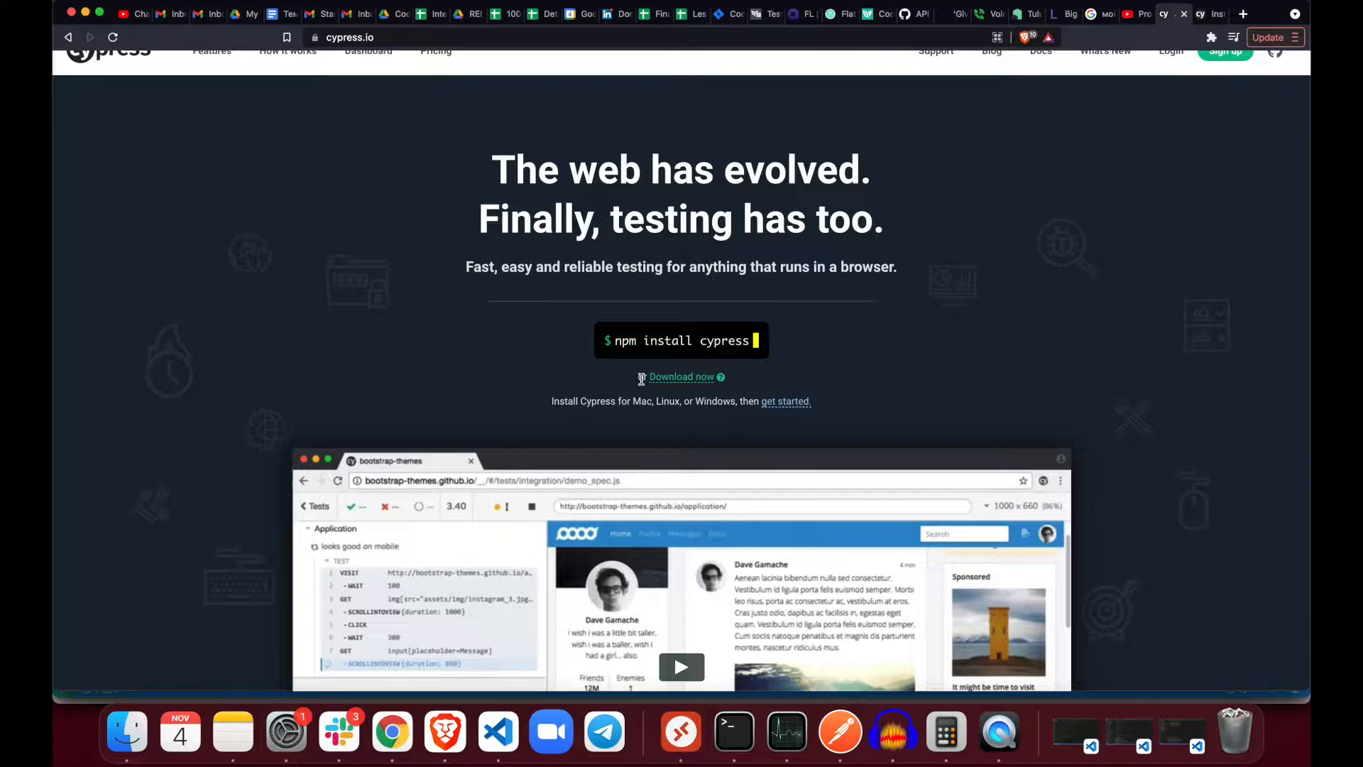
pyautogui.moveTo(648, 357)
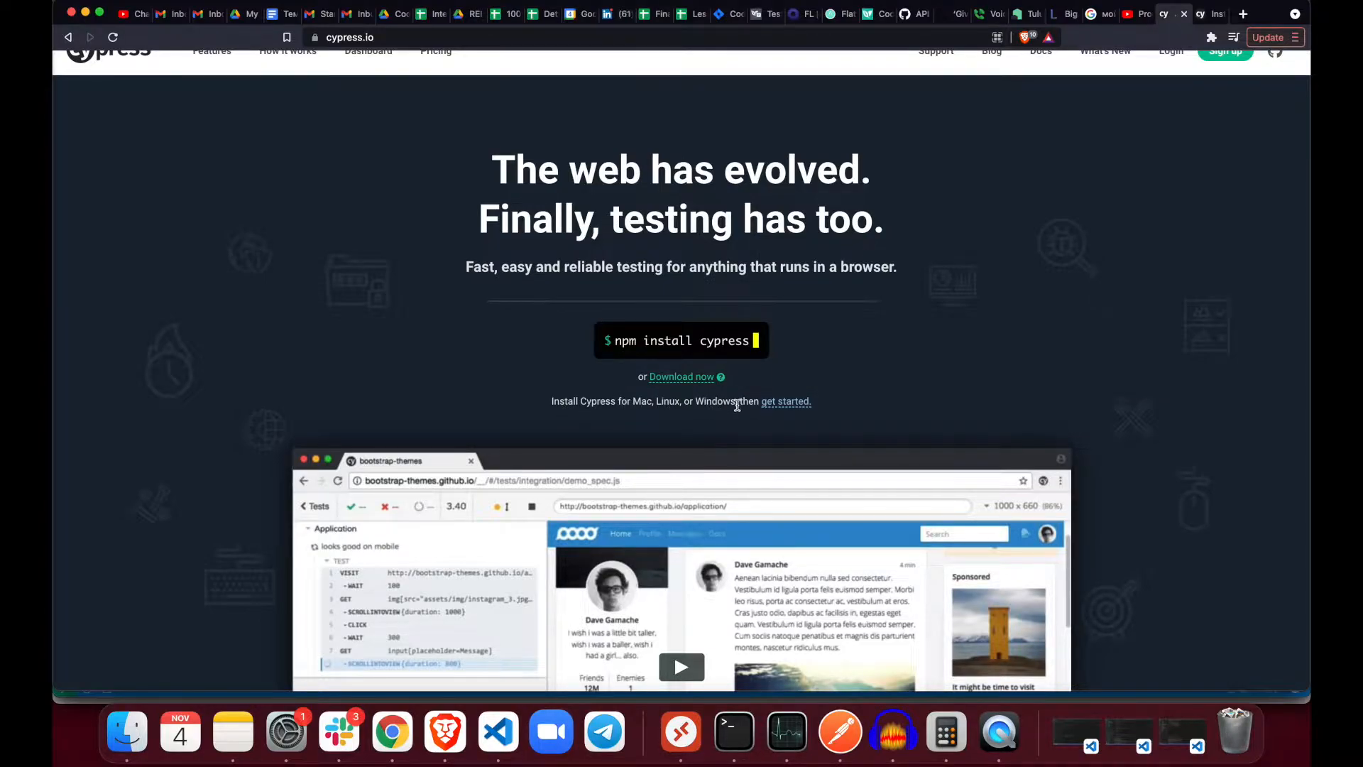
pyautogui.moveTo(789, 379)
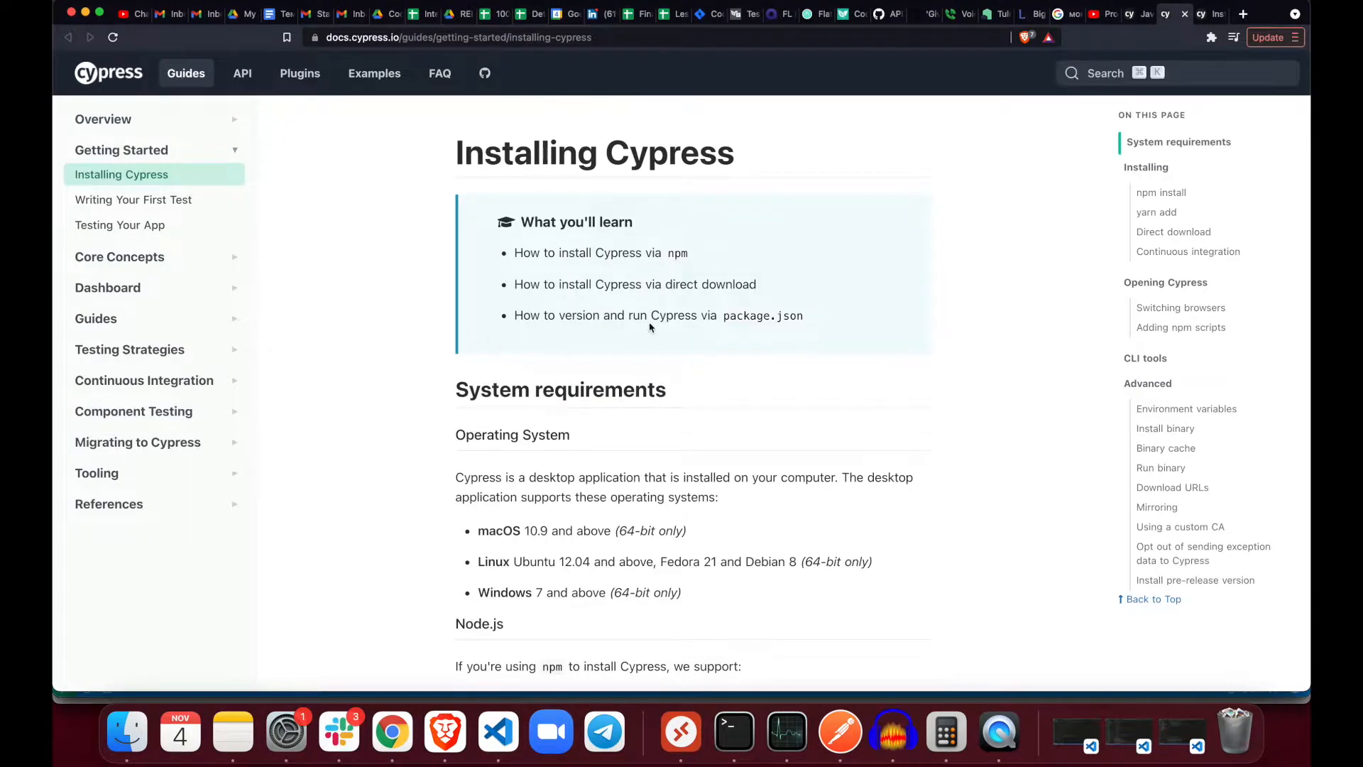
pyautogui.moveTo(437, 465)
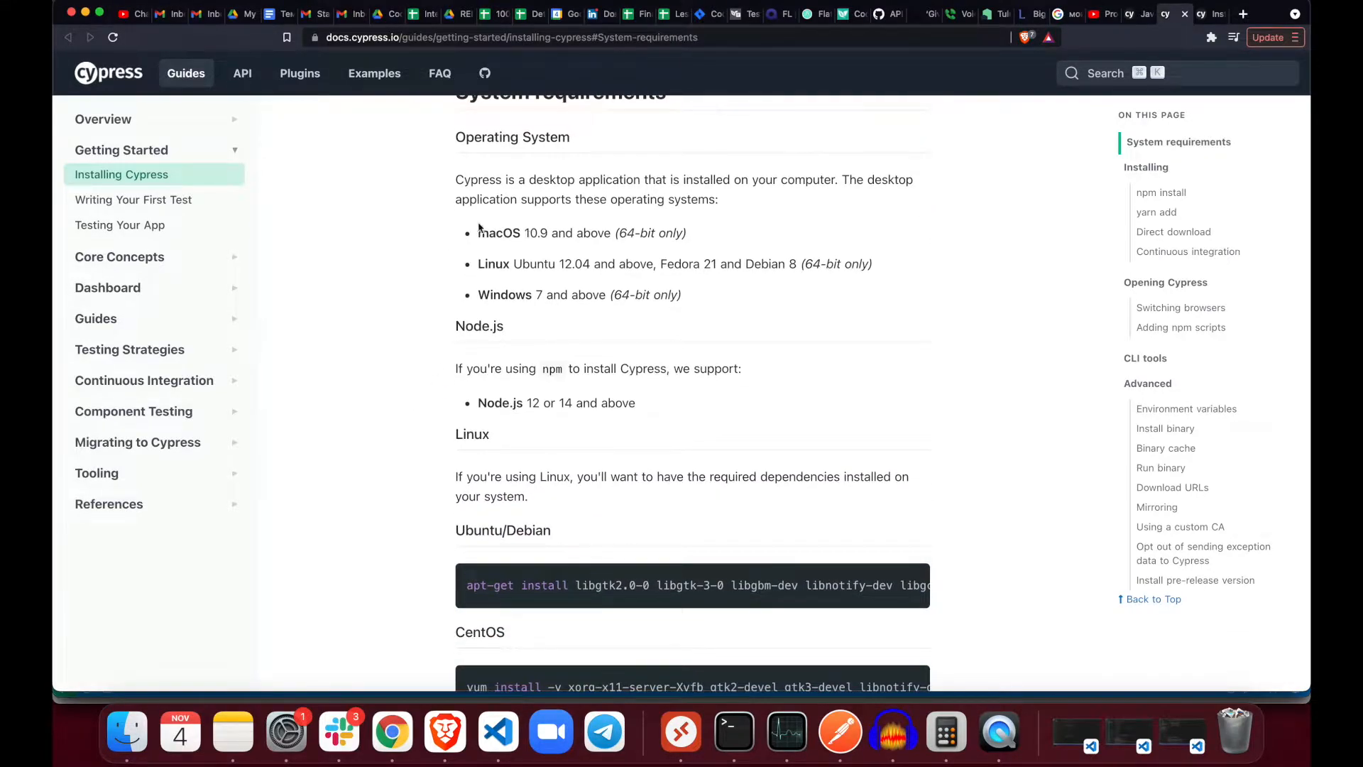
pyautogui.scroll(-3)
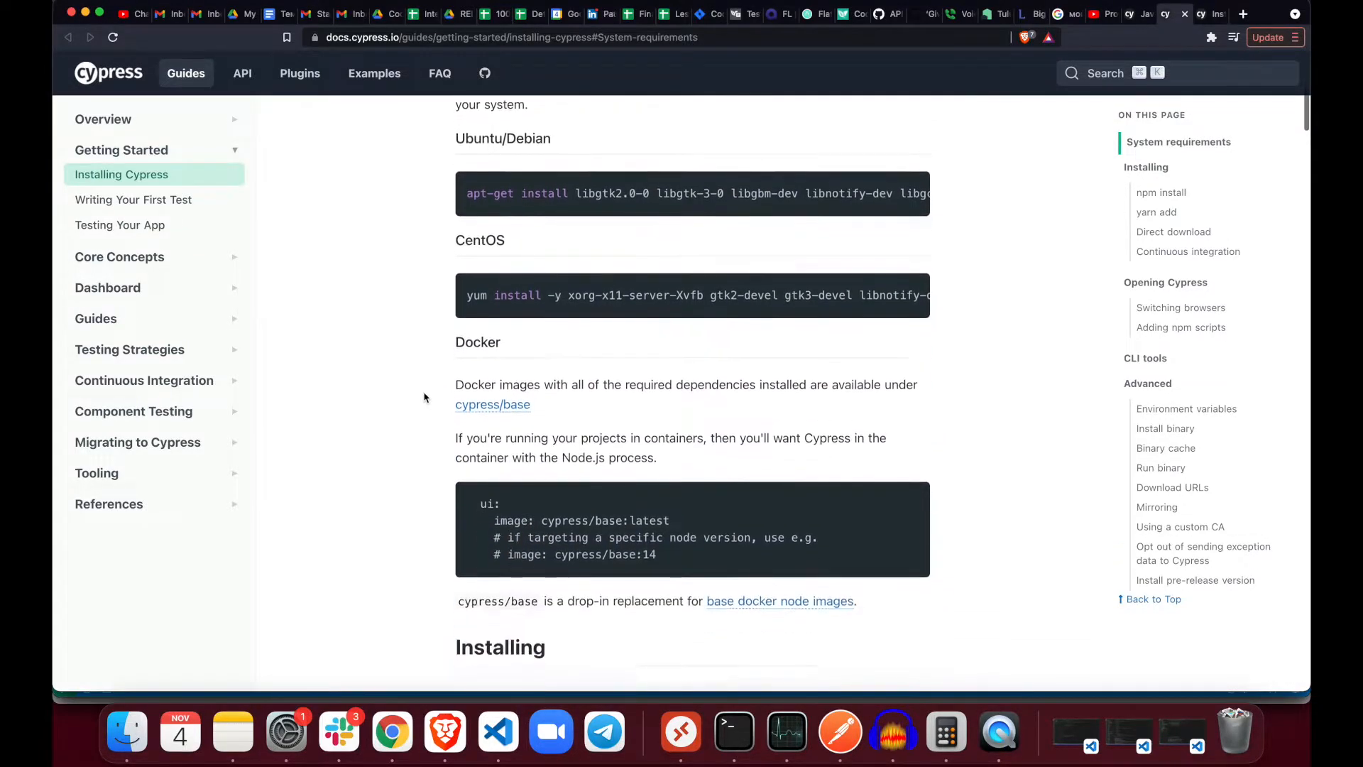
pyautogui.scroll(-3)
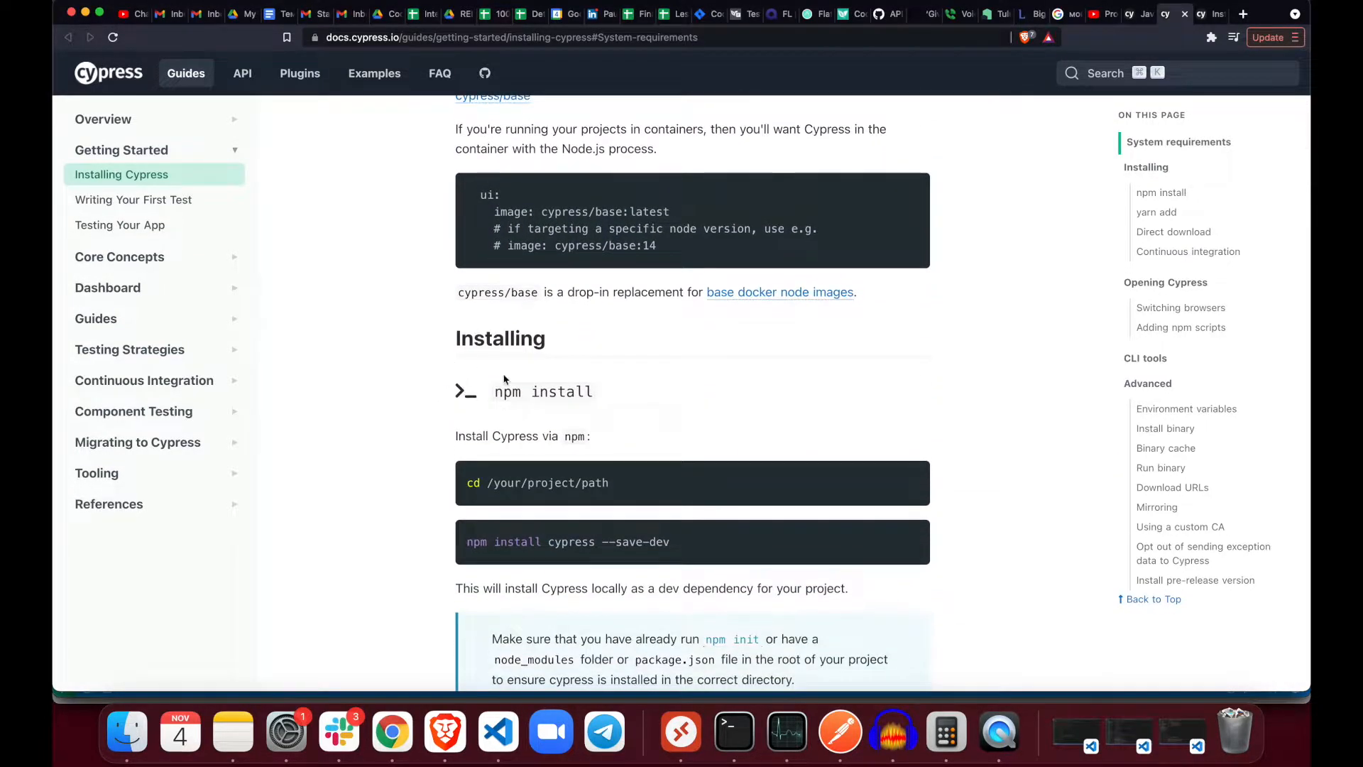
pyautogui.scroll(-3)
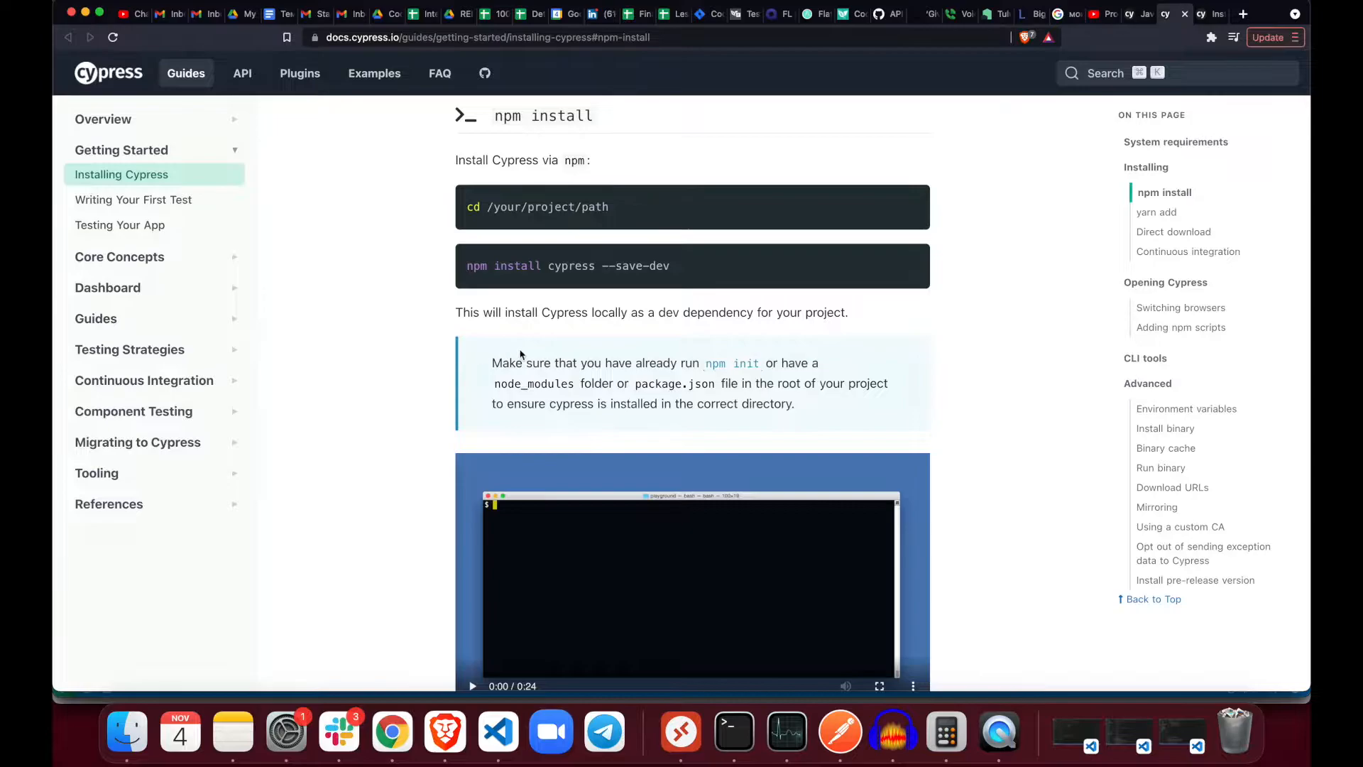
pyautogui.moveTo(621, 325)
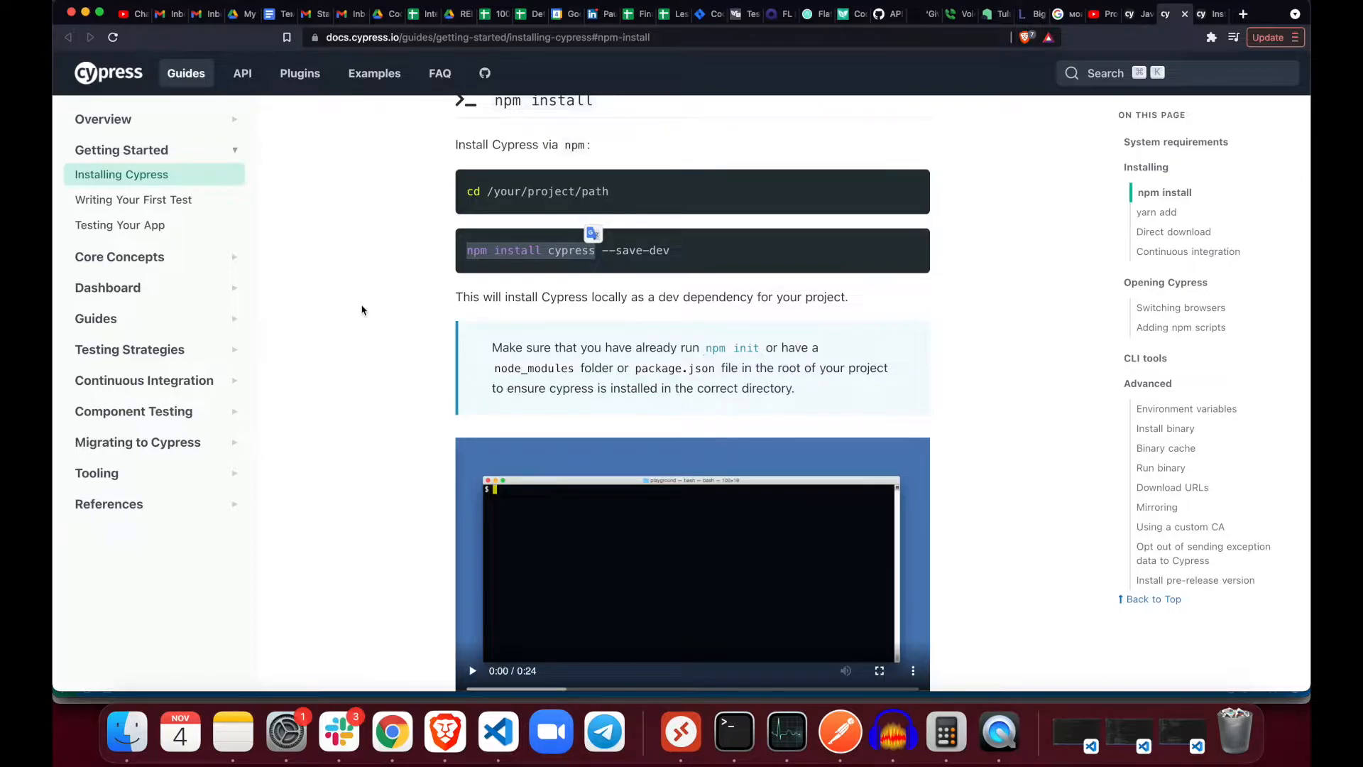
# - Continue down the Installing Cypress guide and jump to the Direct download section
pyautogui.scroll(-3)
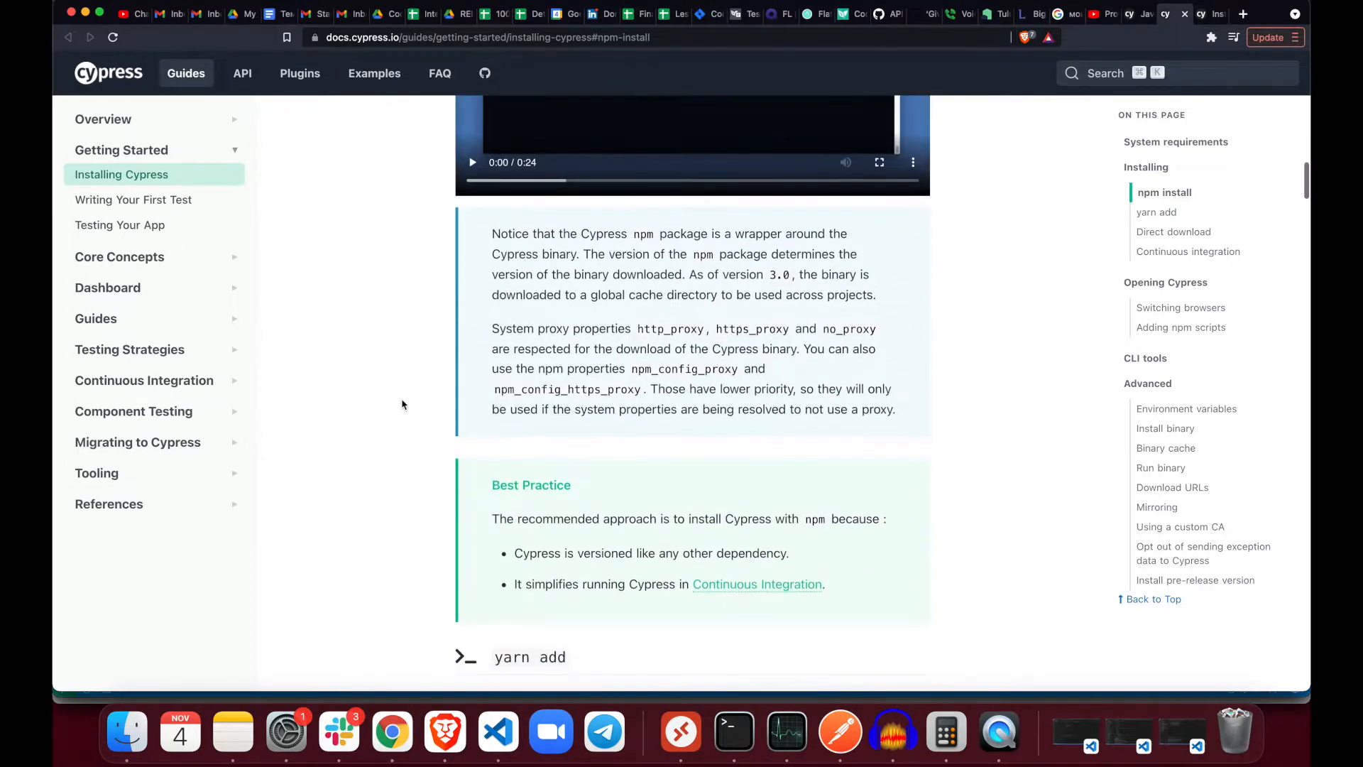
pyautogui.scroll(-3)
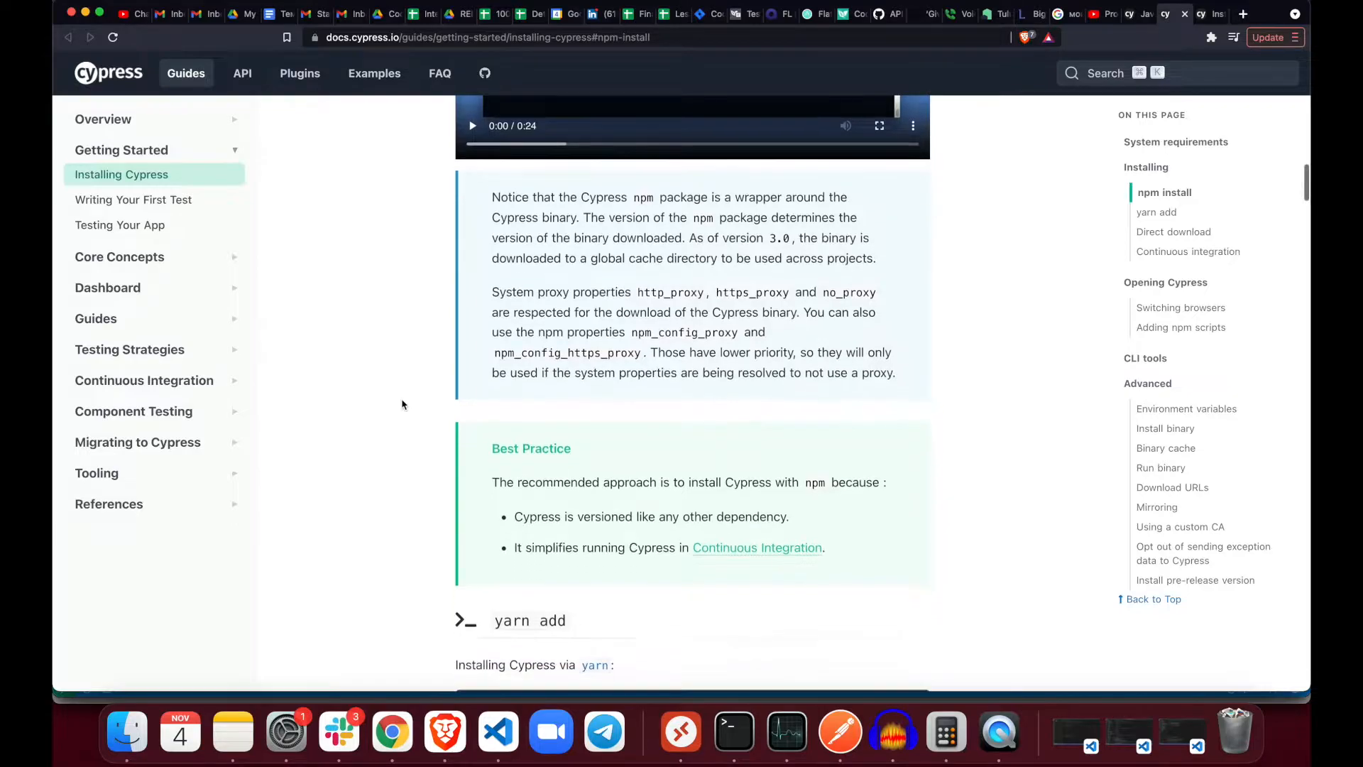
pyautogui.scroll(-3)
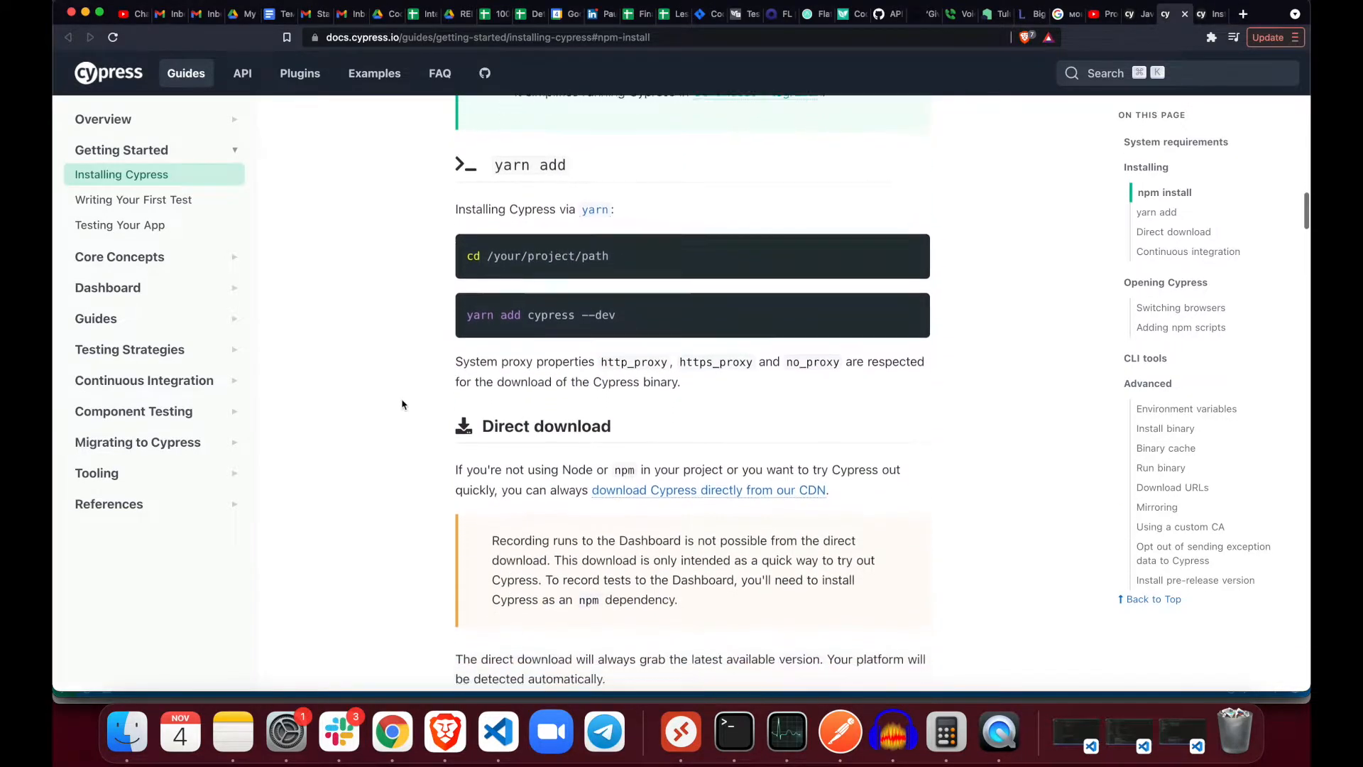
pyautogui.click(1174, 232)
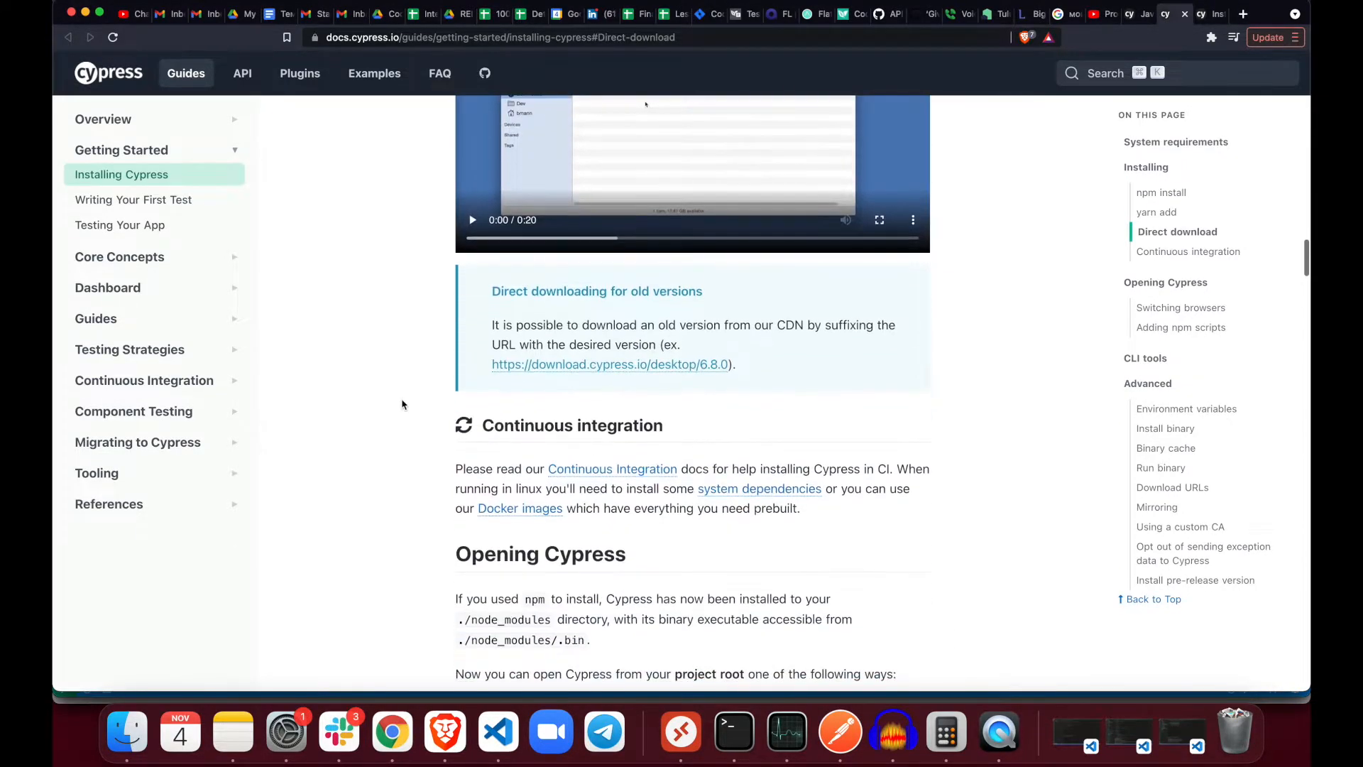
# - Jump to the Opening Cypress section and select an open command to launch the Test Runner from the project root
pyautogui.click(1169, 282)
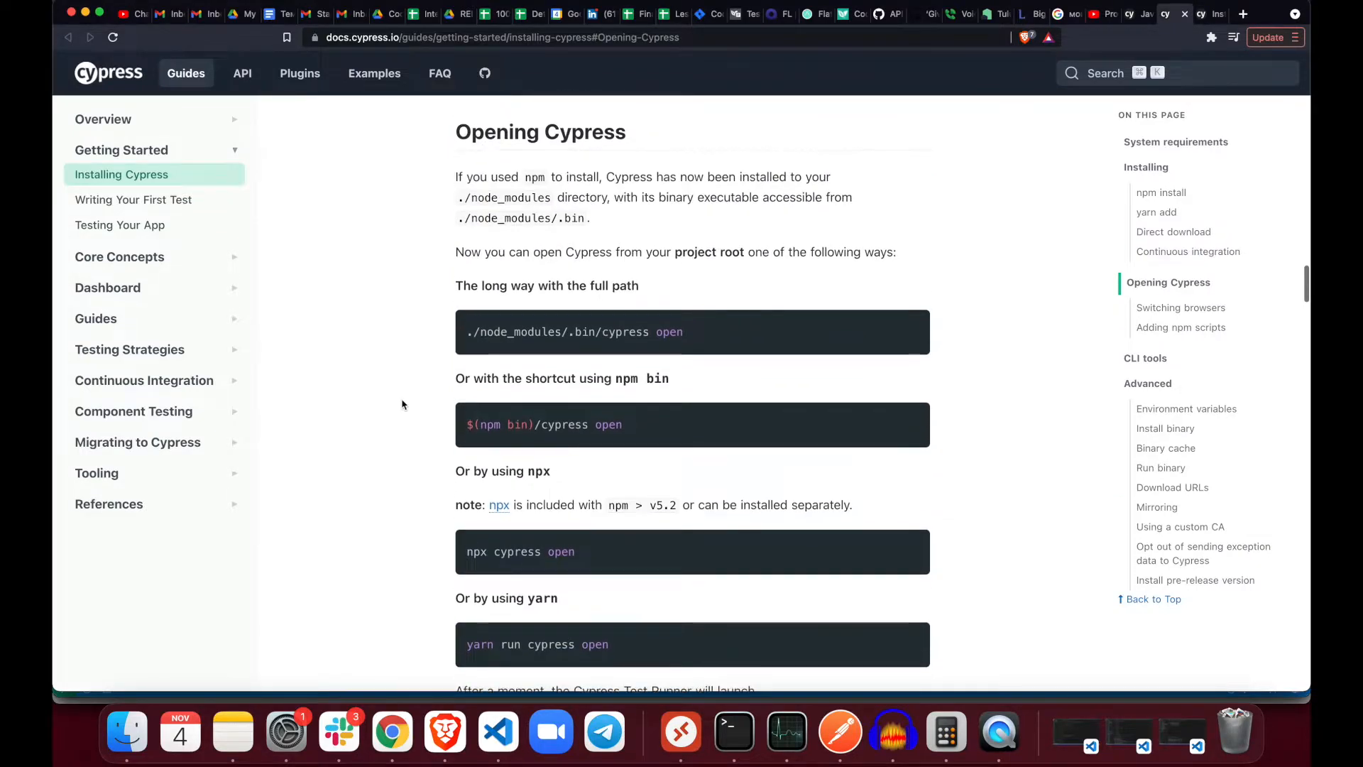
pyautogui.scroll(-3)
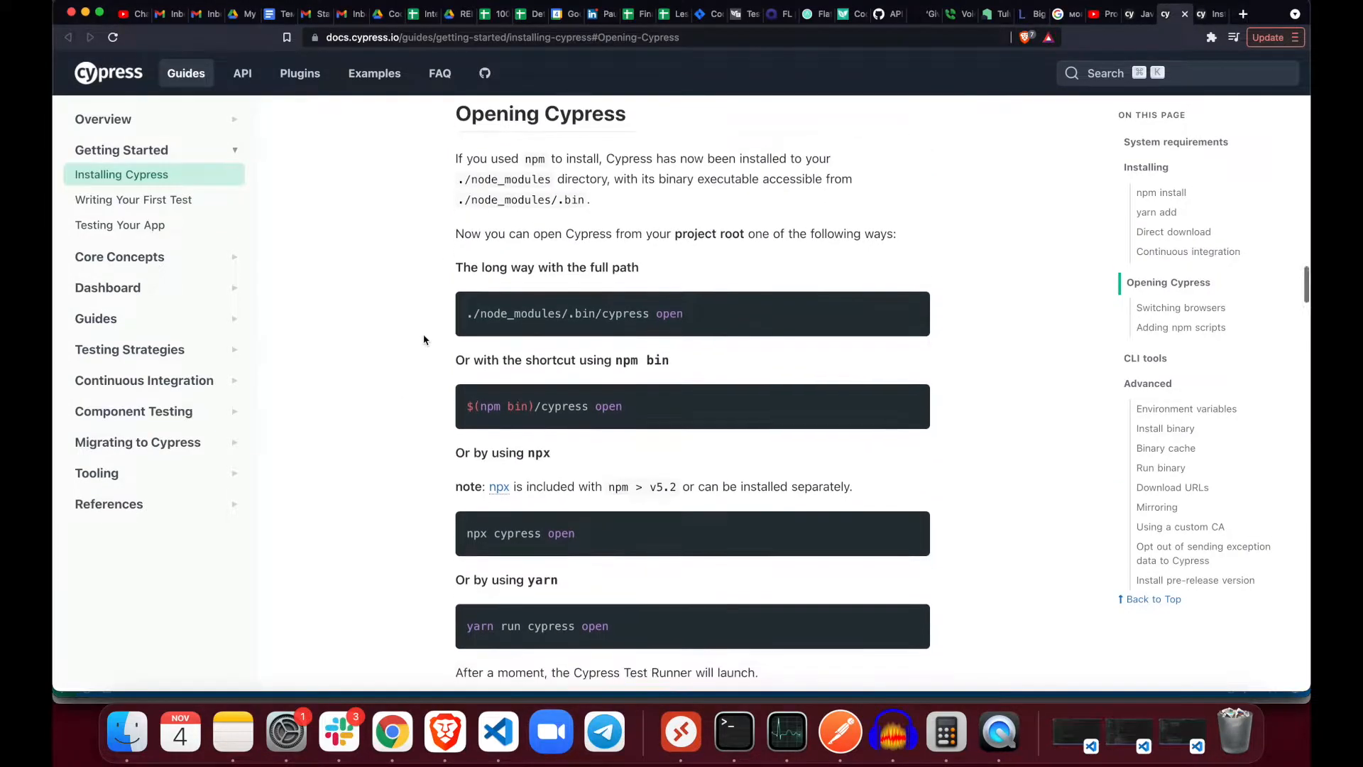
pyautogui.moveTo(704, 312)
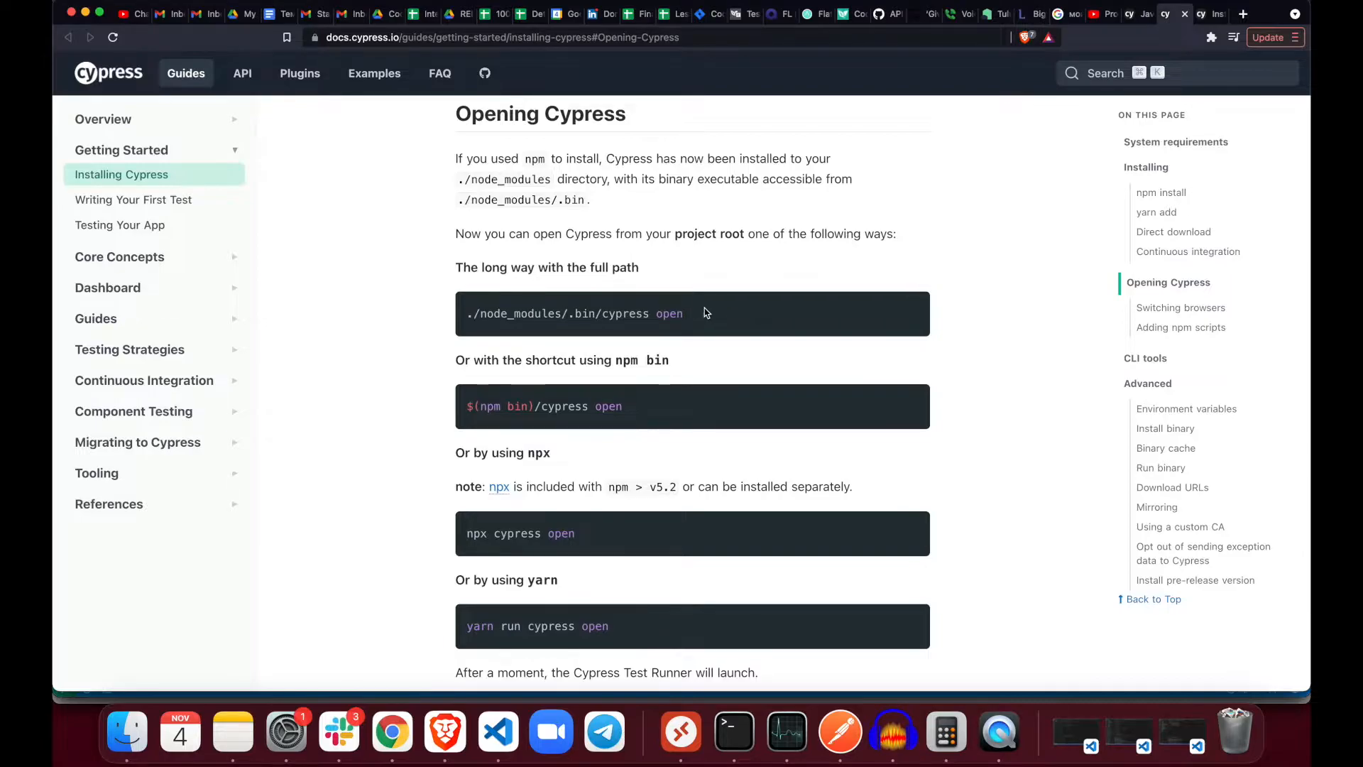
pyautogui.doubleClick(574, 313)
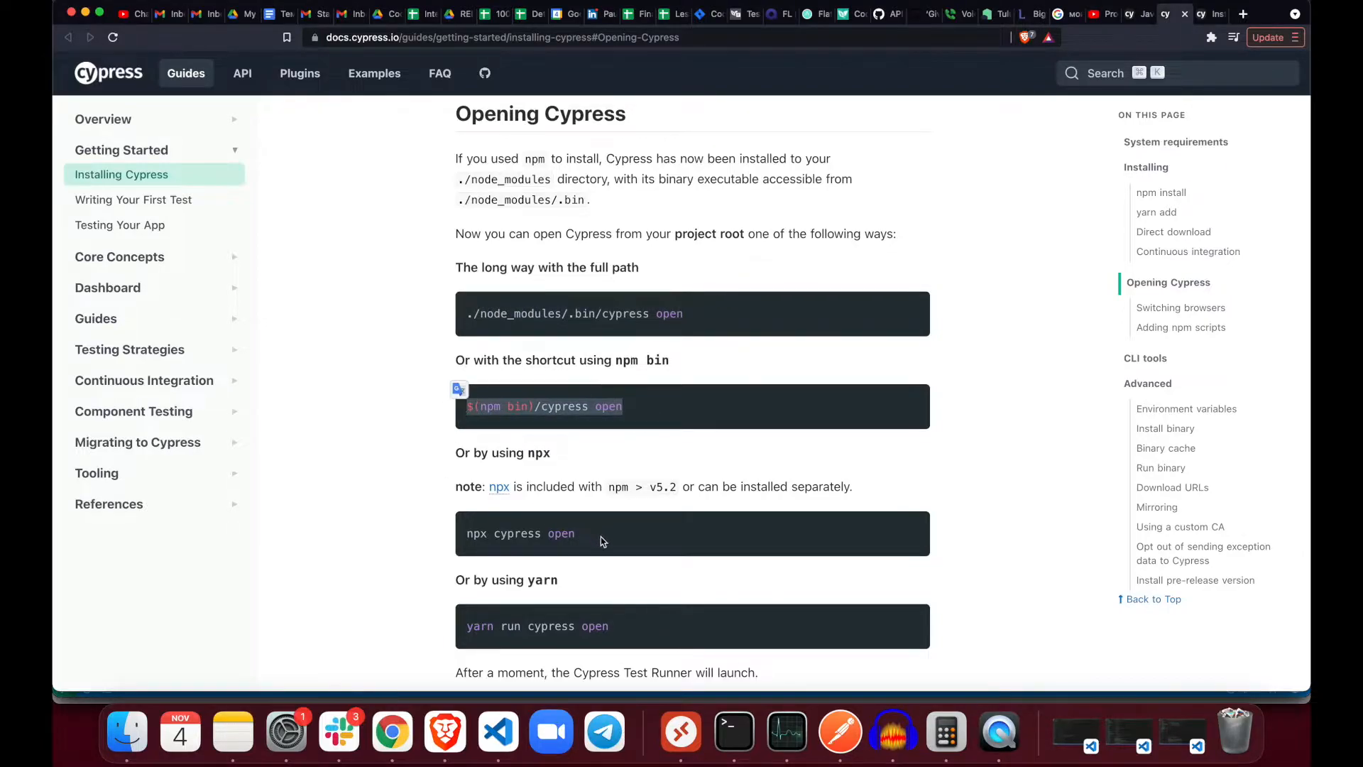
pyautogui.scroll(-3)
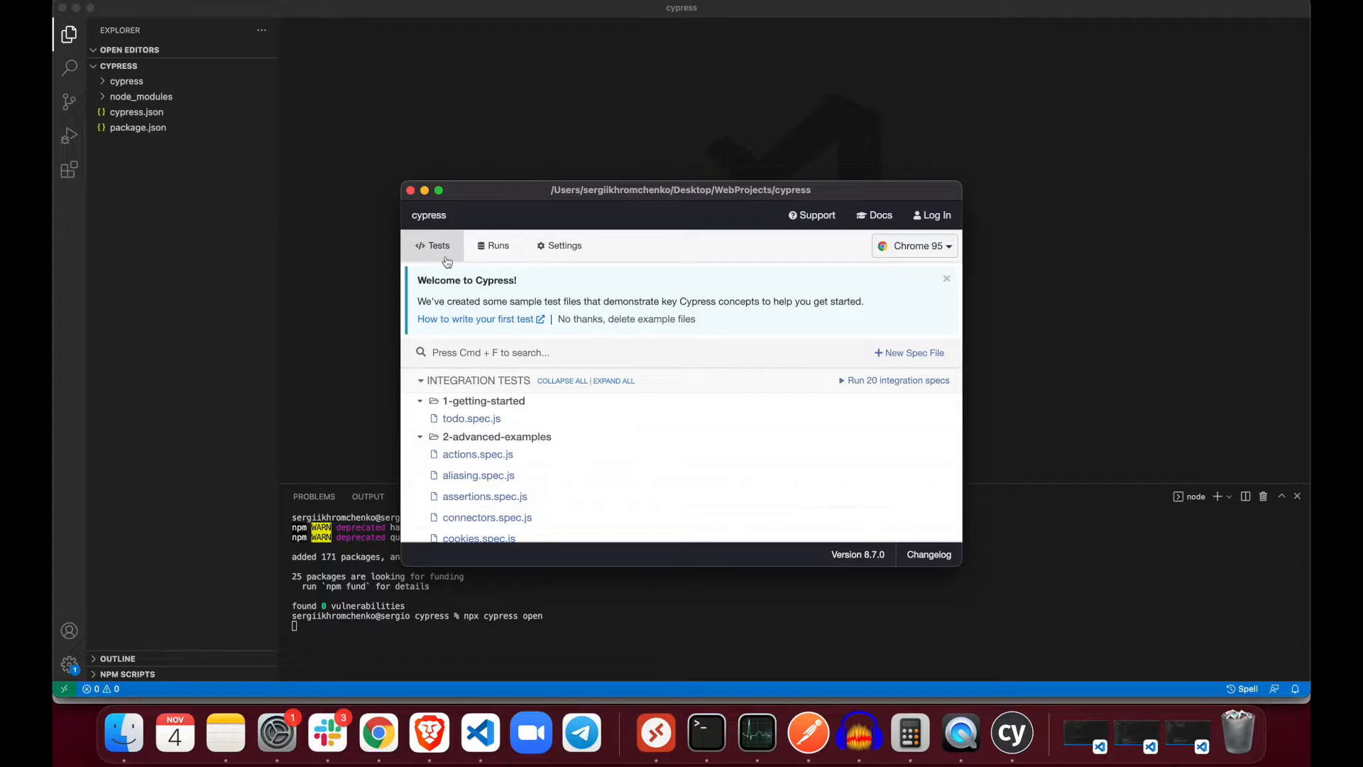
pyautogui.moveTo(584, 254)
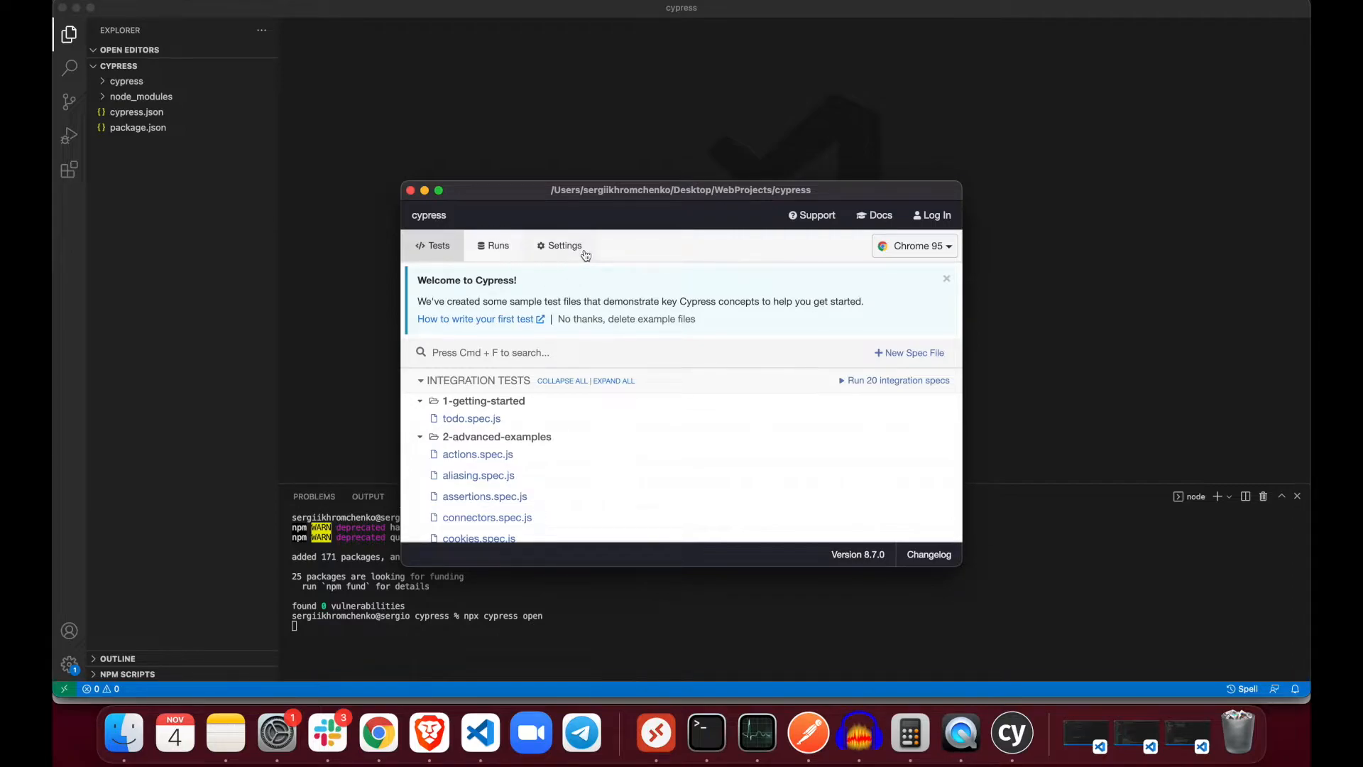
# - Check the runner's available browsers list, keeping Chrome 95 selected
pyautogui.click(913, 246)
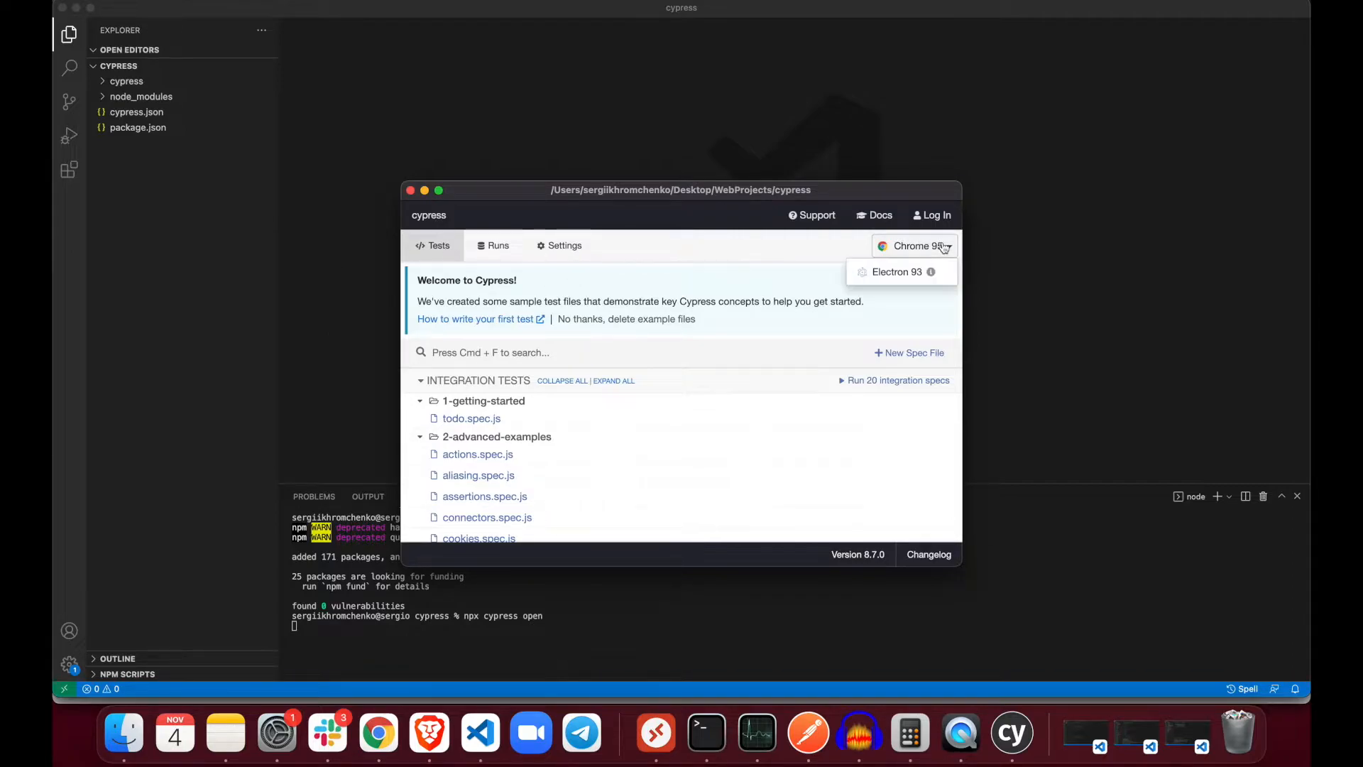
pyautogui.click(839, 246)
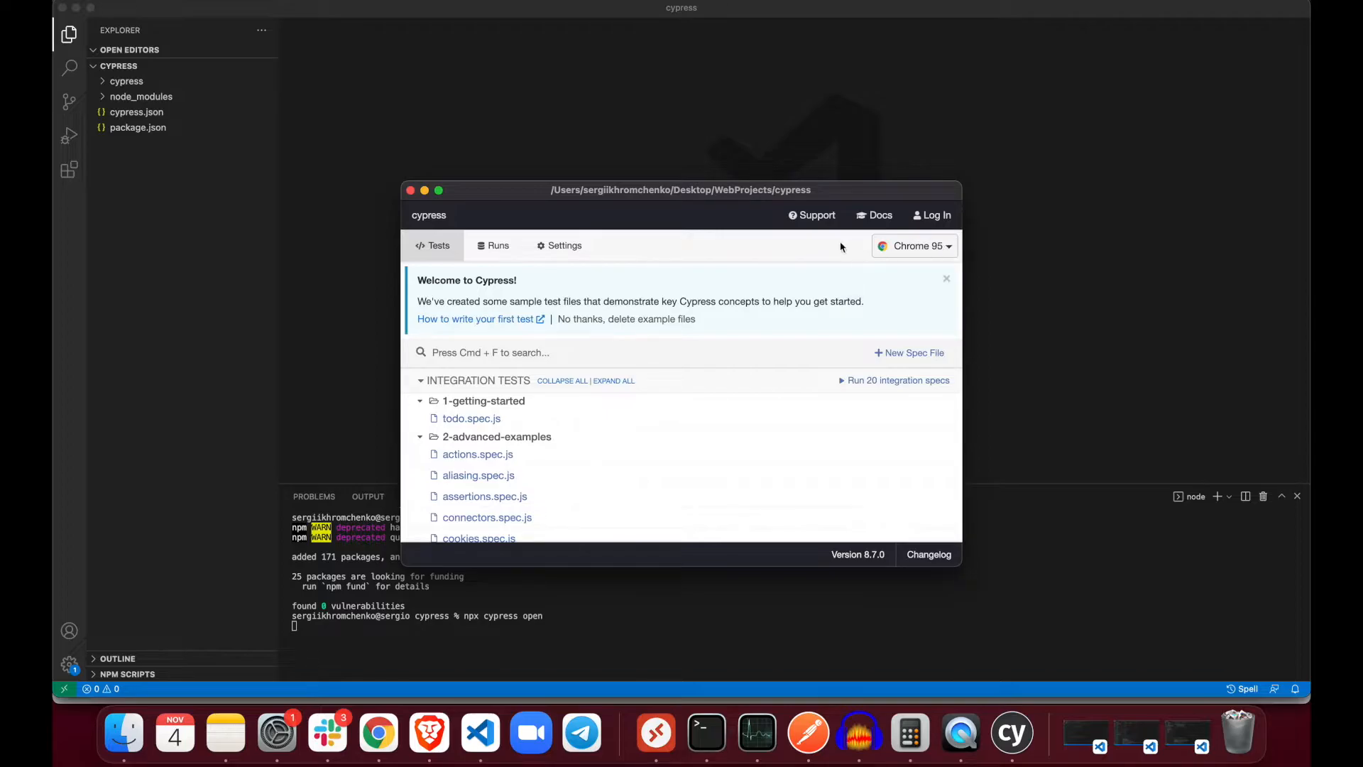
pyautogui.click(913, 245)
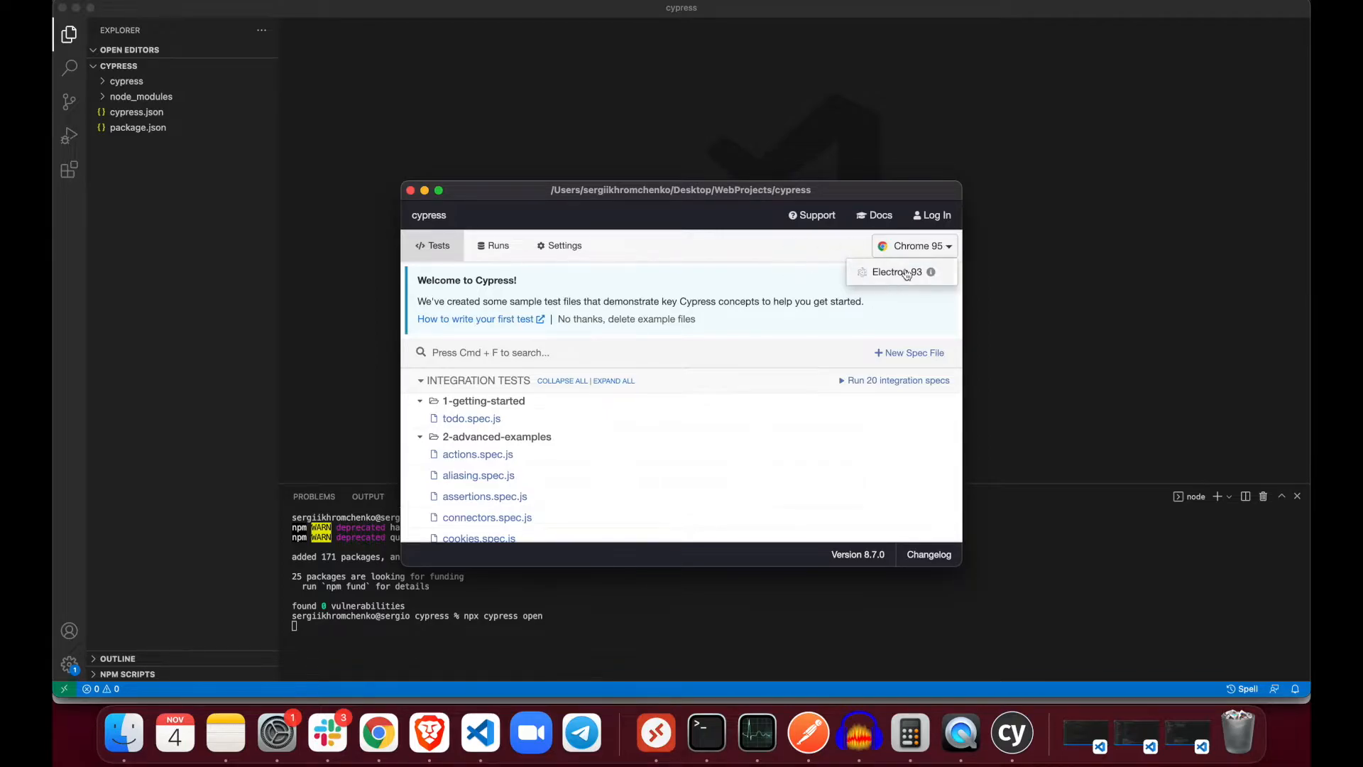
pyautogui.click(914, 246)
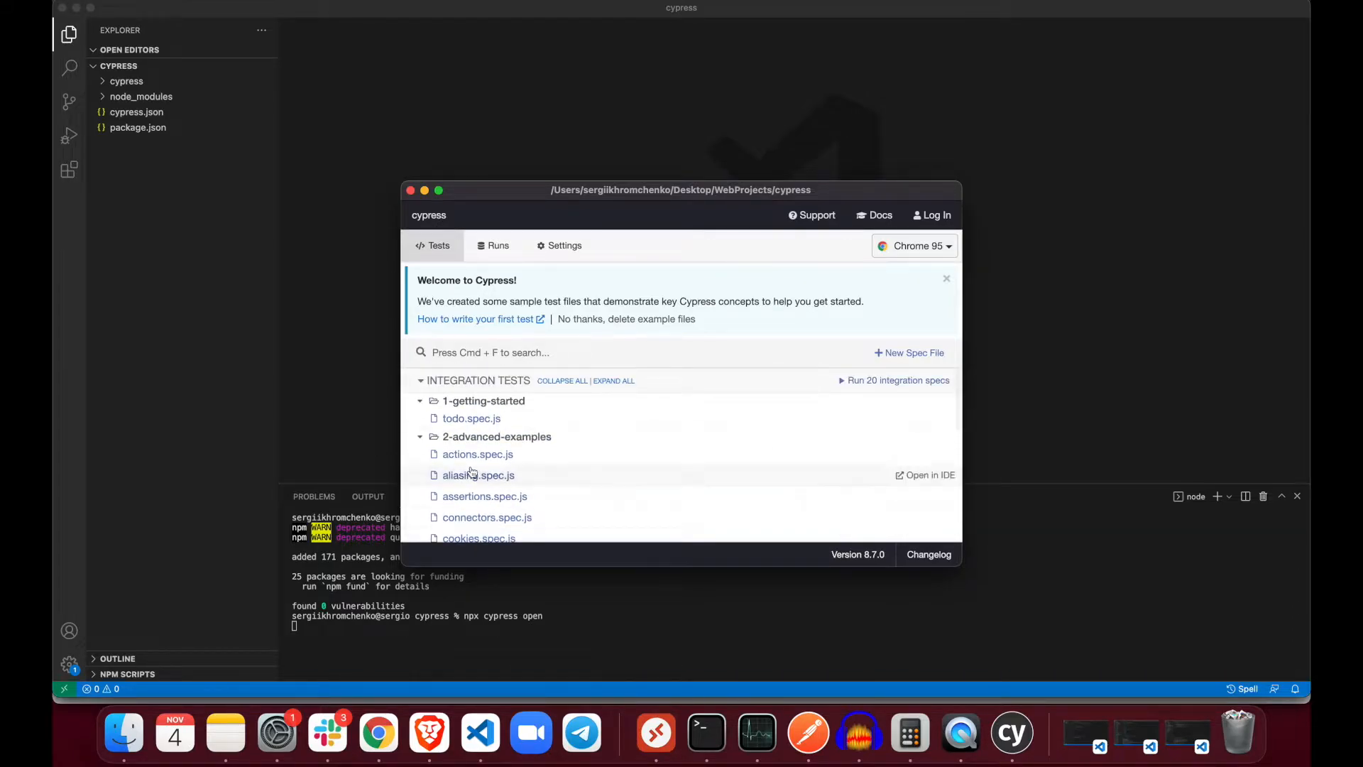
pyautogui.moveTo(200, 148)
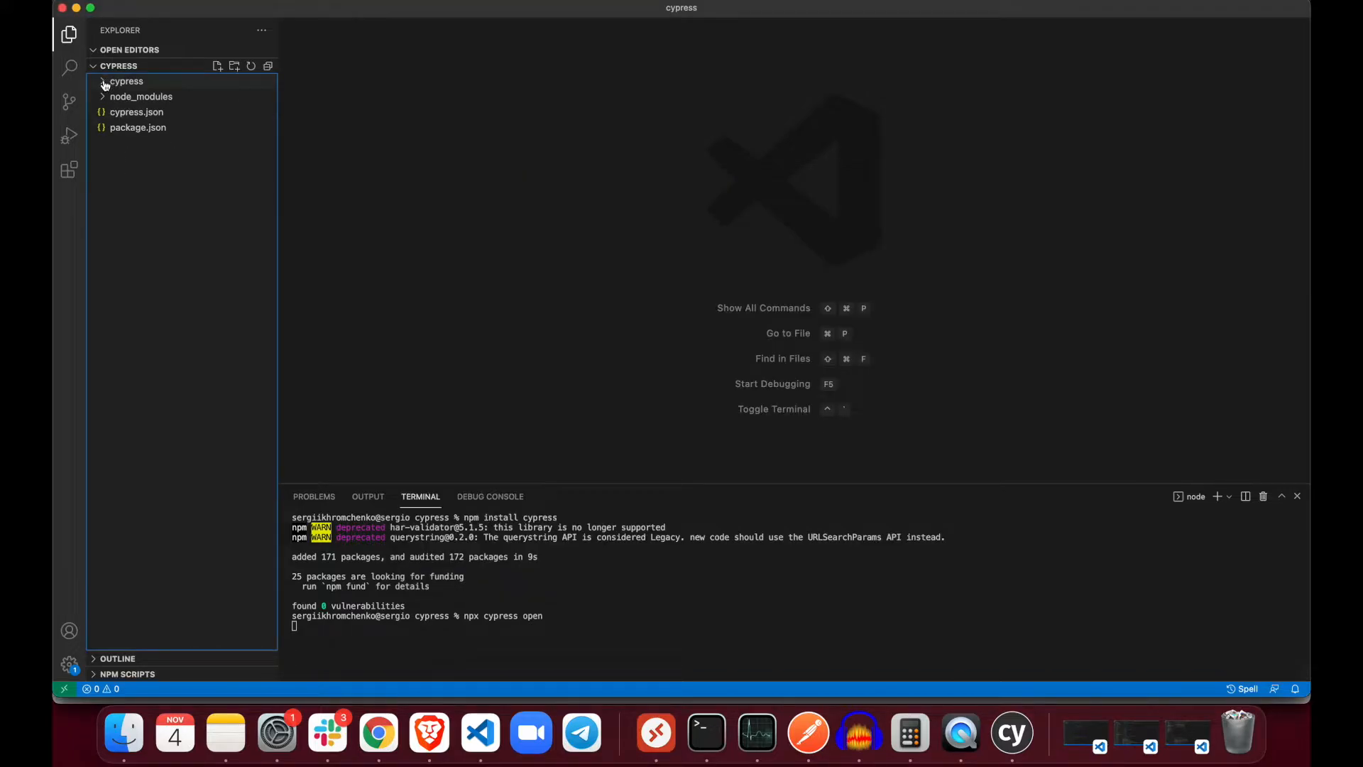
# - Expand the cypress and integration folders in the VS Code Explorer to reveal the sample specs
pyautogui.click(126, 81)
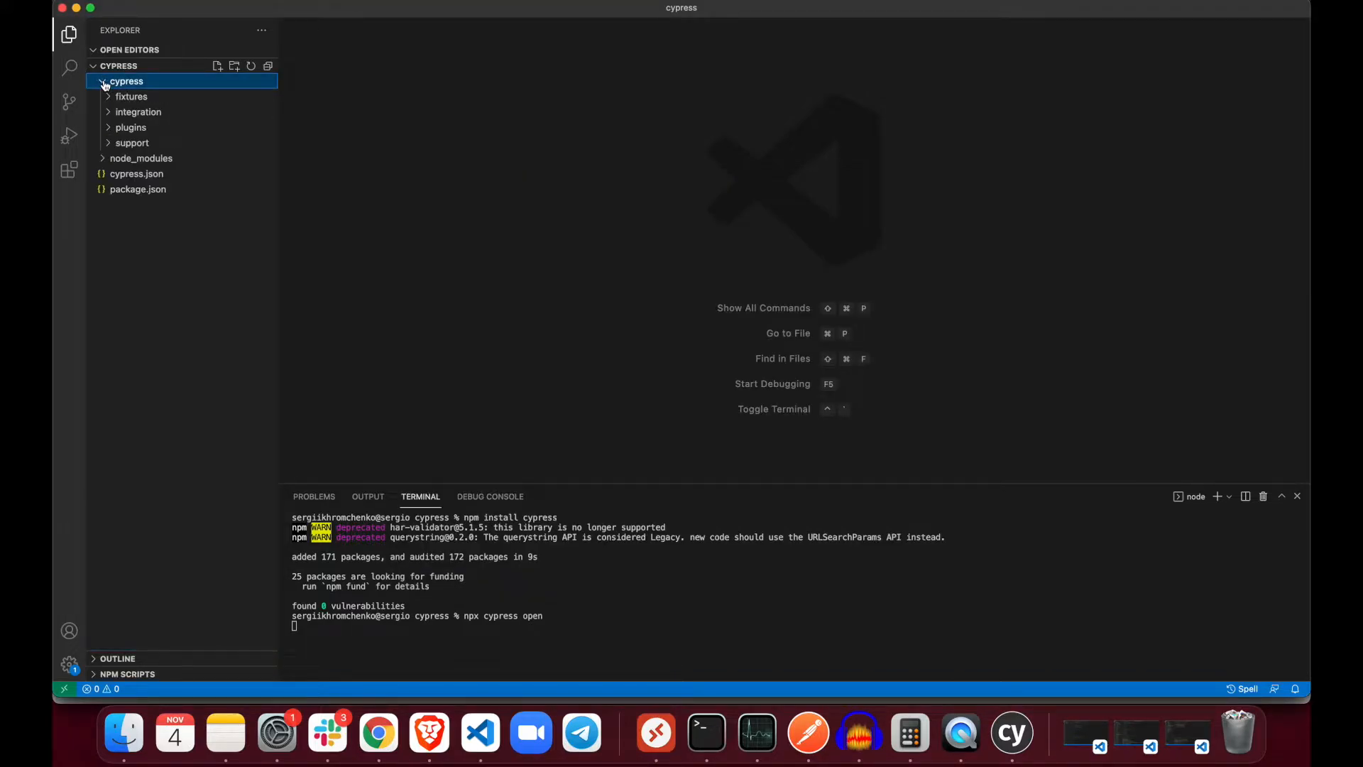
pyautogui.click(138, 111)
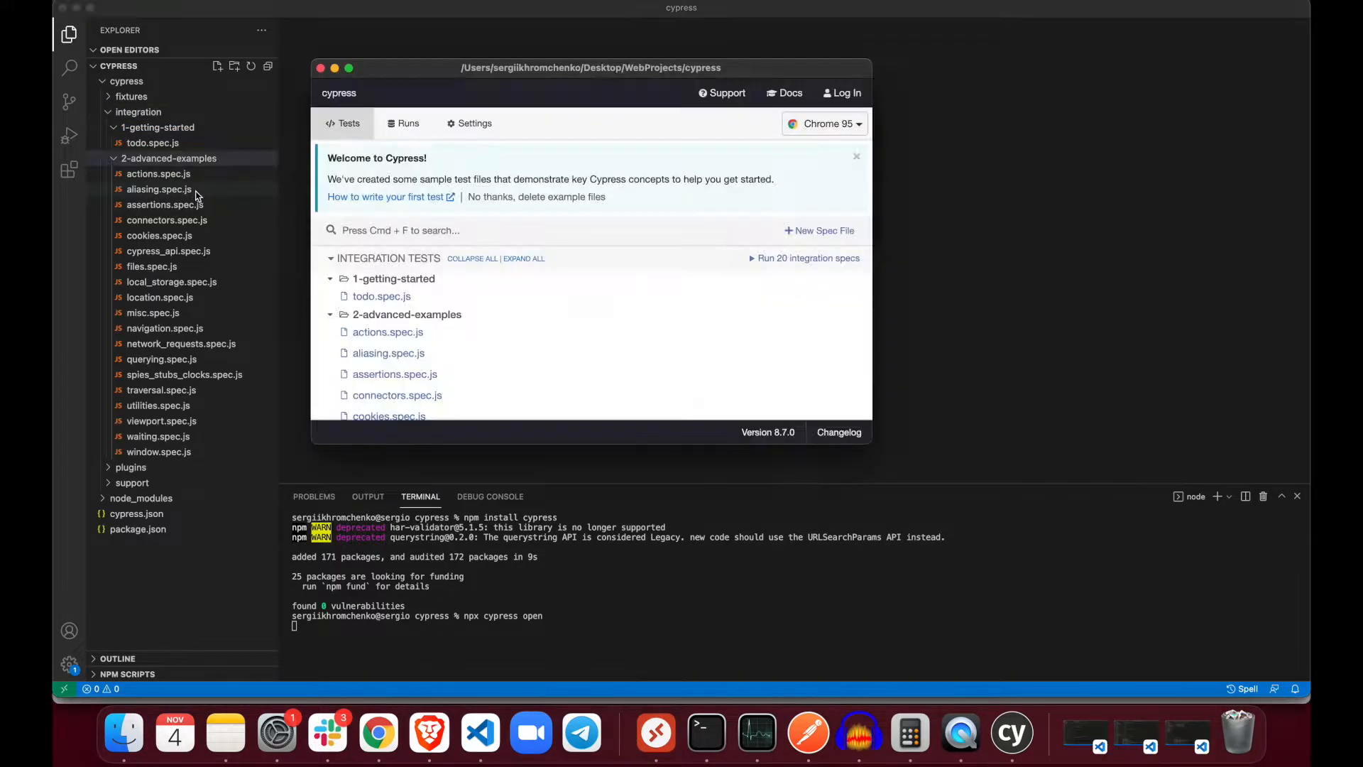
pyautogui.moveTo(388, 332)
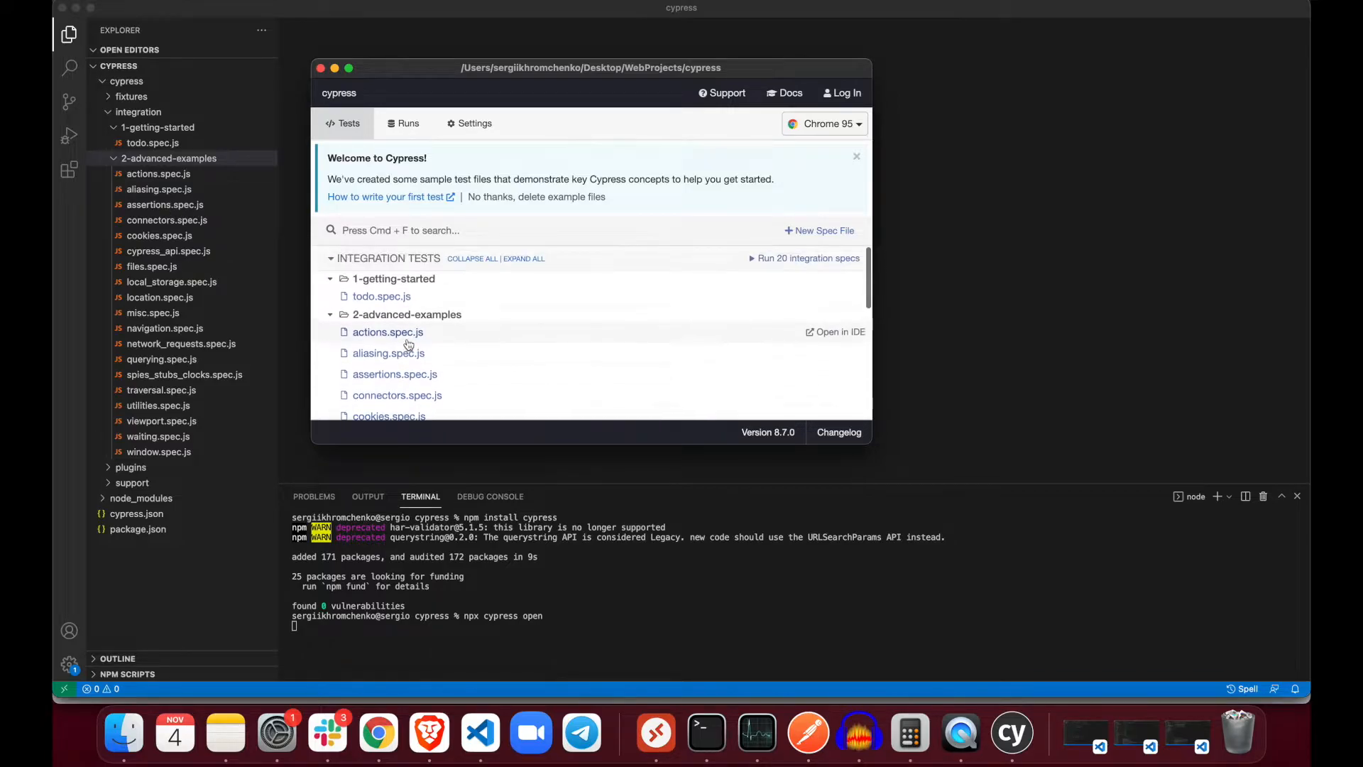
pyautogui.moveTo(381, 295)
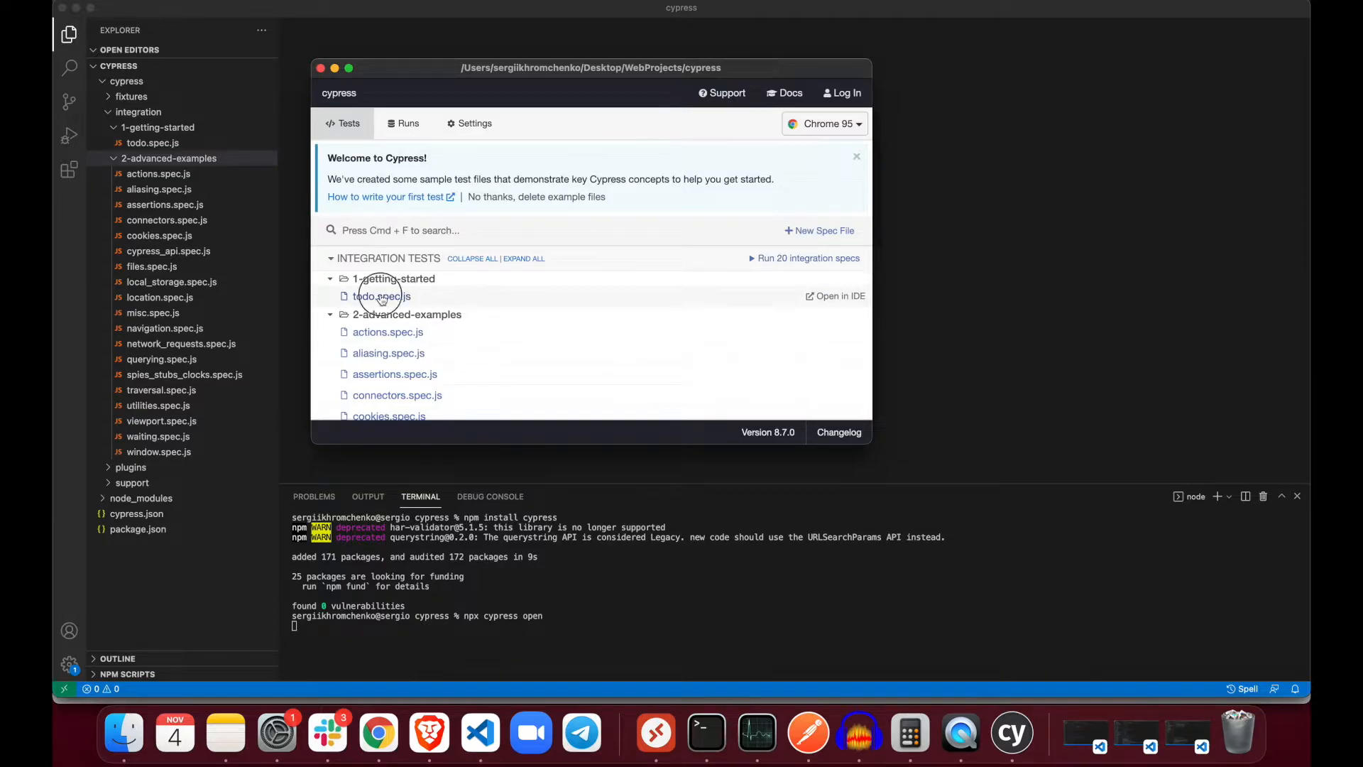
# - Run the todo.spec.js example so its tests pass, then return to VS Code's integration folder
pyautogui.click(381, 295)
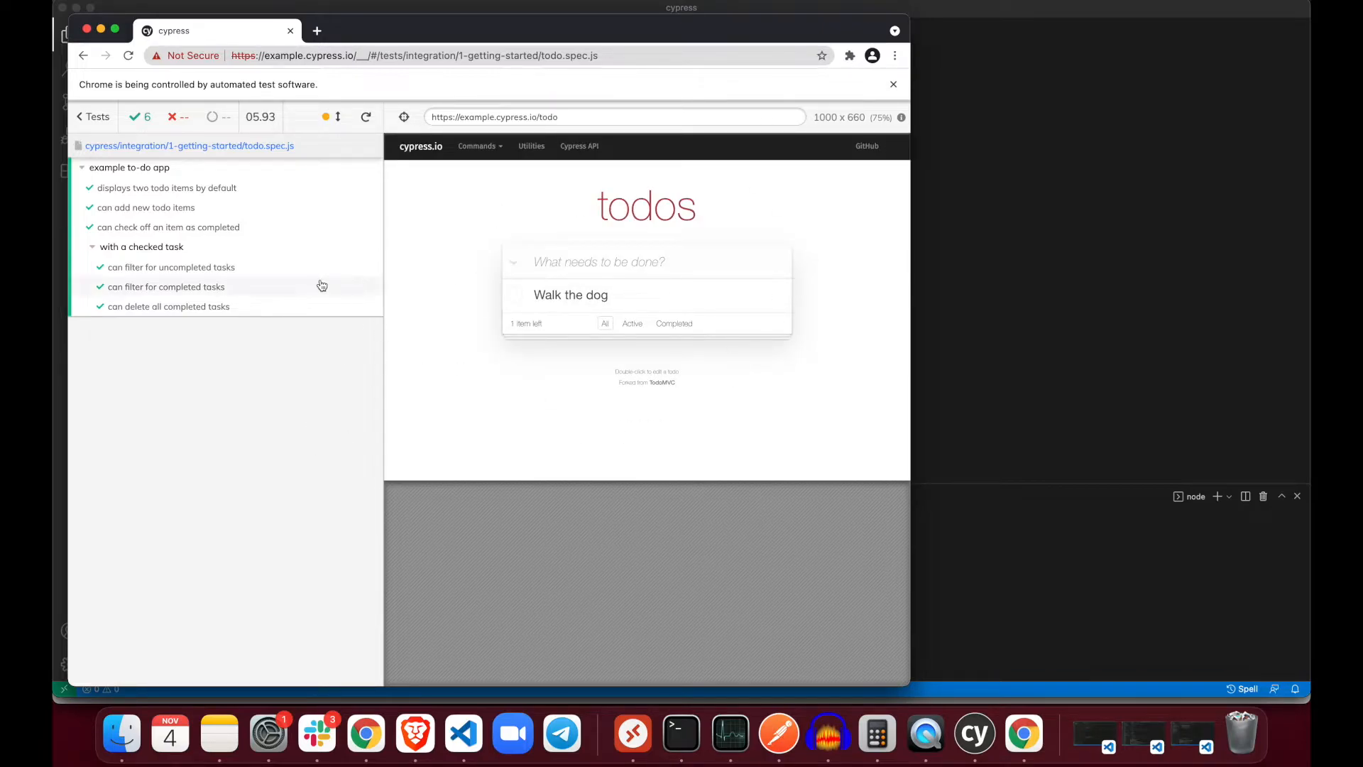
pyautogui.moveTo(119, 221)
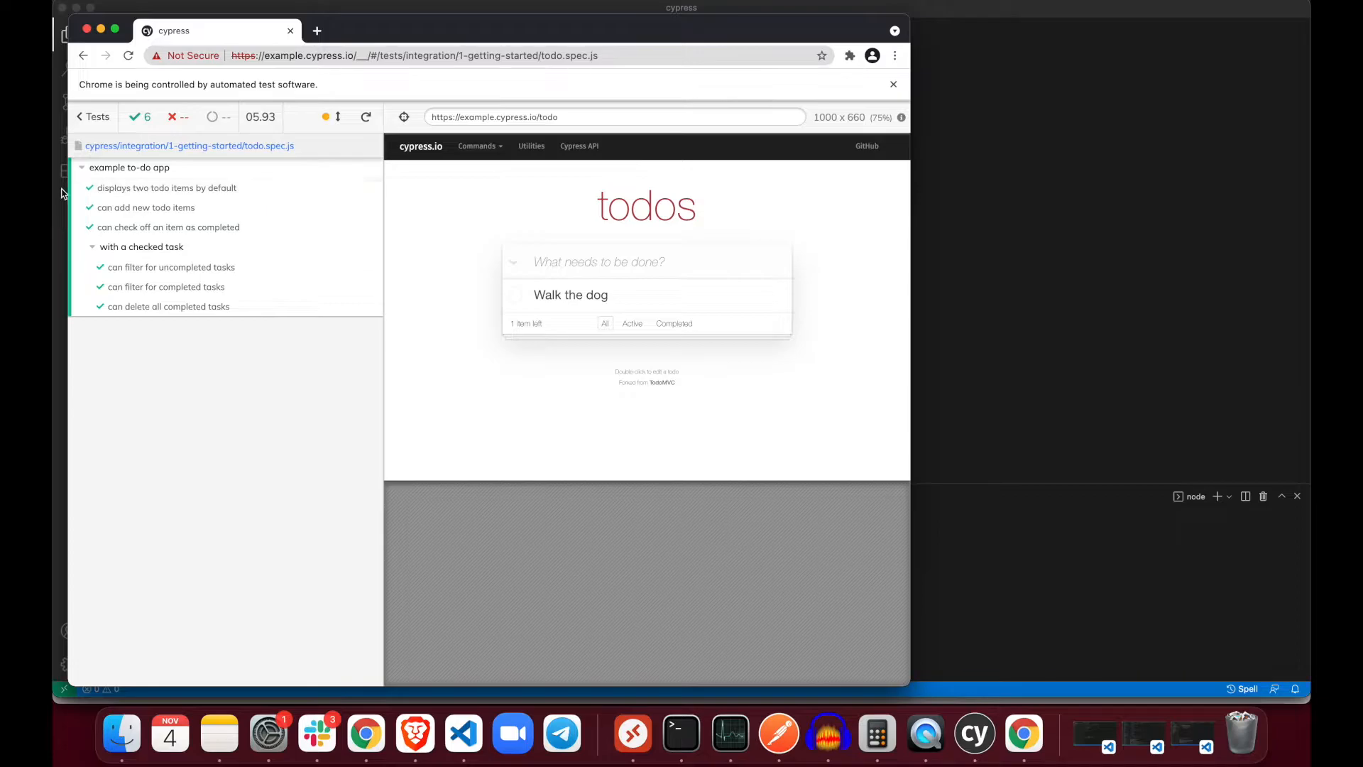
pyautogui.moveTo(113, 187)
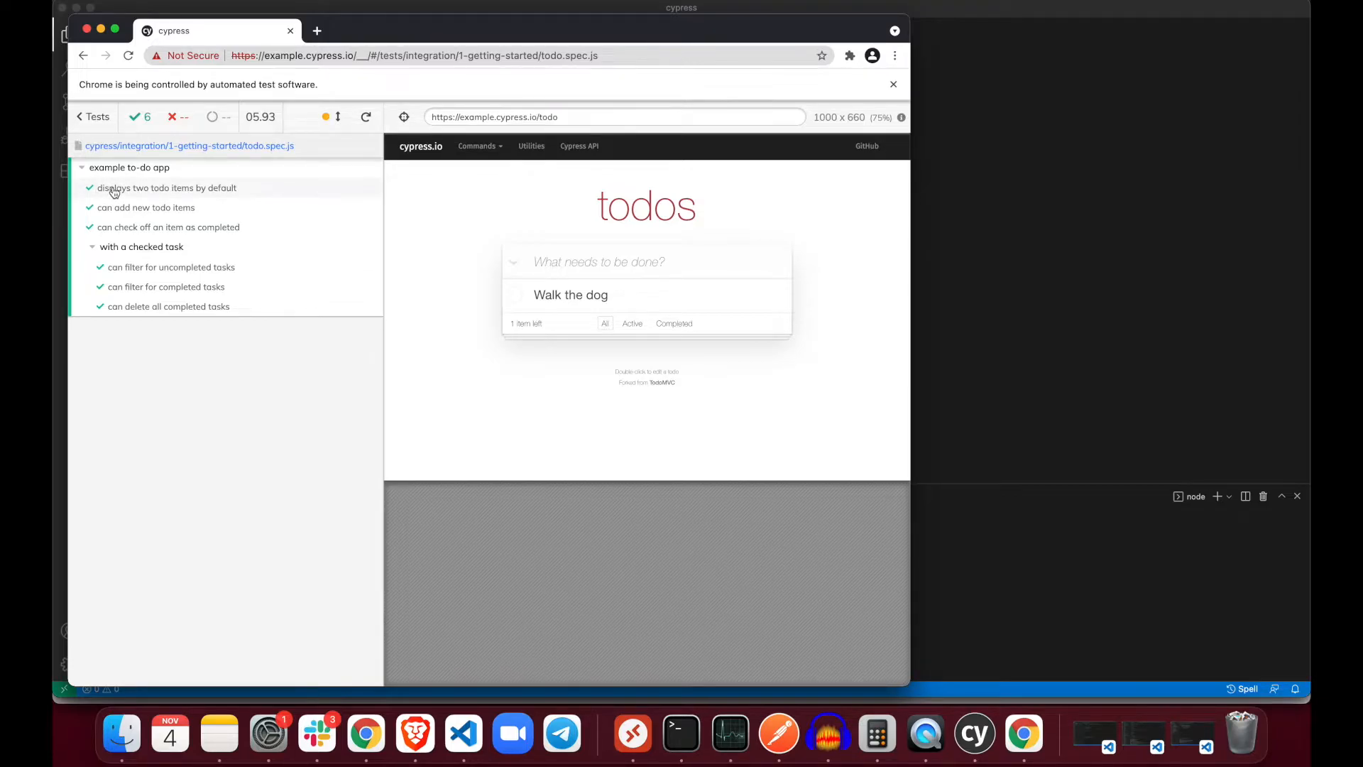
pyautogui.click(166, 188)
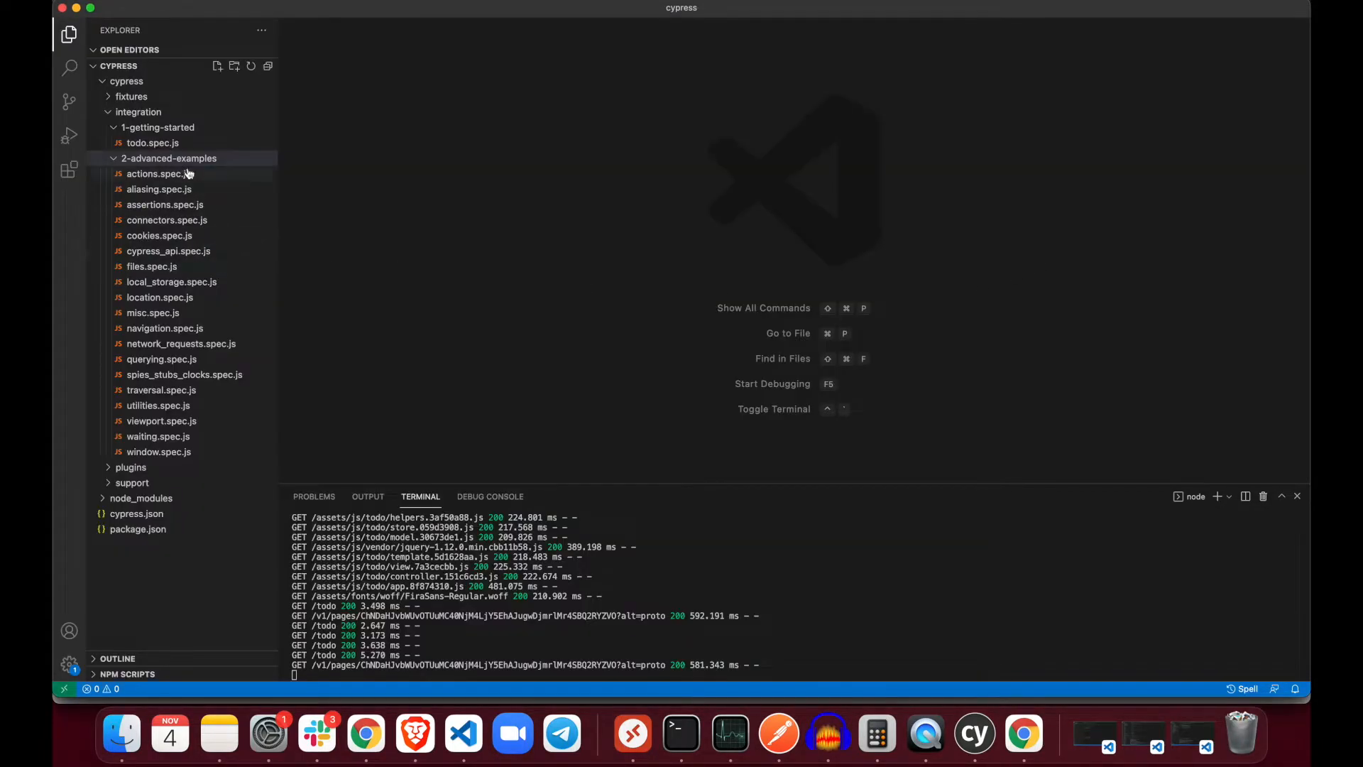
# - Open todo.spec.js and read the describe block for the example to-do app and its beforeEach
pyautogui.click(152, 142)
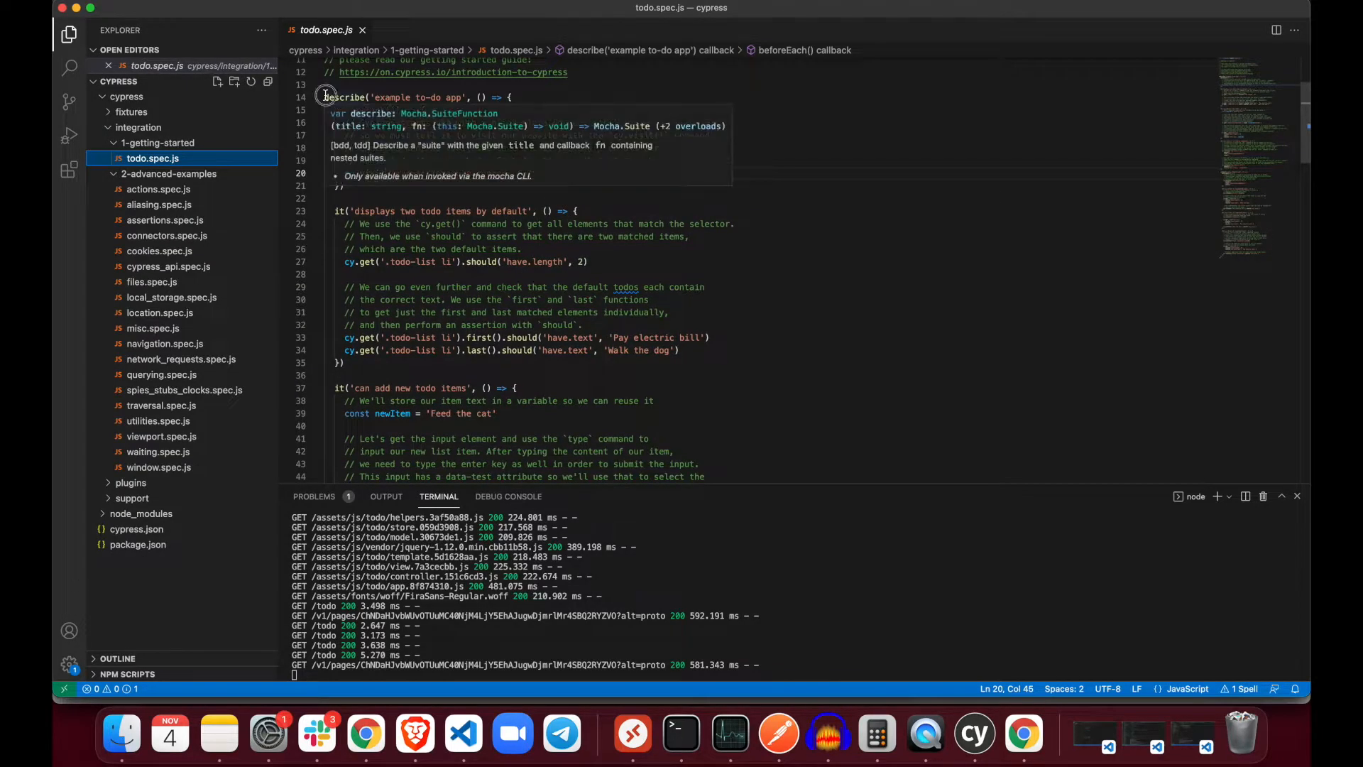
pyautogui.moveTo(324, 96); pyautogui.dragTo(515, 388)
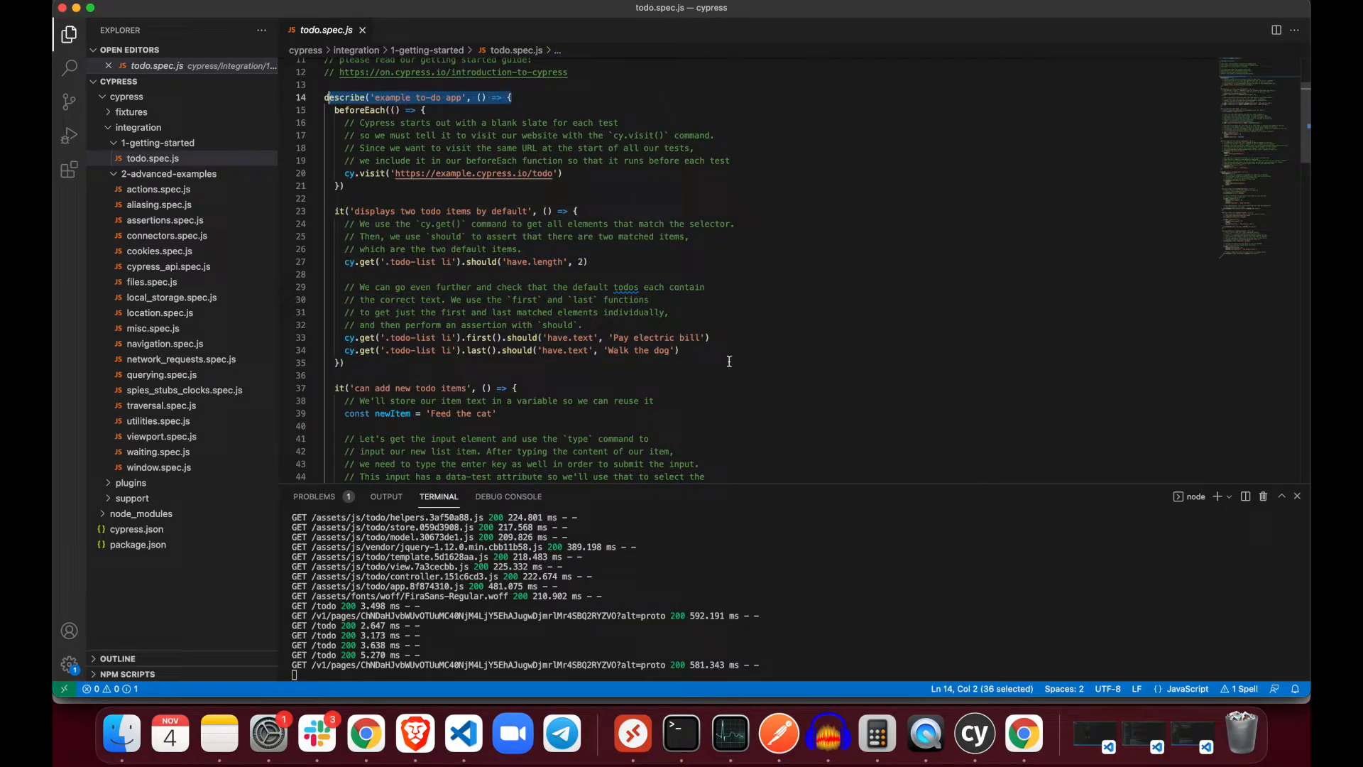
pyautogui.click(348, 228)
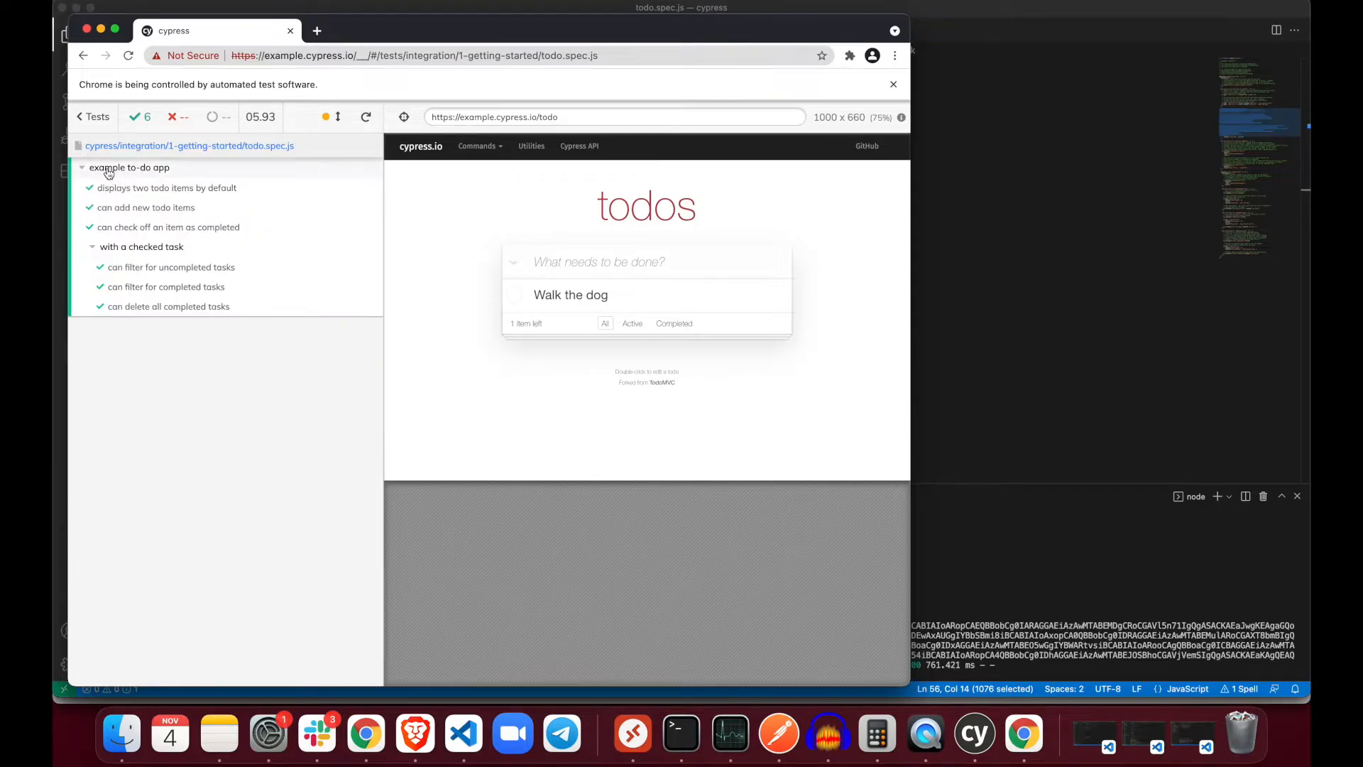
pyautogui.moveTo(119, 246)
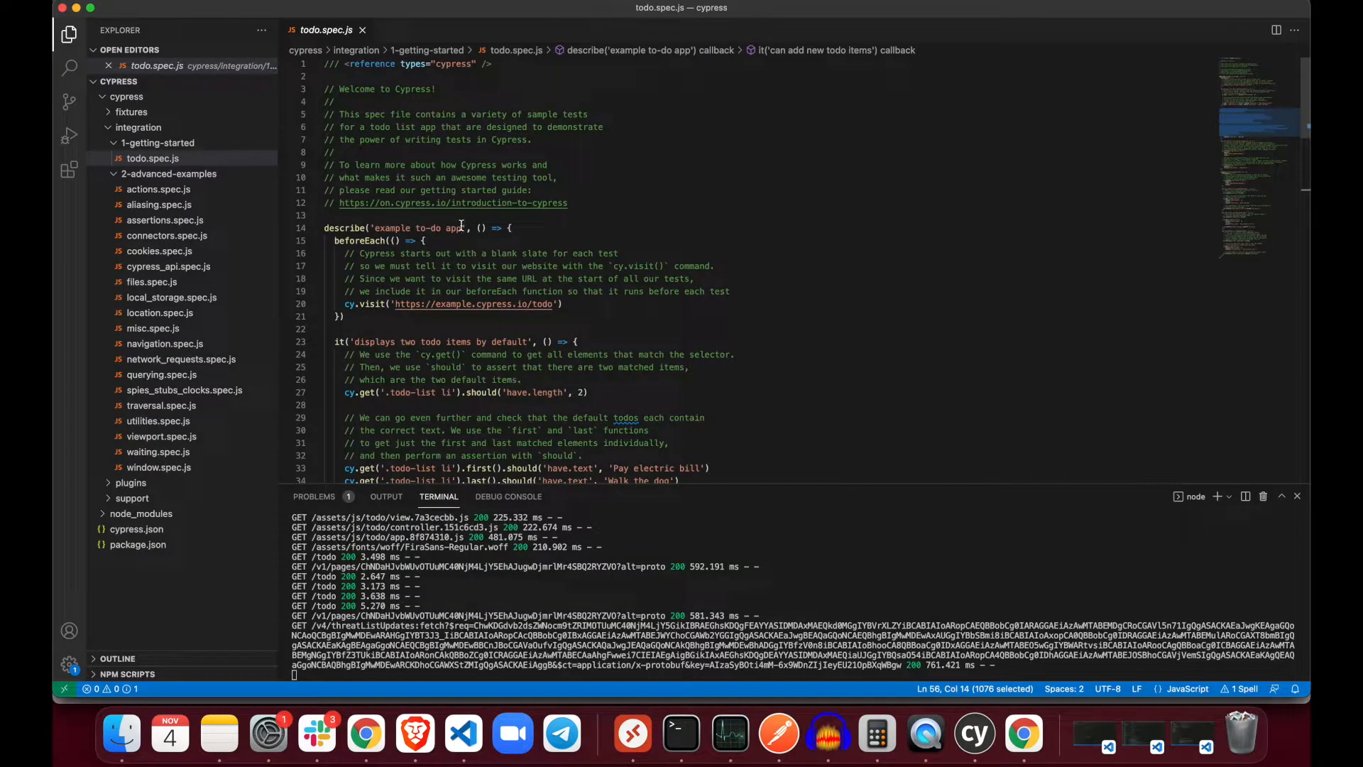
pyautogui.scroll(-3)
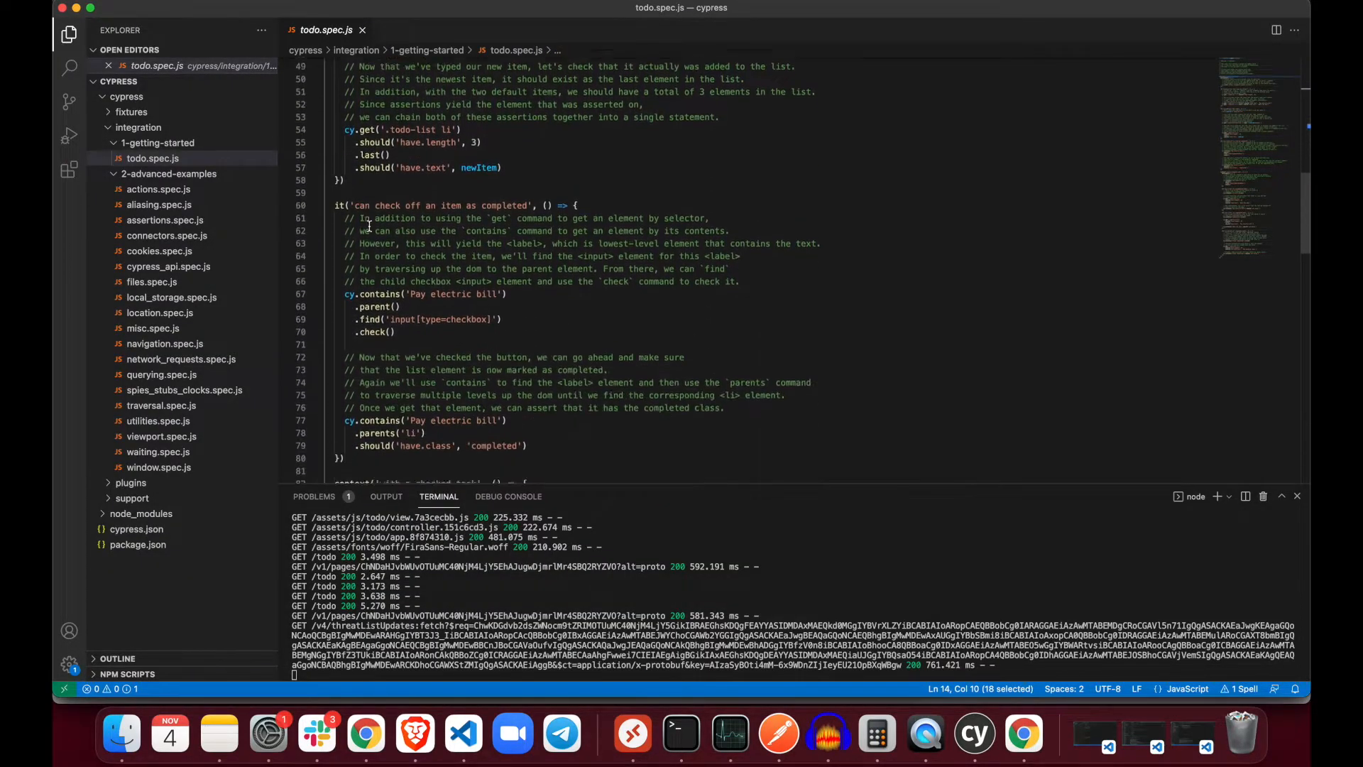
pyautogui.scroll(-3)
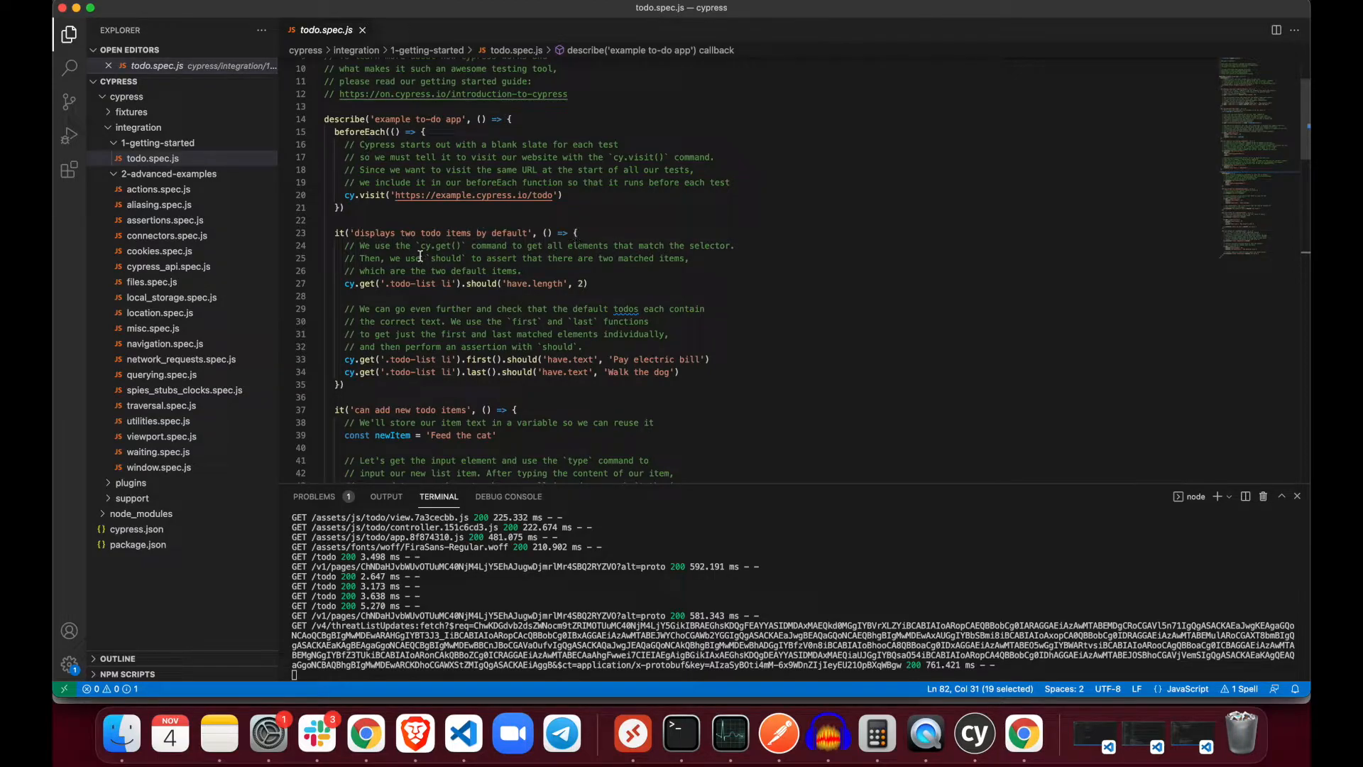
# - Examine the cy.visit line and the first test's assertion expecting 2 todo items
pyautogui.tripleClick(452, 194)
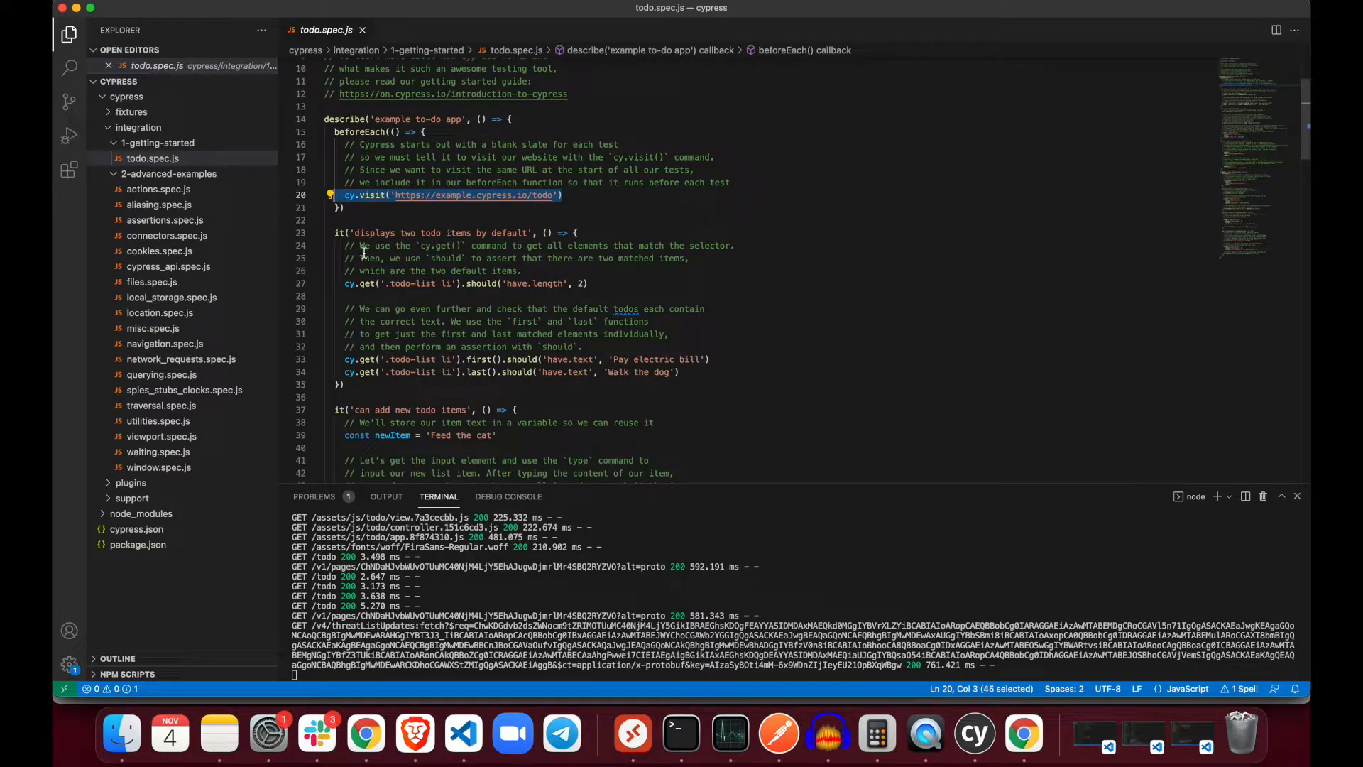
pyautogui.click(347, 284)
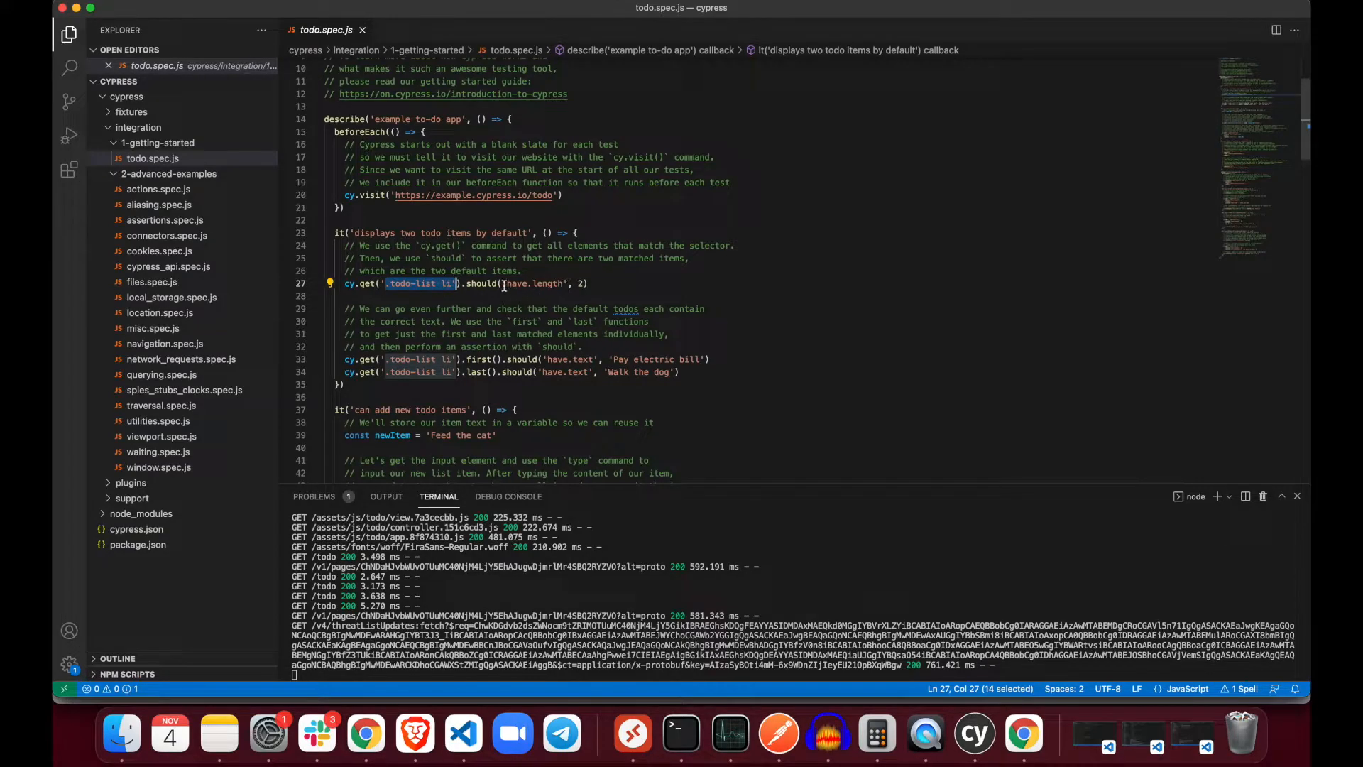
pyautogui.moveTo(483, 284)
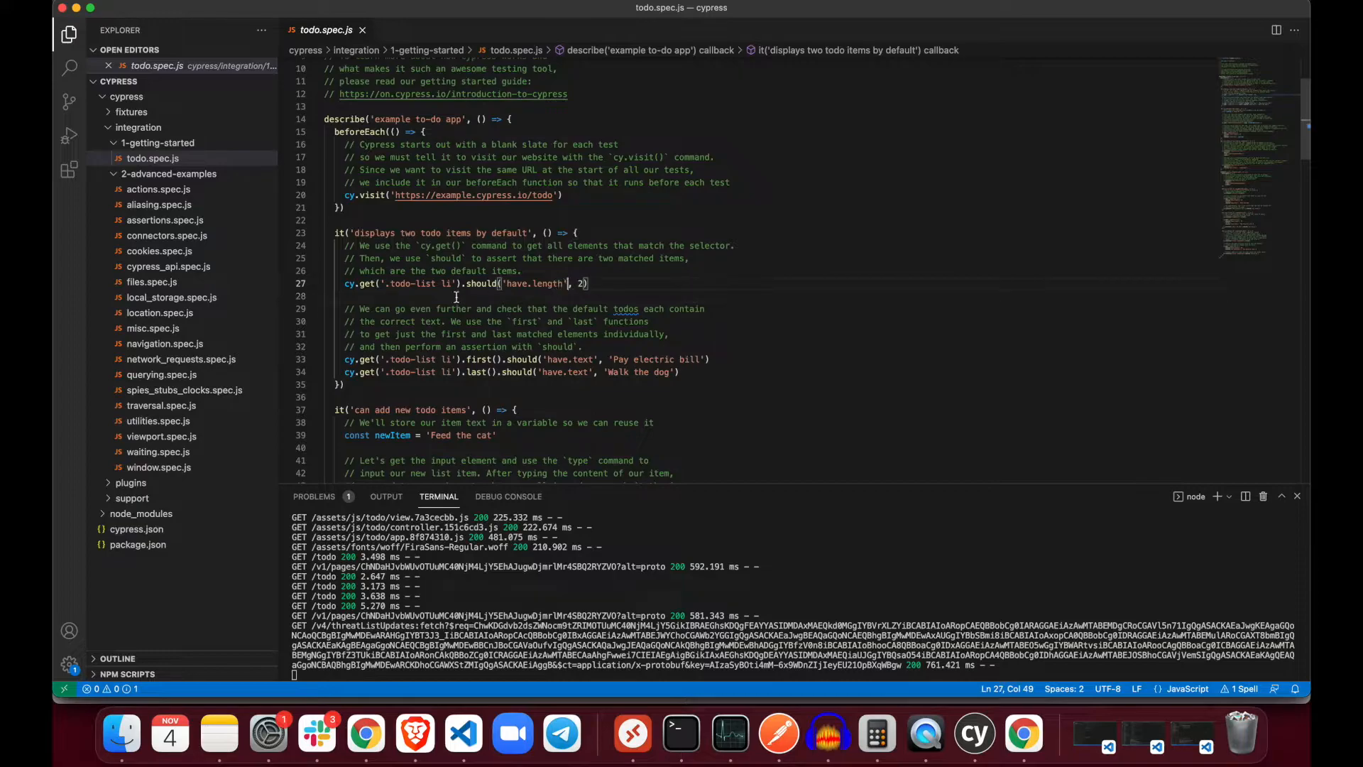
pyautogui.doubleClick(417, 284)
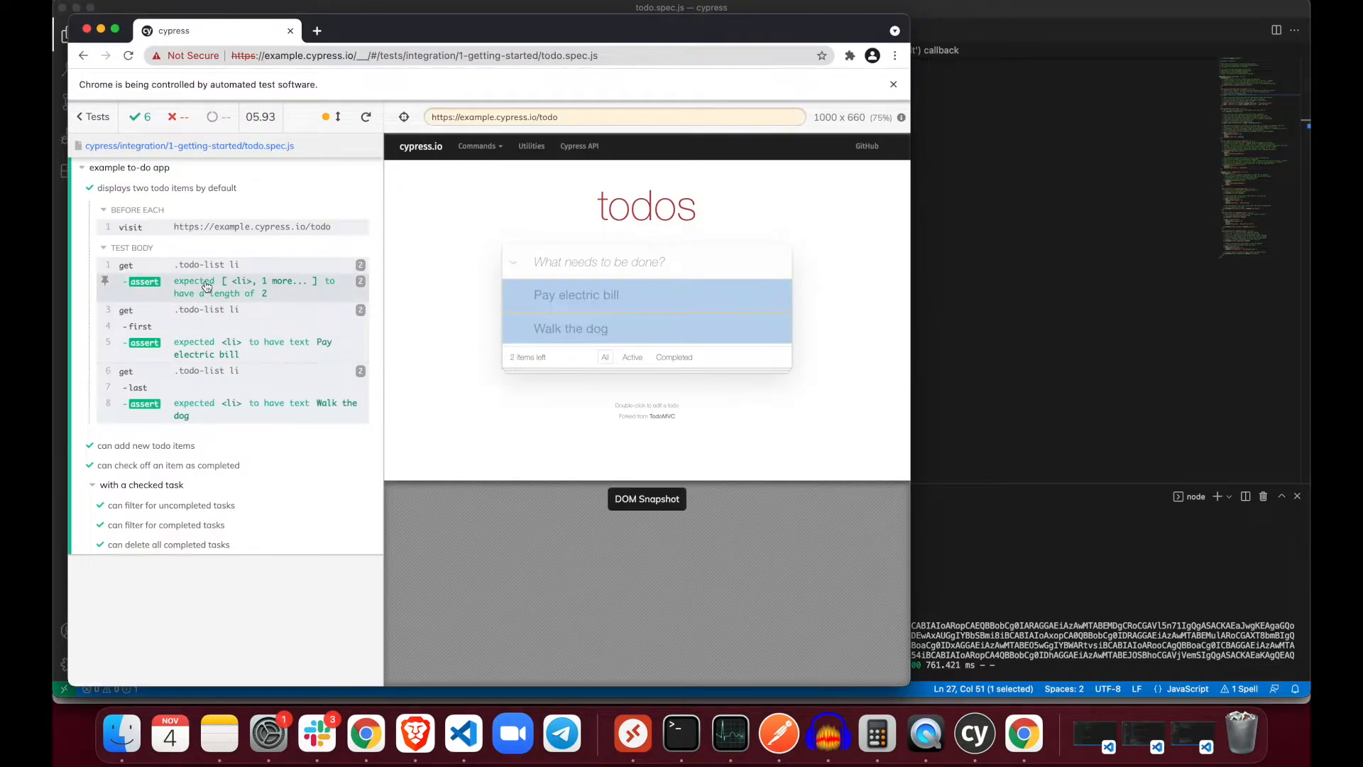
# - Pin the DOM snapshot for the get .todo-list li command, highlighting both default todos
pyautogui.click(173, 264)
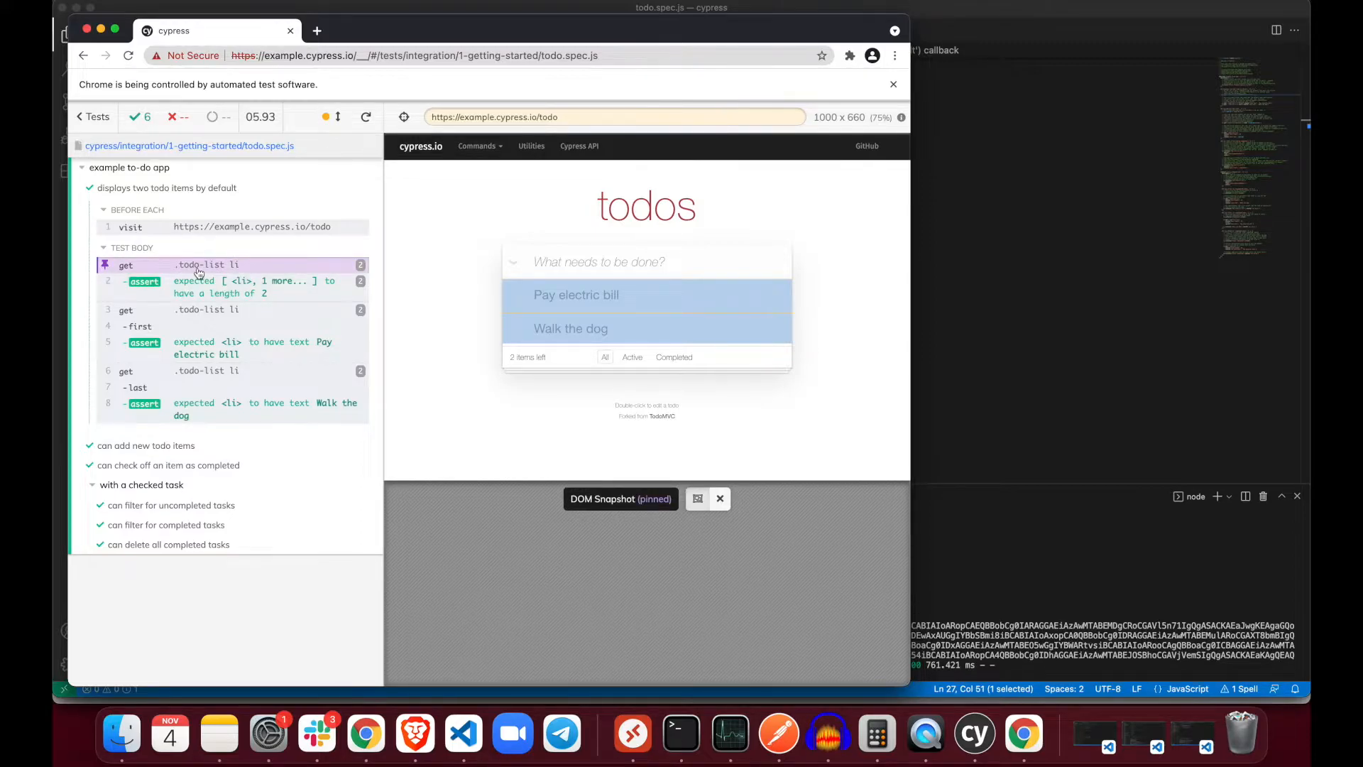
pyautogui.moveTo(439, 299)
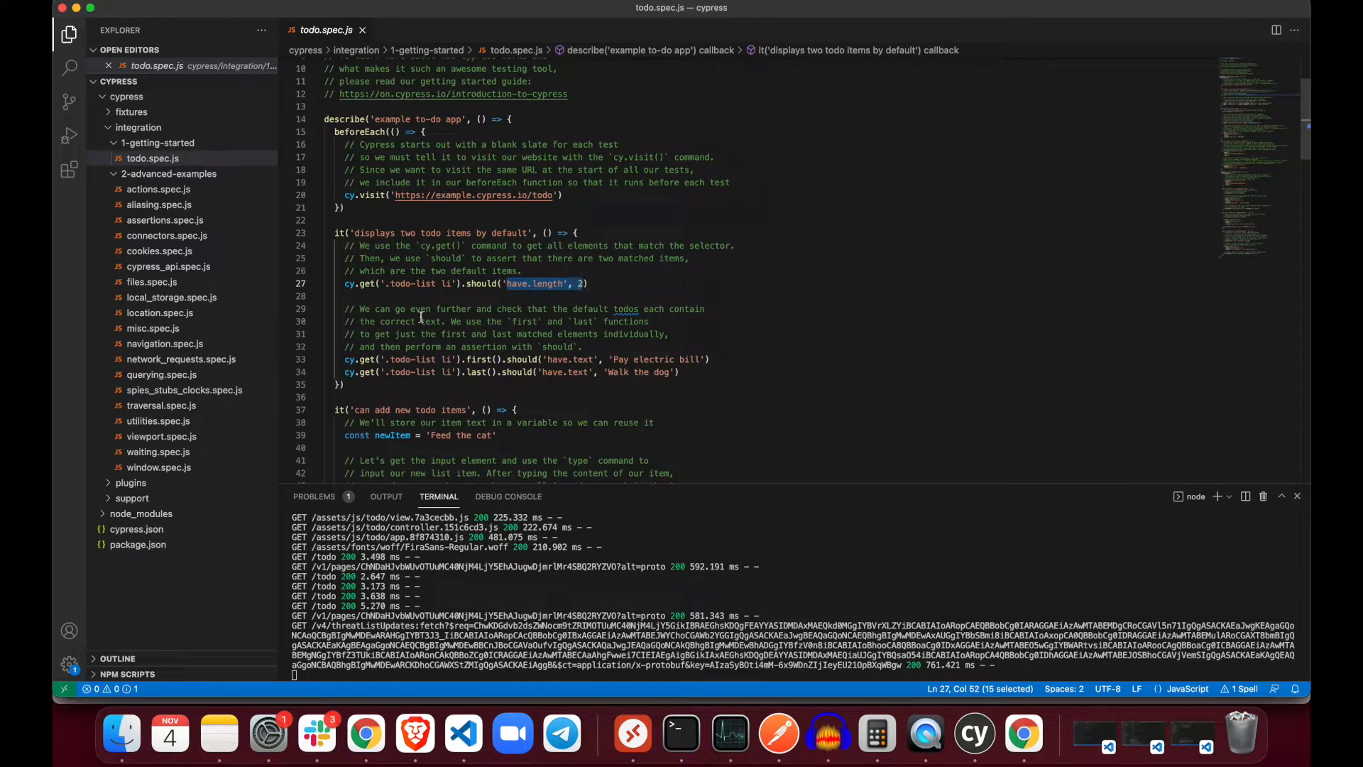
# - Review the should('have.length', 2) and first()/last() text assertions in todo.spec.js
pyautogui.scroll(-3)
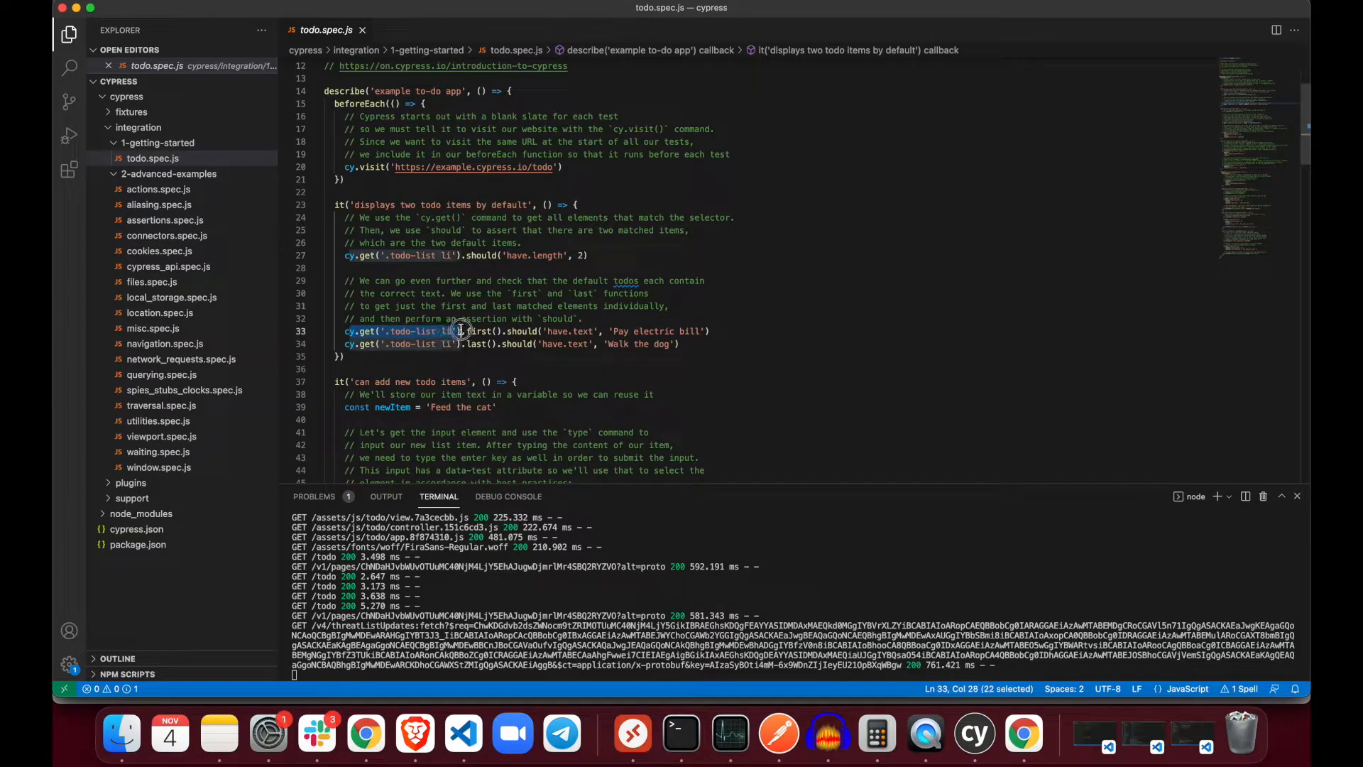
pyautogui.click(466, 331)
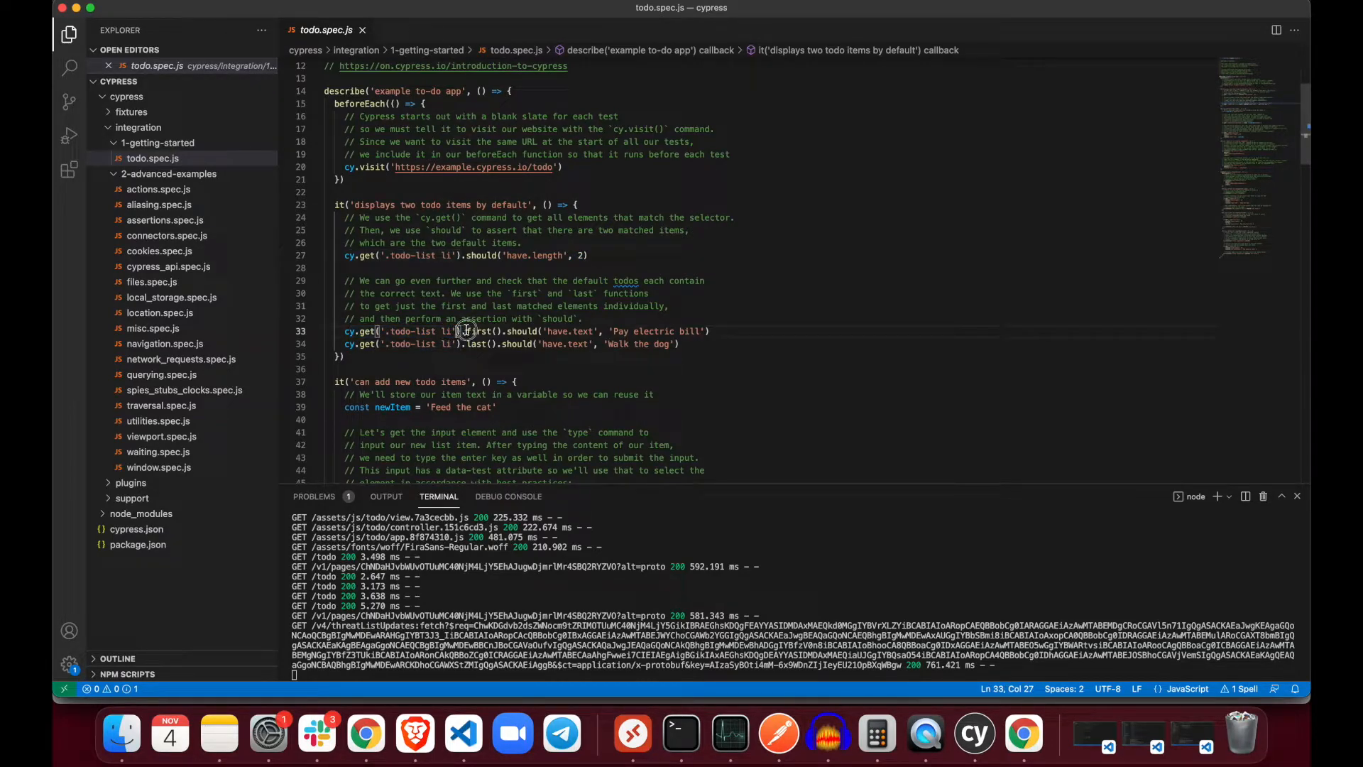
pyautogui.doubleClick(481, 331)
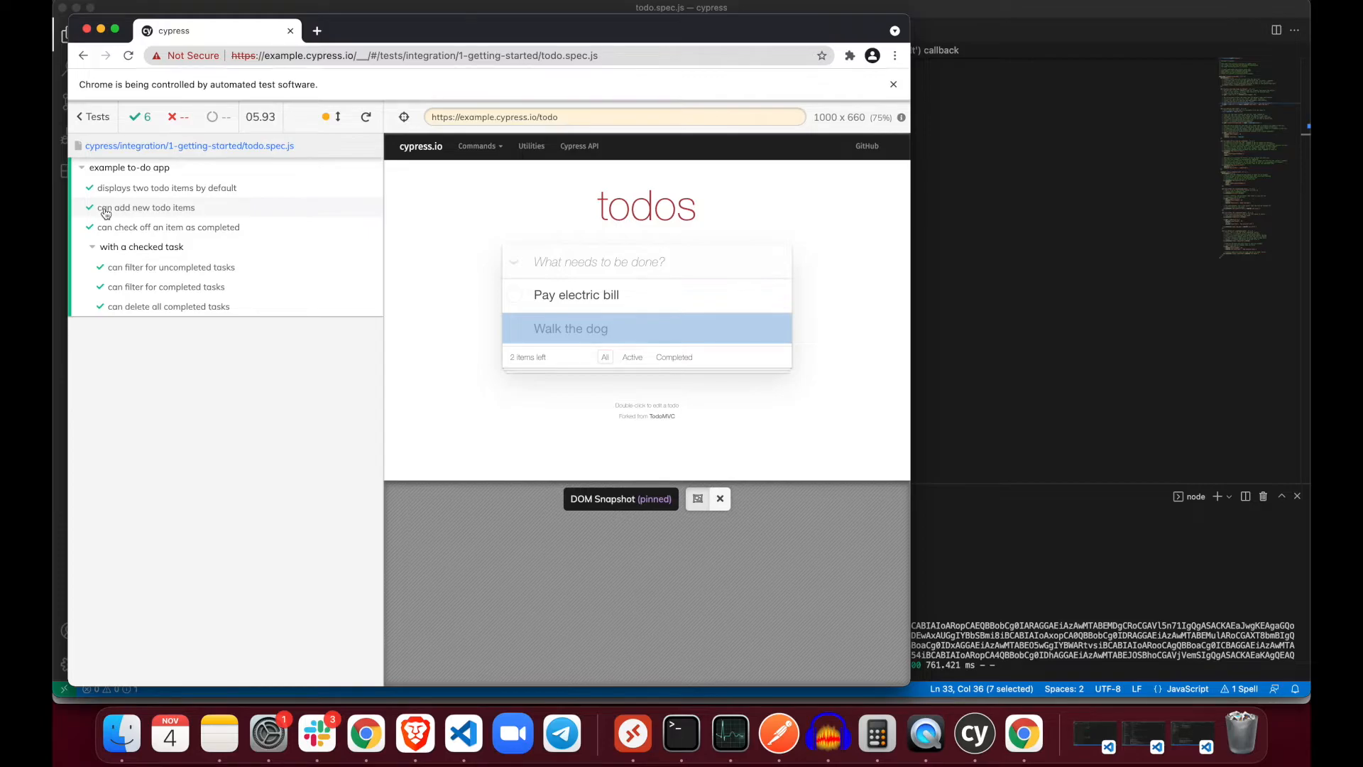
# - Expand and collapse the 'can add new todo items' log, then select the todo page URL inside cy.visit
pyautogui.click(146, 207)
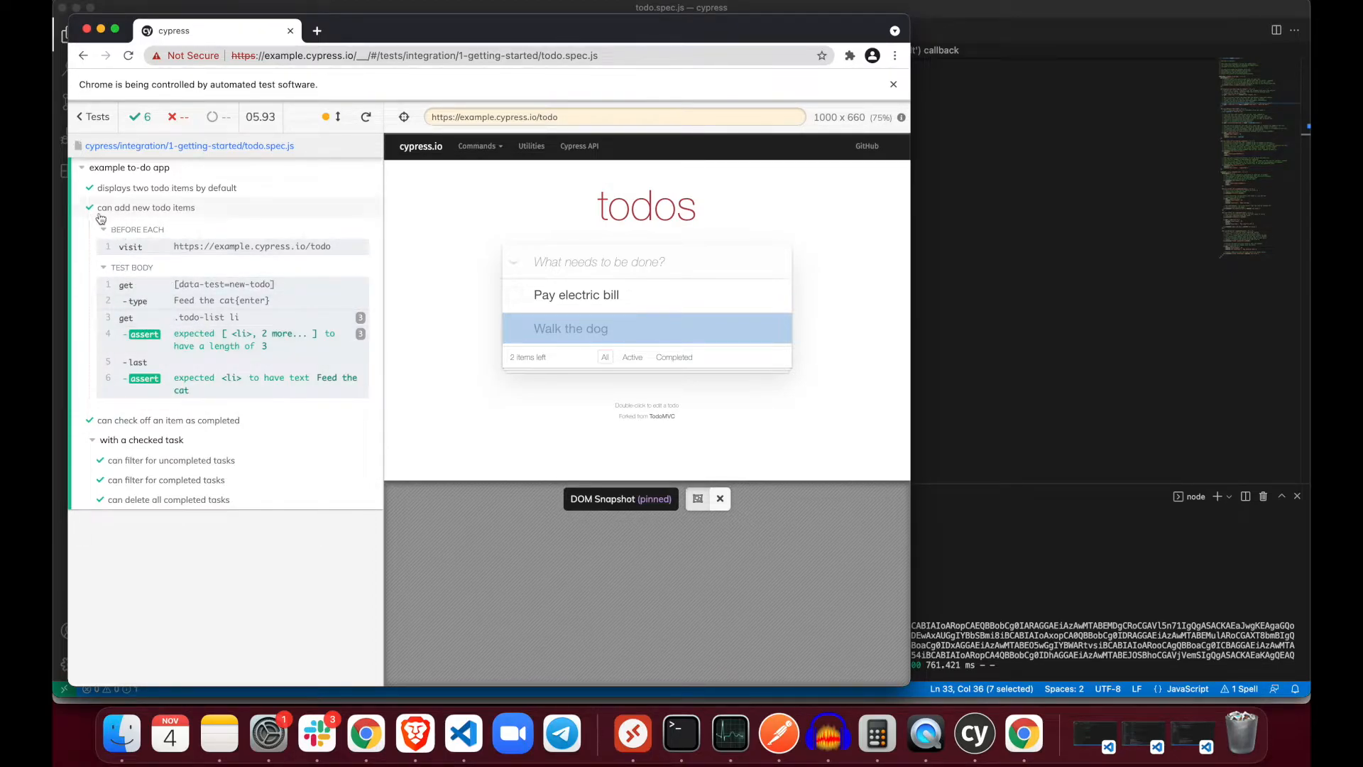
pyautogui.click(146, 207)
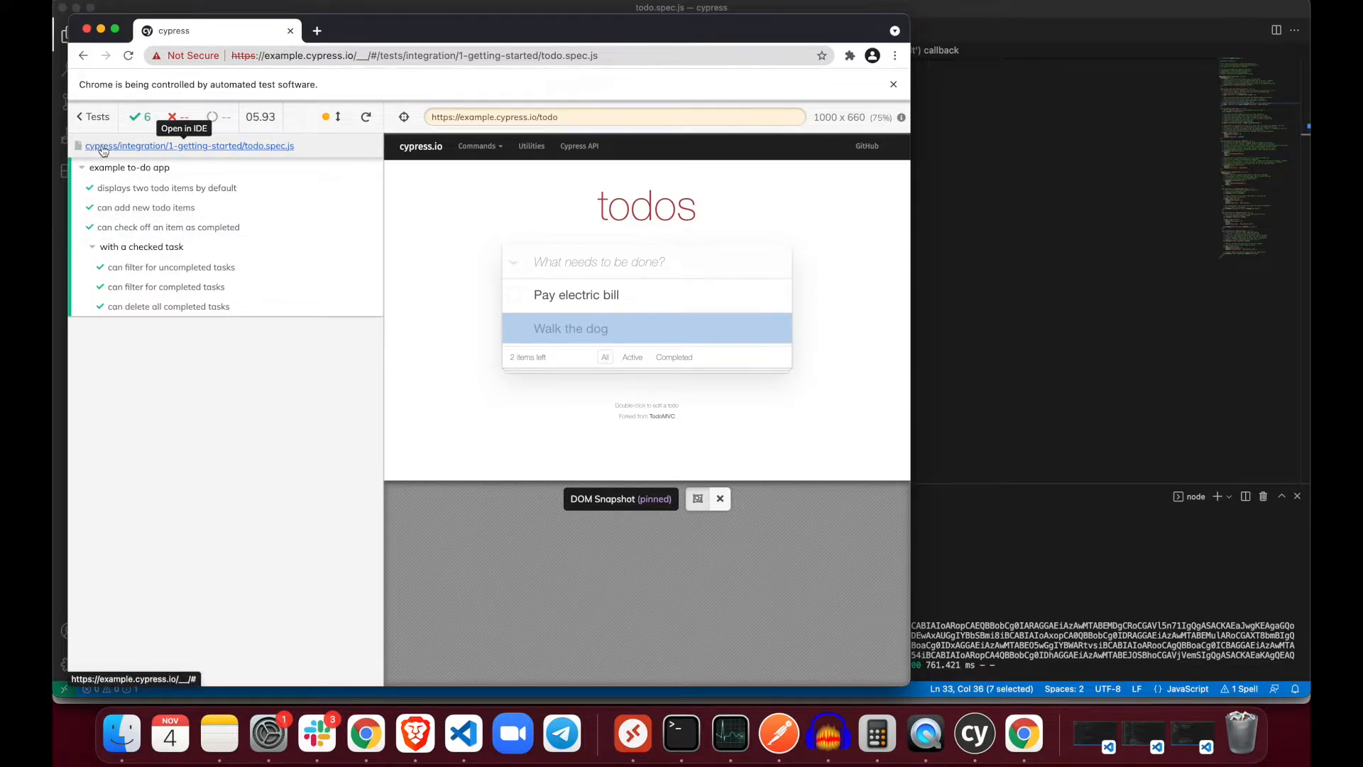
pyautogui.moveTo(152, 162)
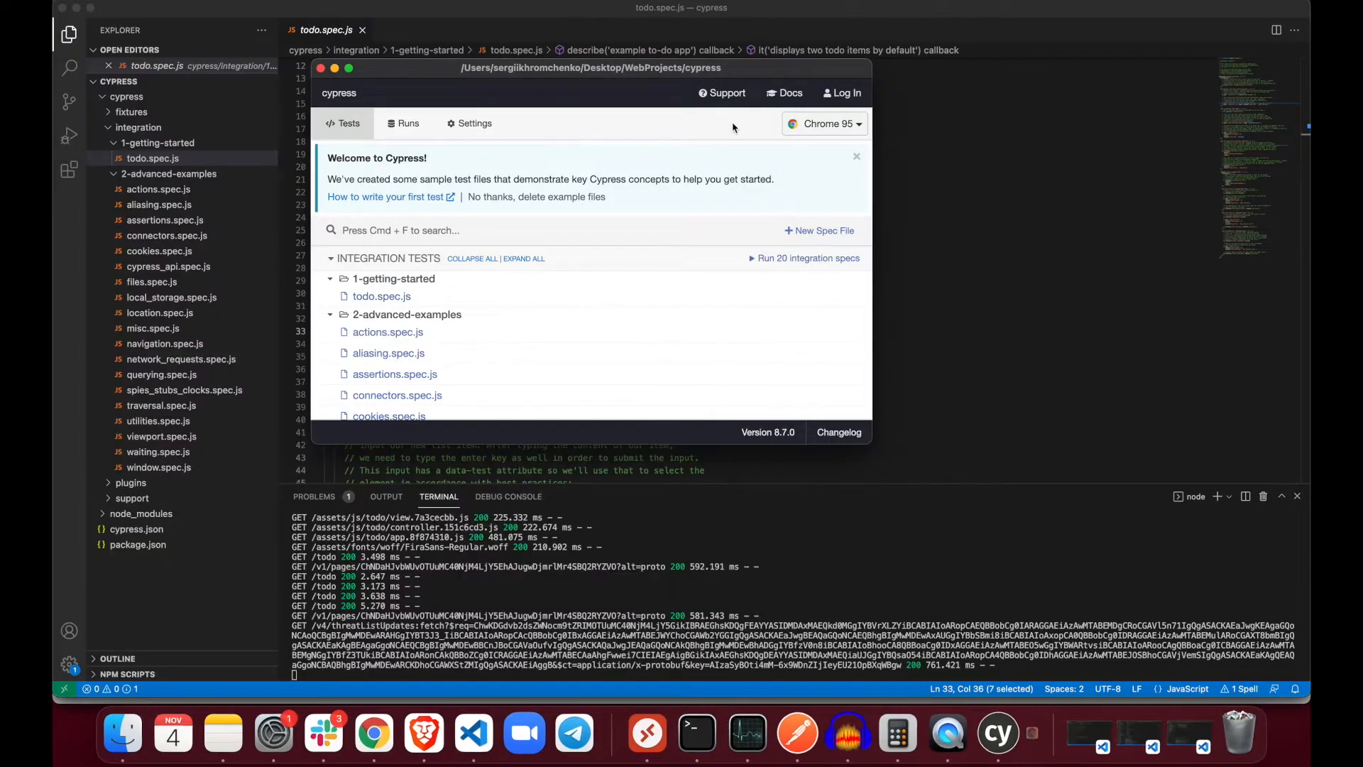
pyautogui.moveTo(591, 66); pyautogui.dragTo(938, 75)
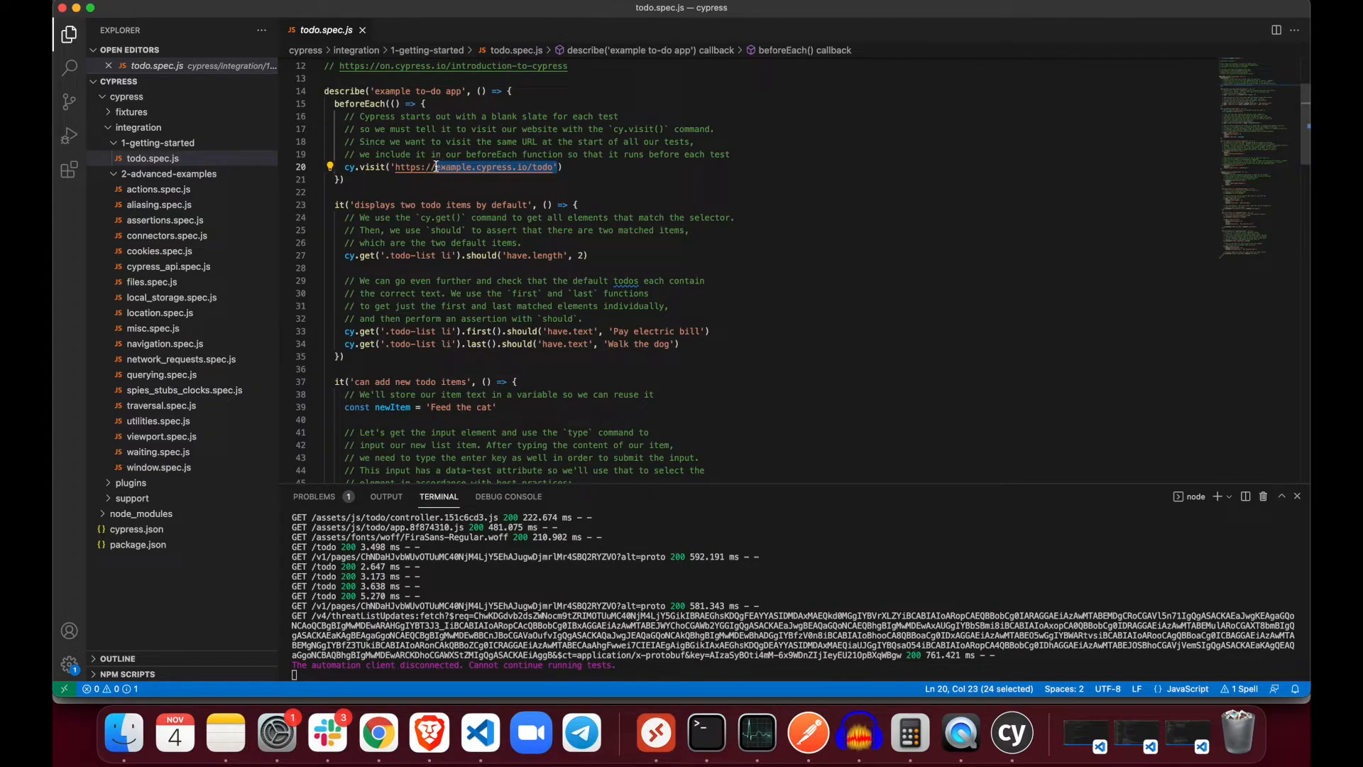
pyautogui.write('instagram.')
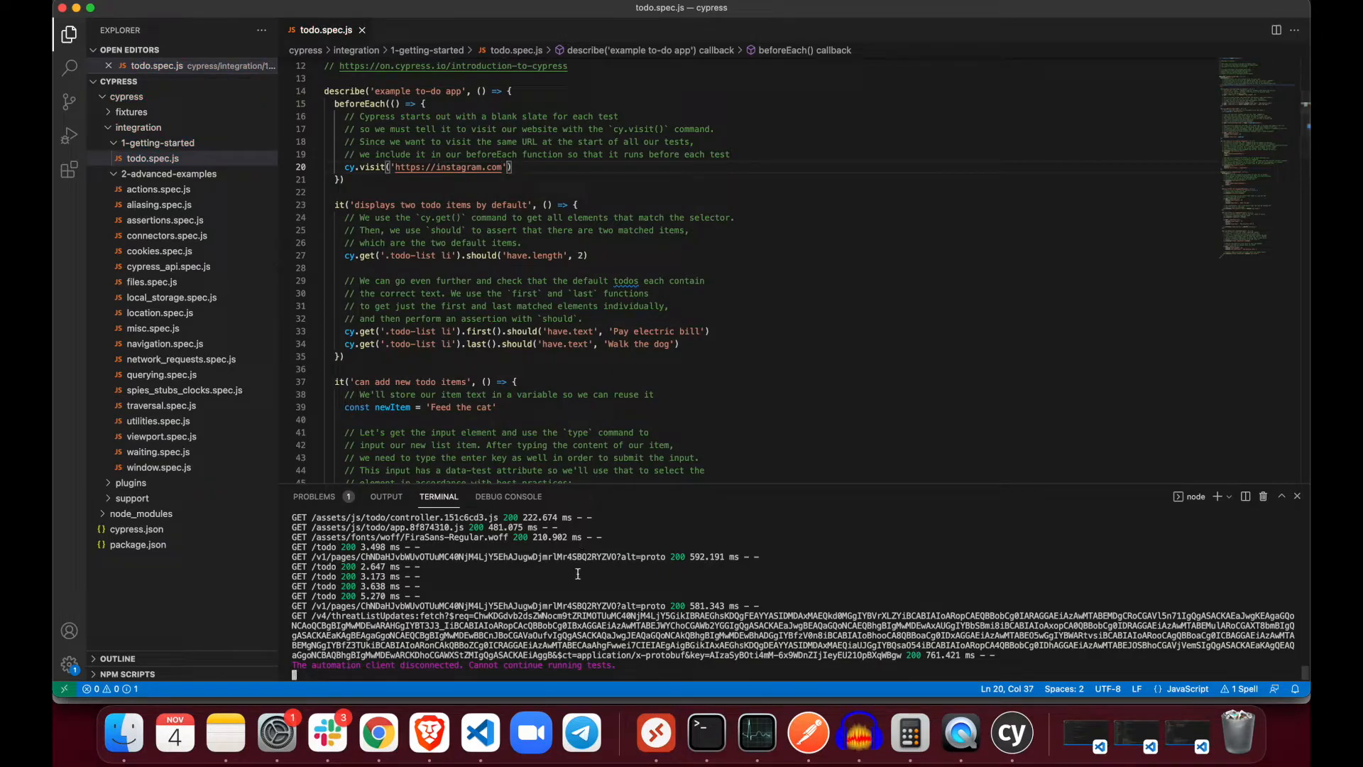
pyautogui.click(1010, 733)
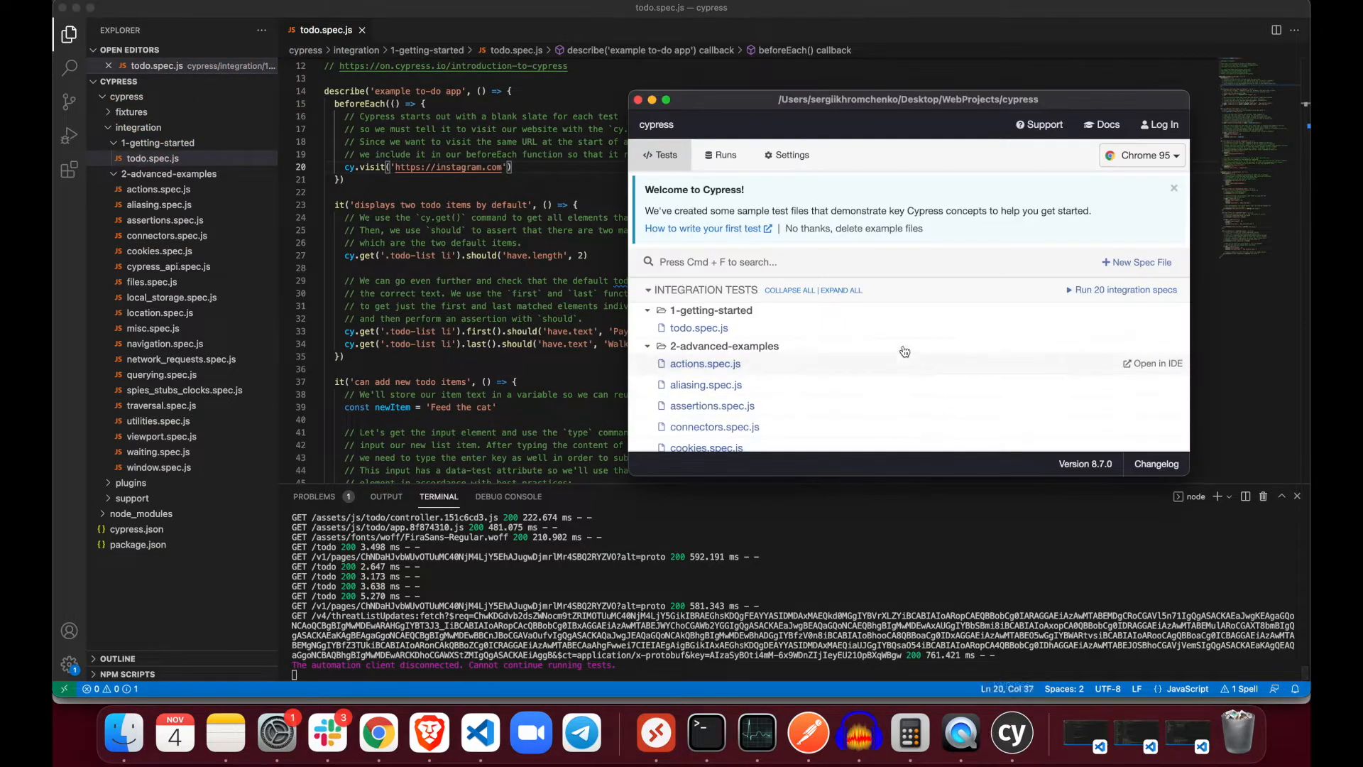
pyautogui.click(698, 328)
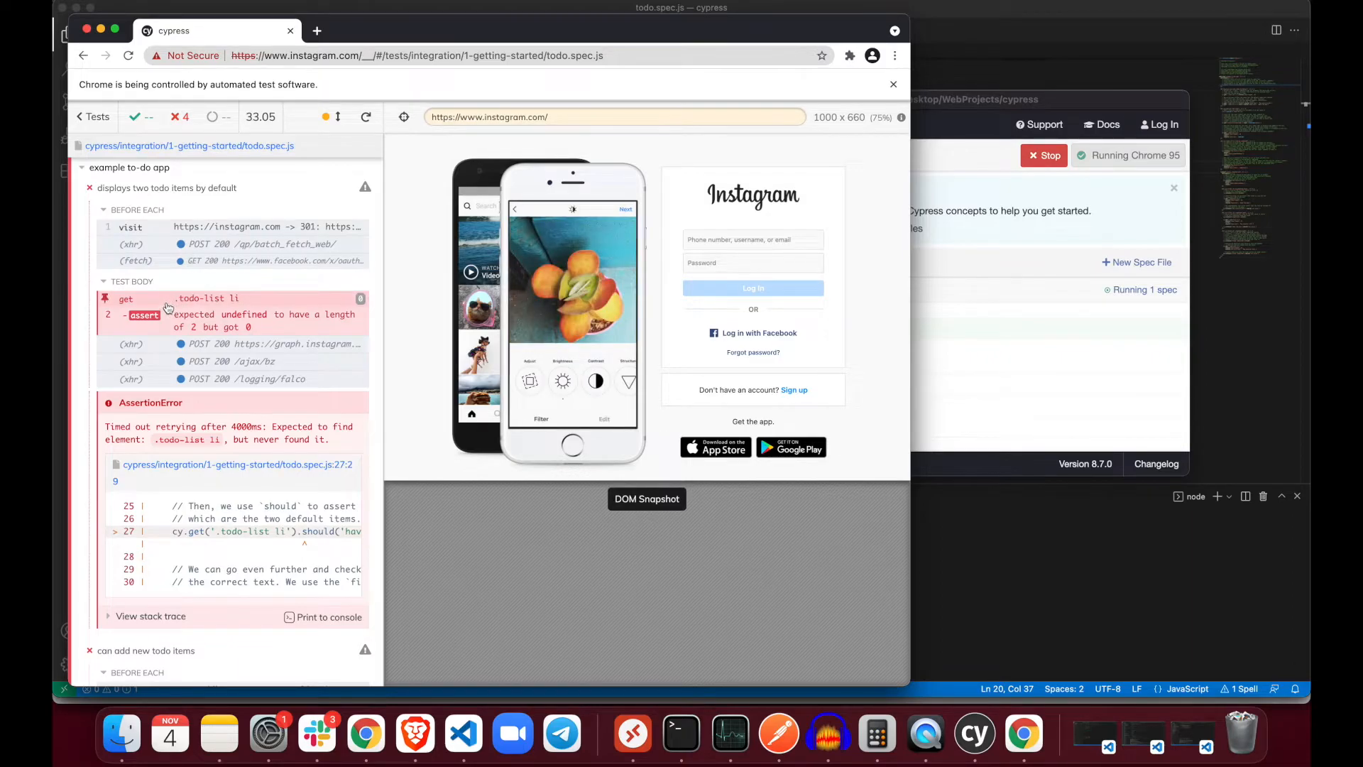
pyautogui.moveTo(230, 304)
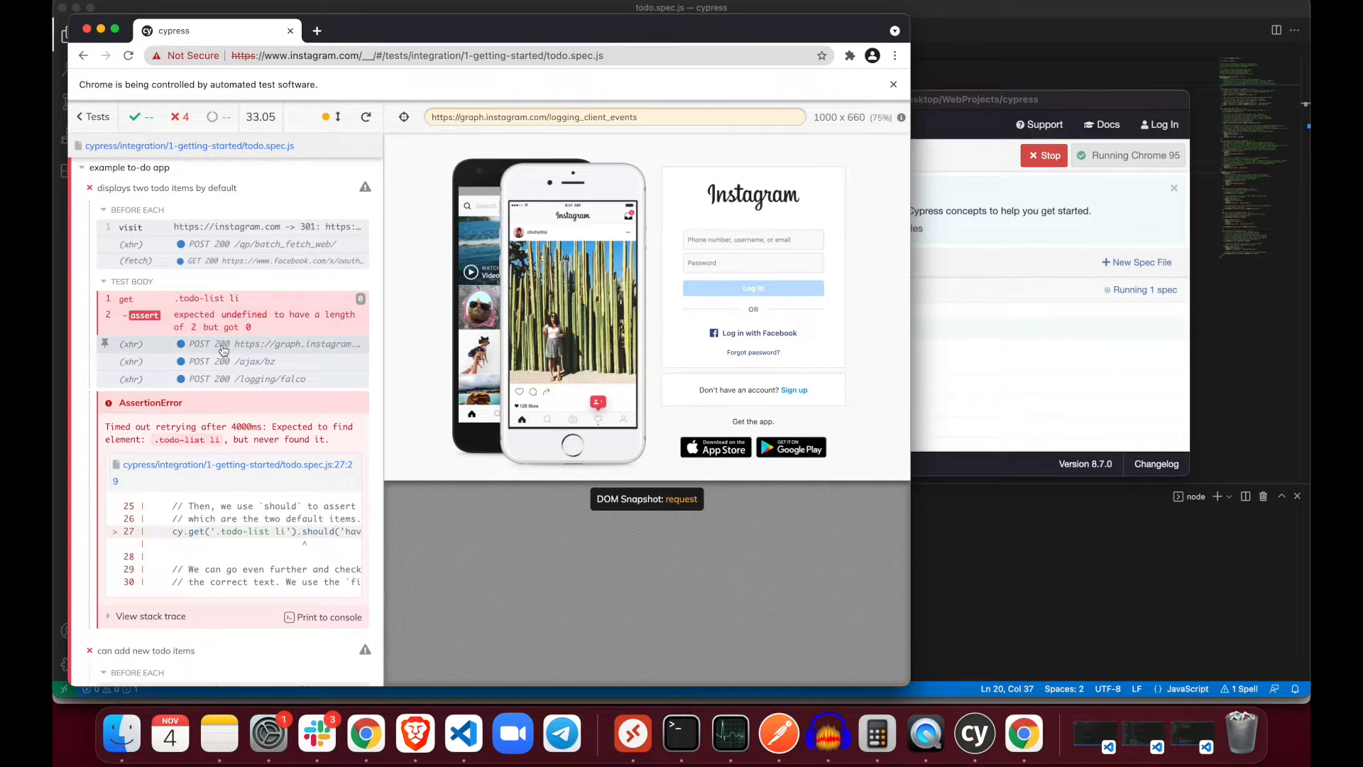
# - Scroll through the failing run's AssertionError timeouts on '.todo-list li' against Instagram
pyautogui.scroll(-3)
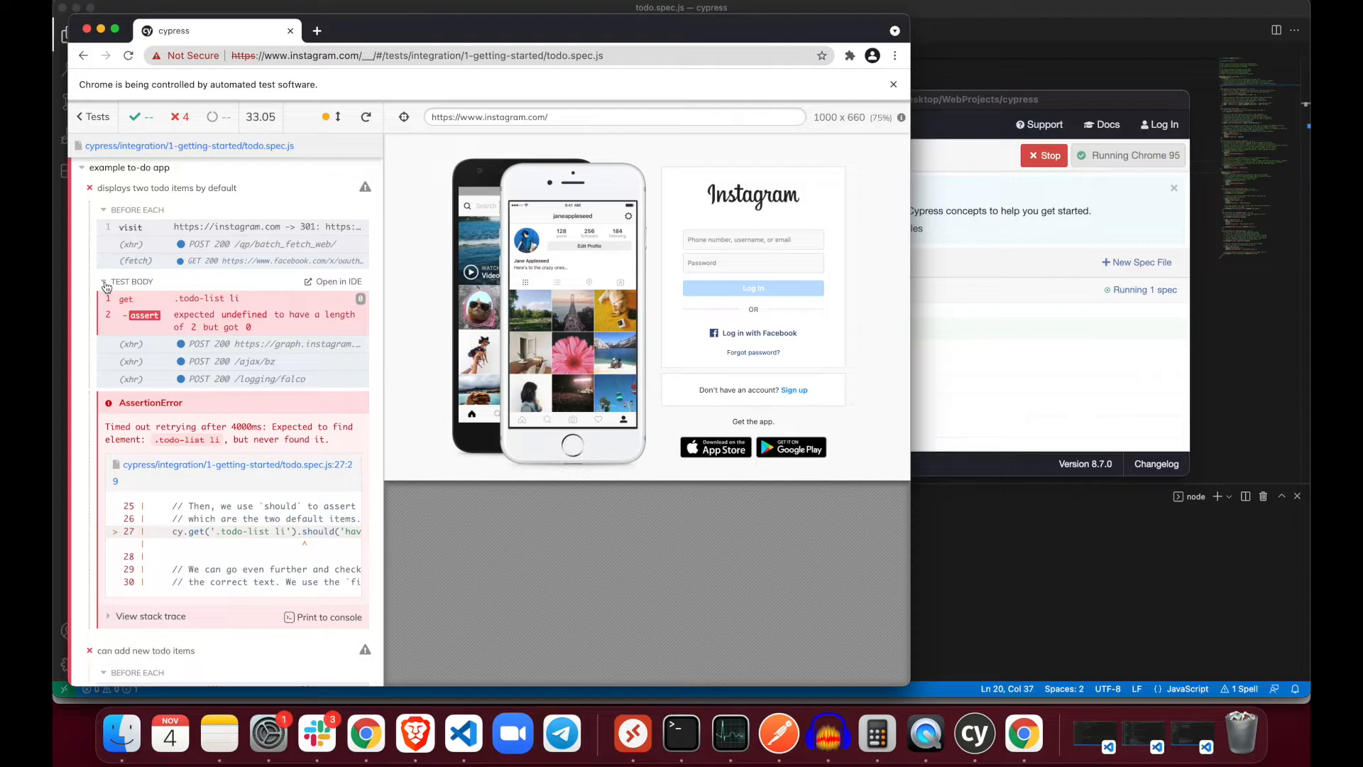
pyautogui.scroll(-3)
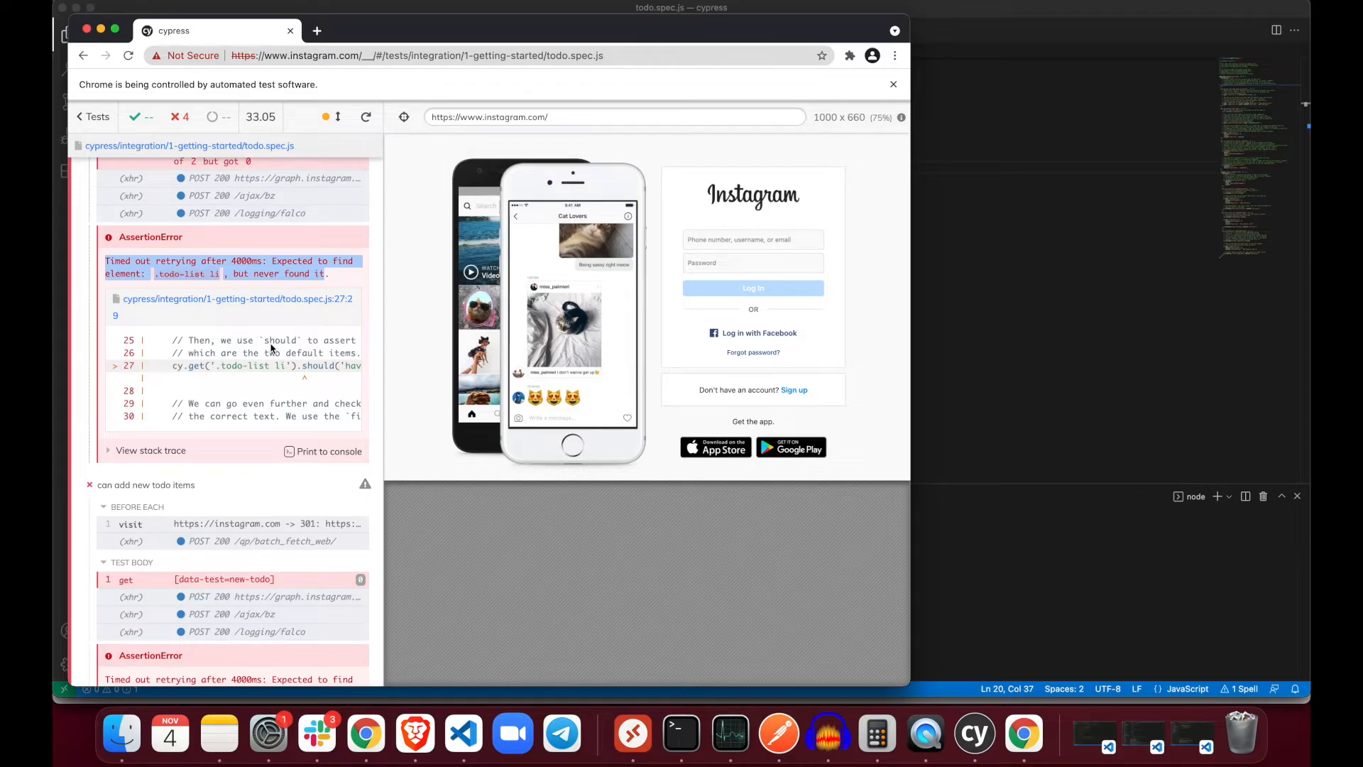
# - Scroll down through the failing tests and their AssertionErrors in the Cypress runner
pyautogui.scroll(-3)
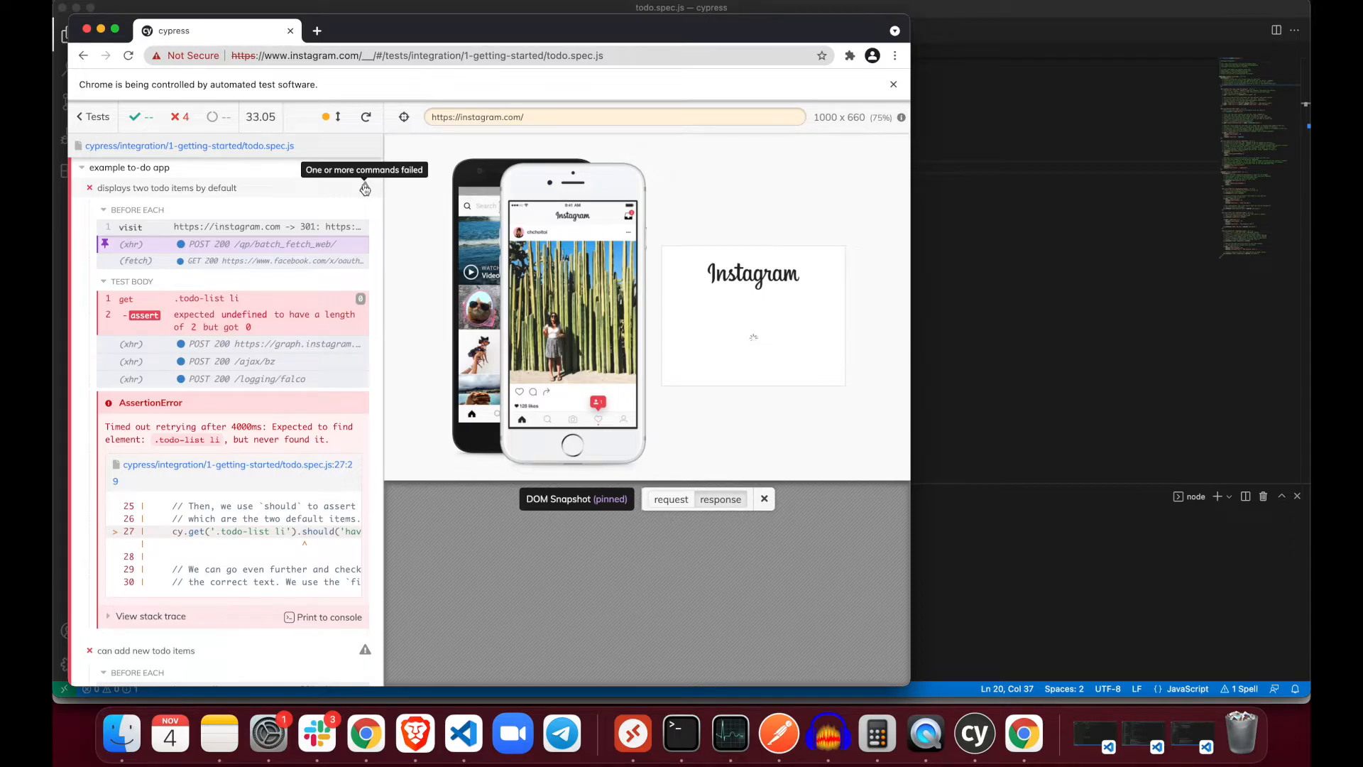
pyautogui.moveTo(254, 227)
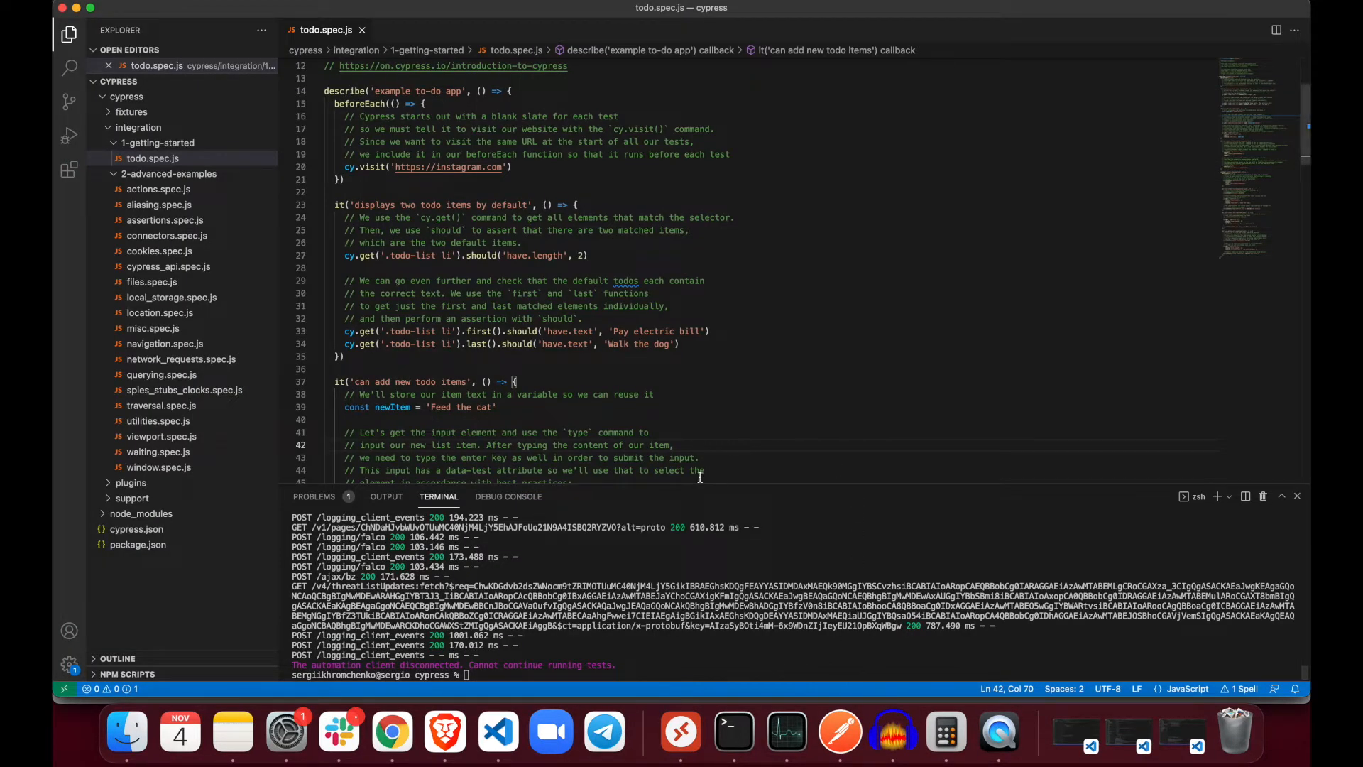
pyautogui.moveTo(774, 441)
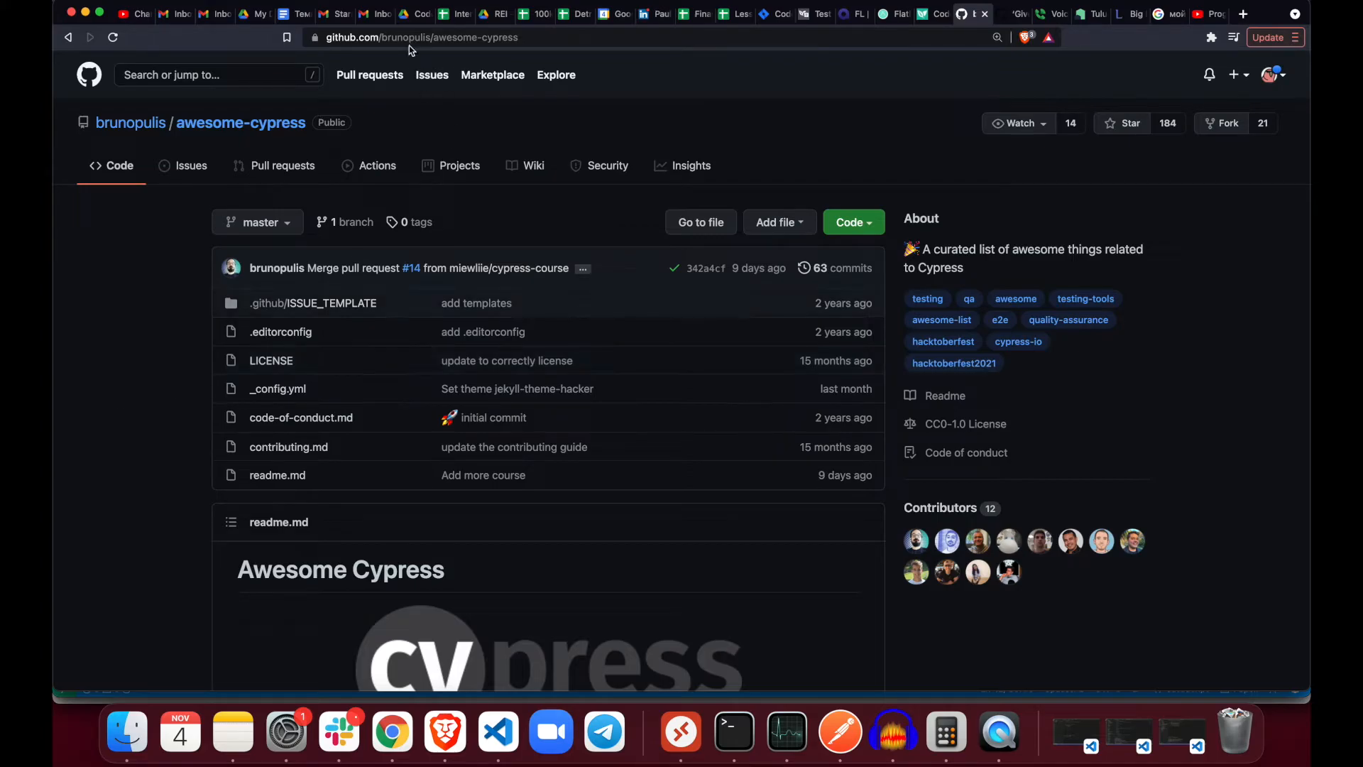
pyautogui.scroll(-3)
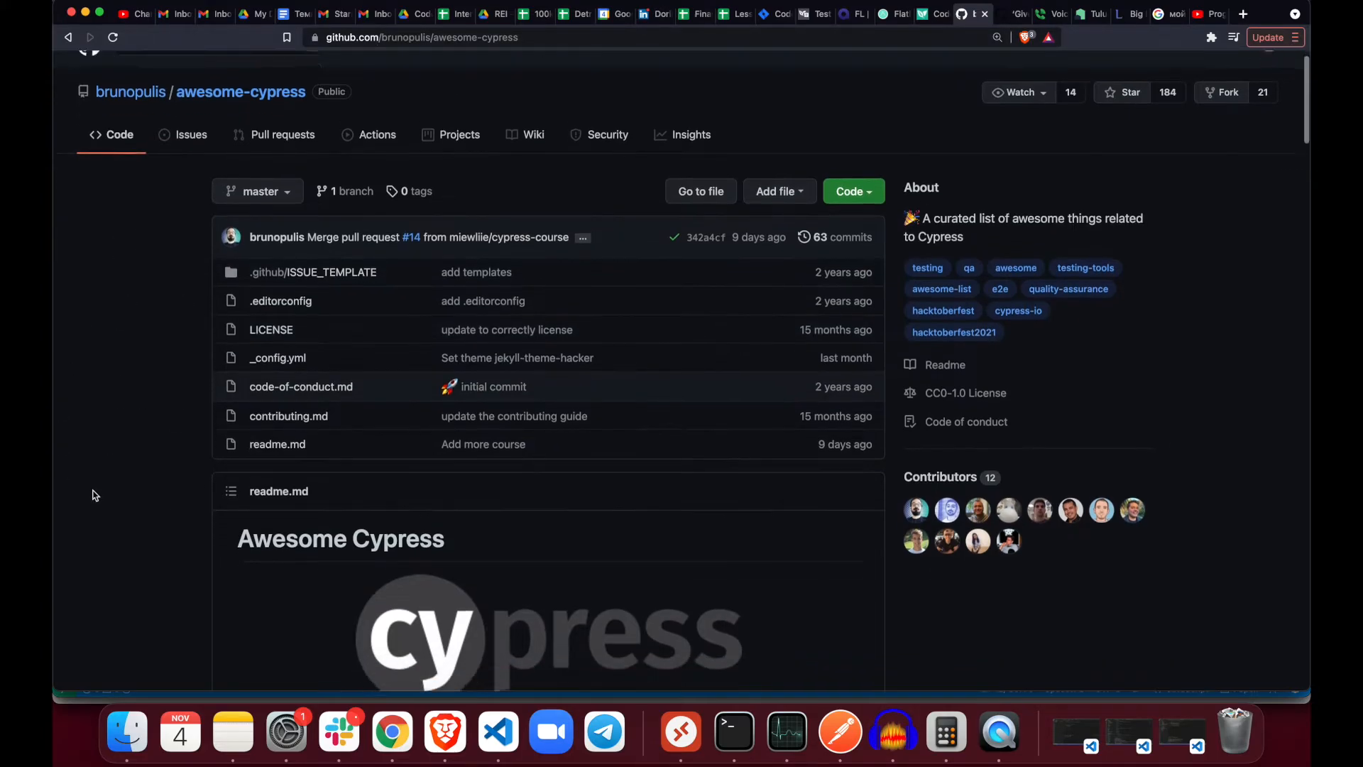
pyautogui.scroll(-3)
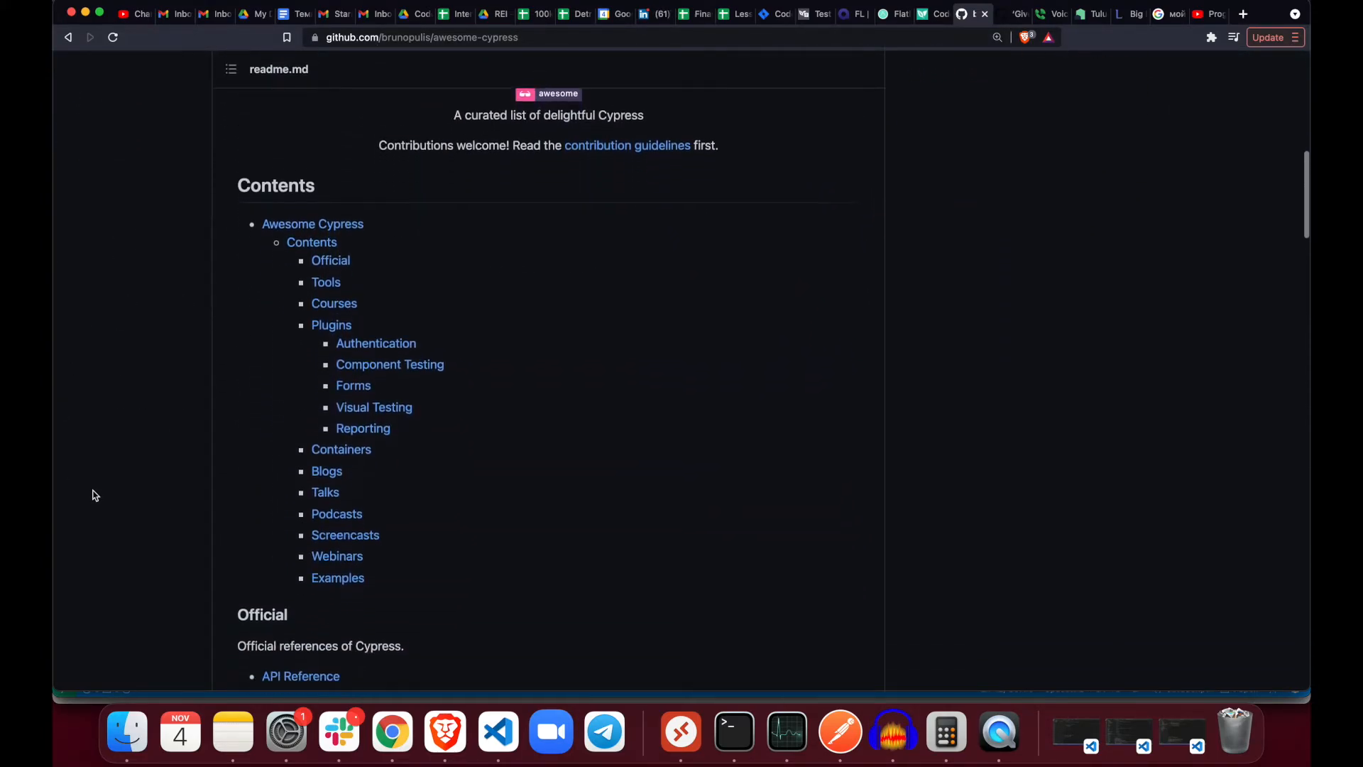
pyautogui.scroll(-3)
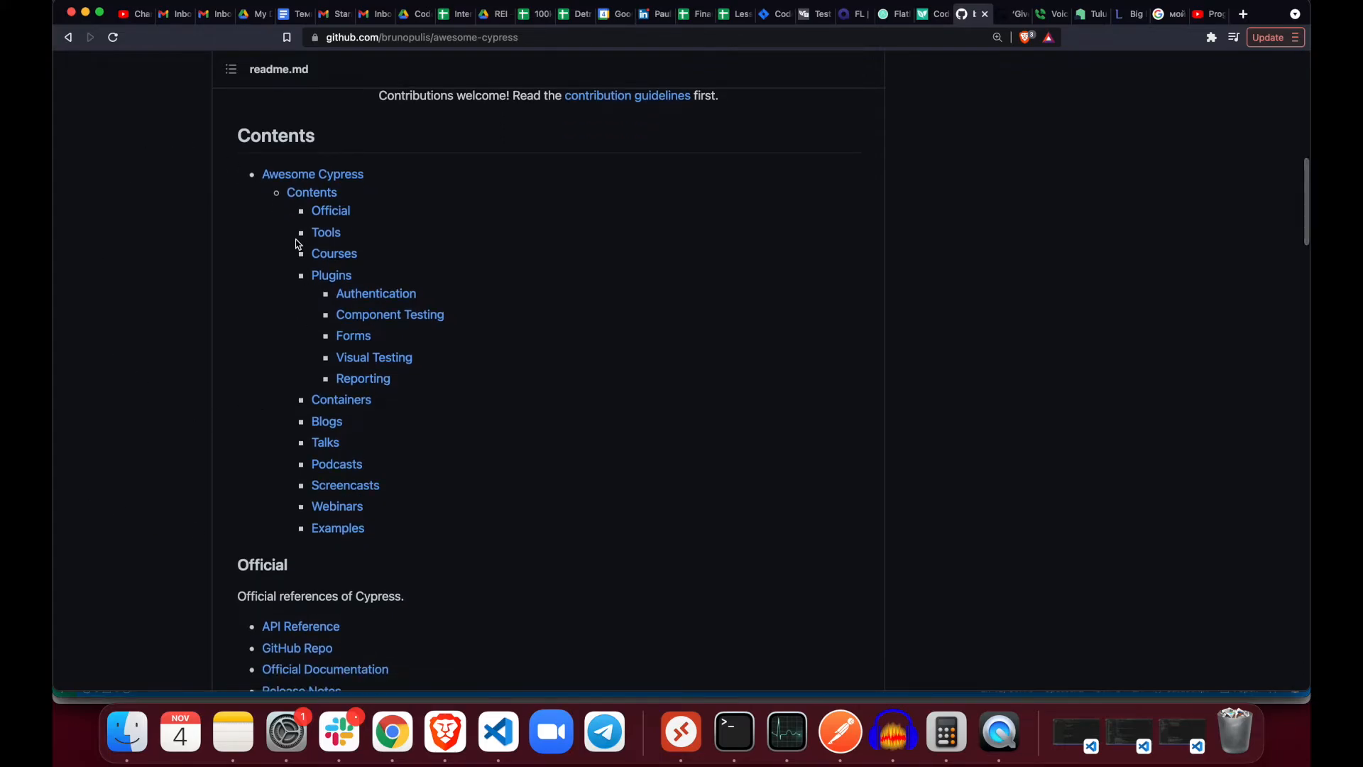
pyautogui.scroll(-3)
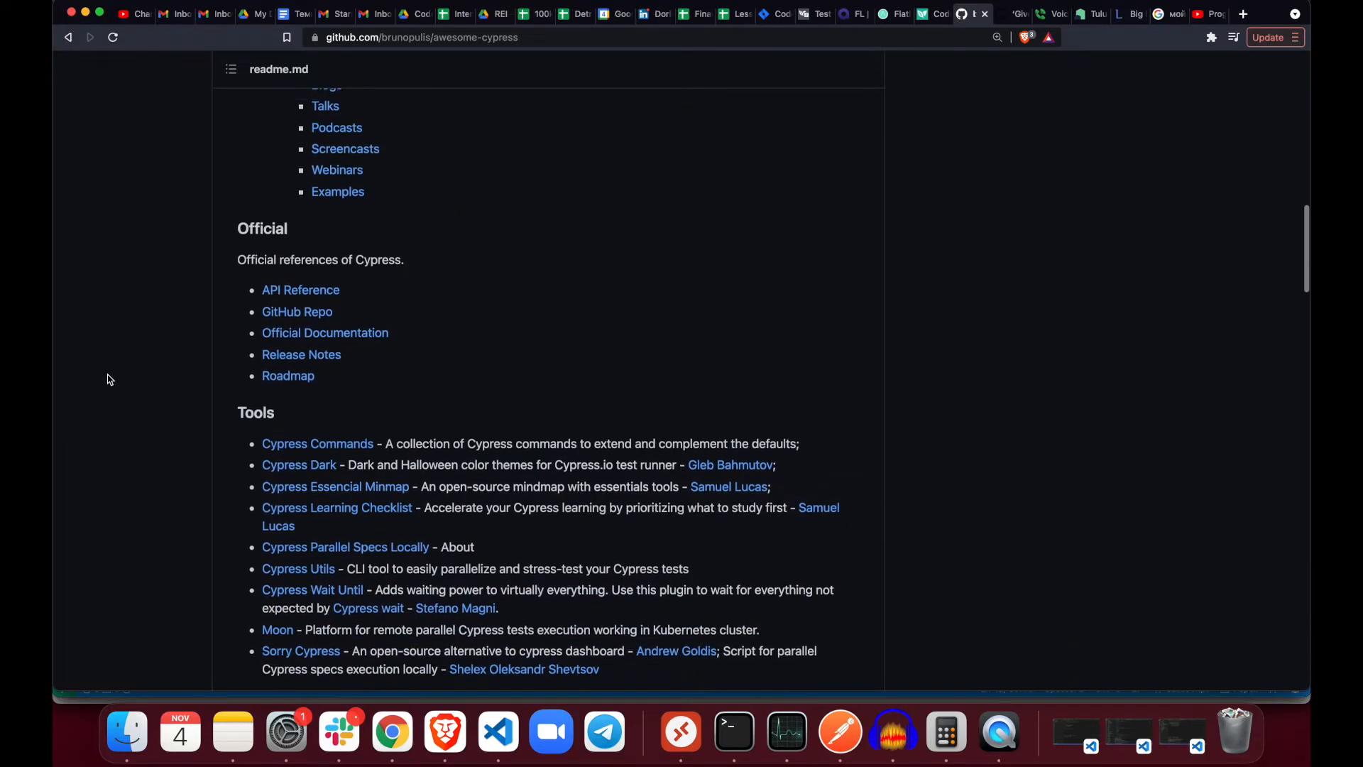
pyautogui.scroll(-3)
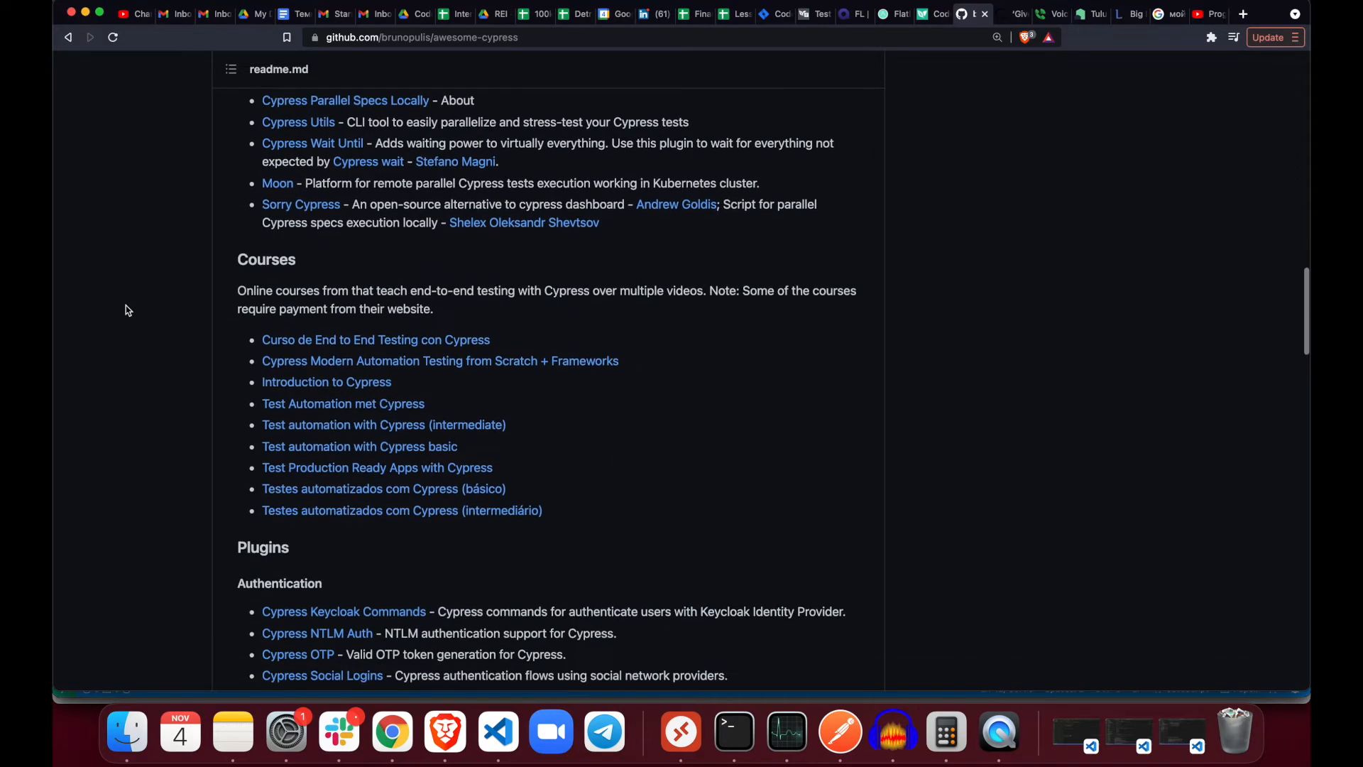
pyautogui.scroll(-3)
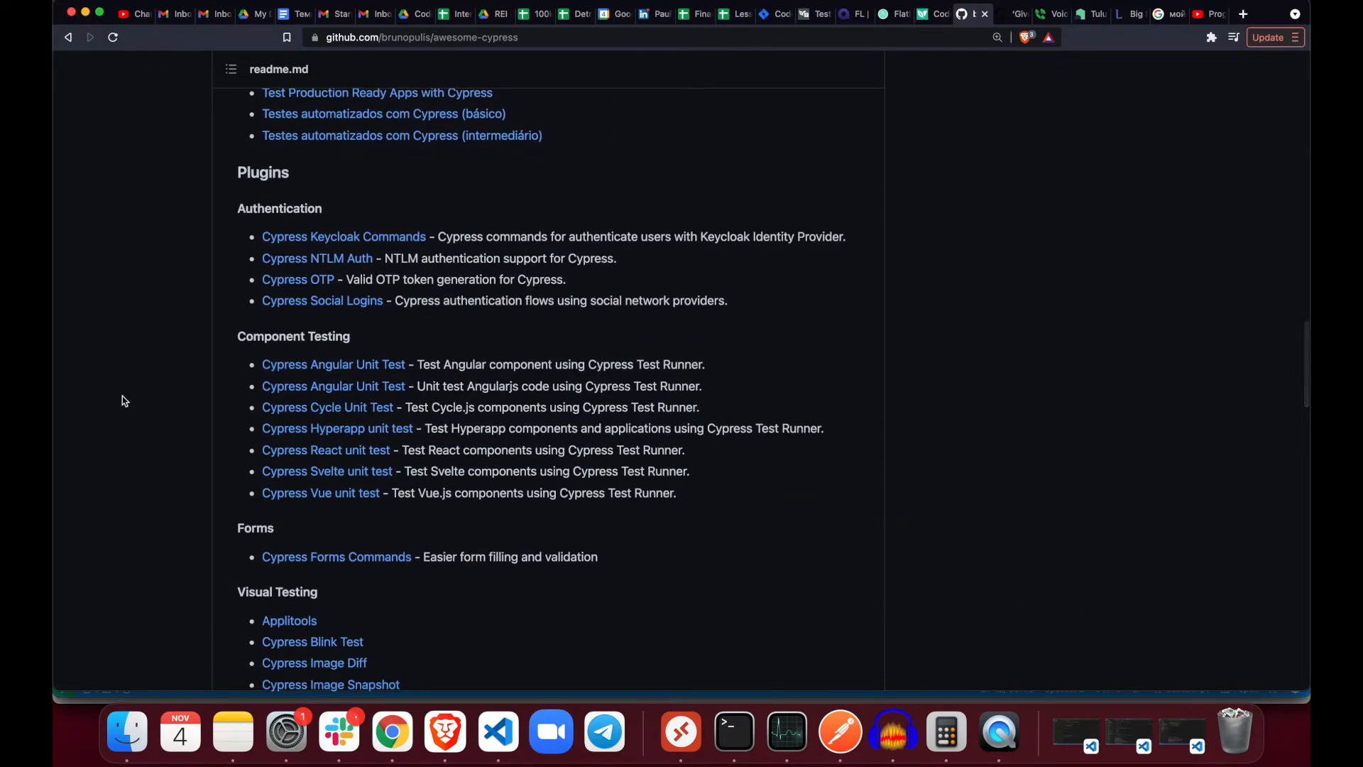
pyautogui.scroll(-3)
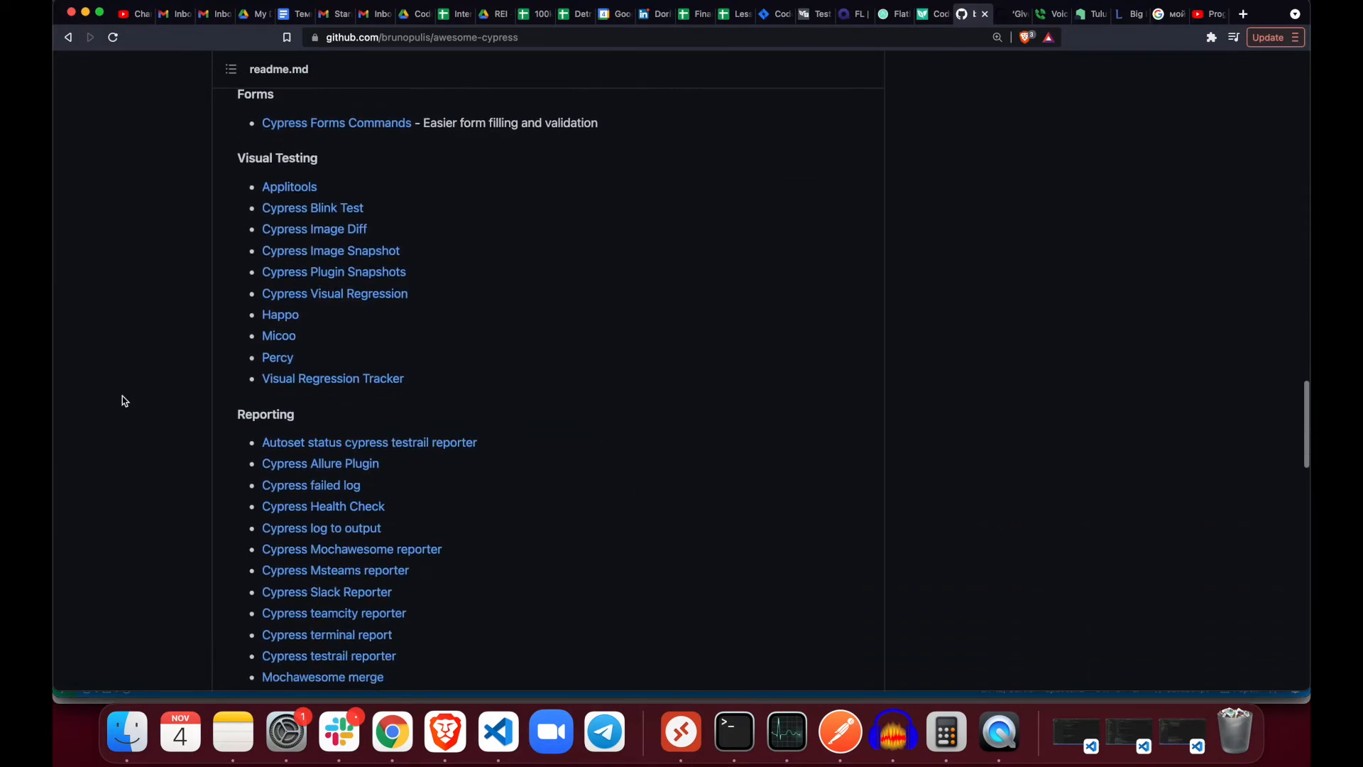
pyautogui.scroll(-3)
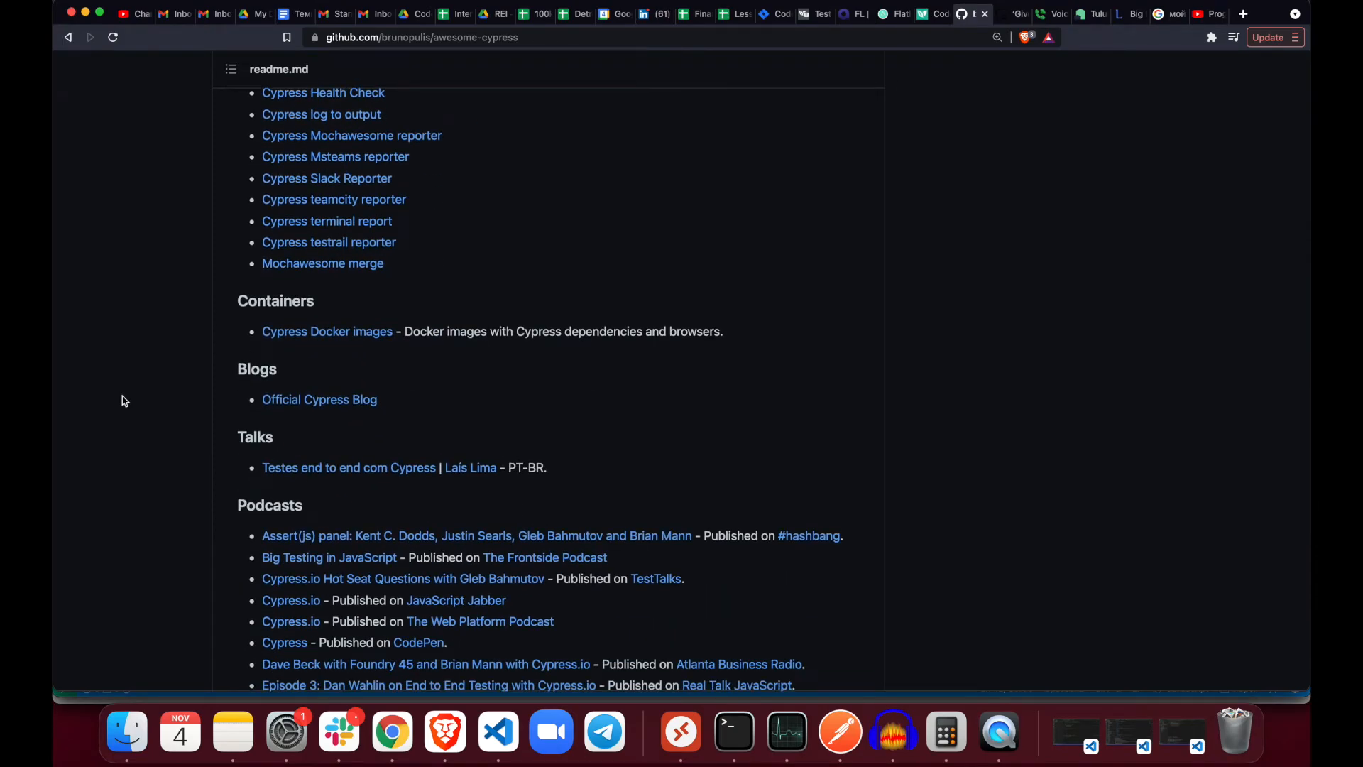
pyautogui.scroll(-3)
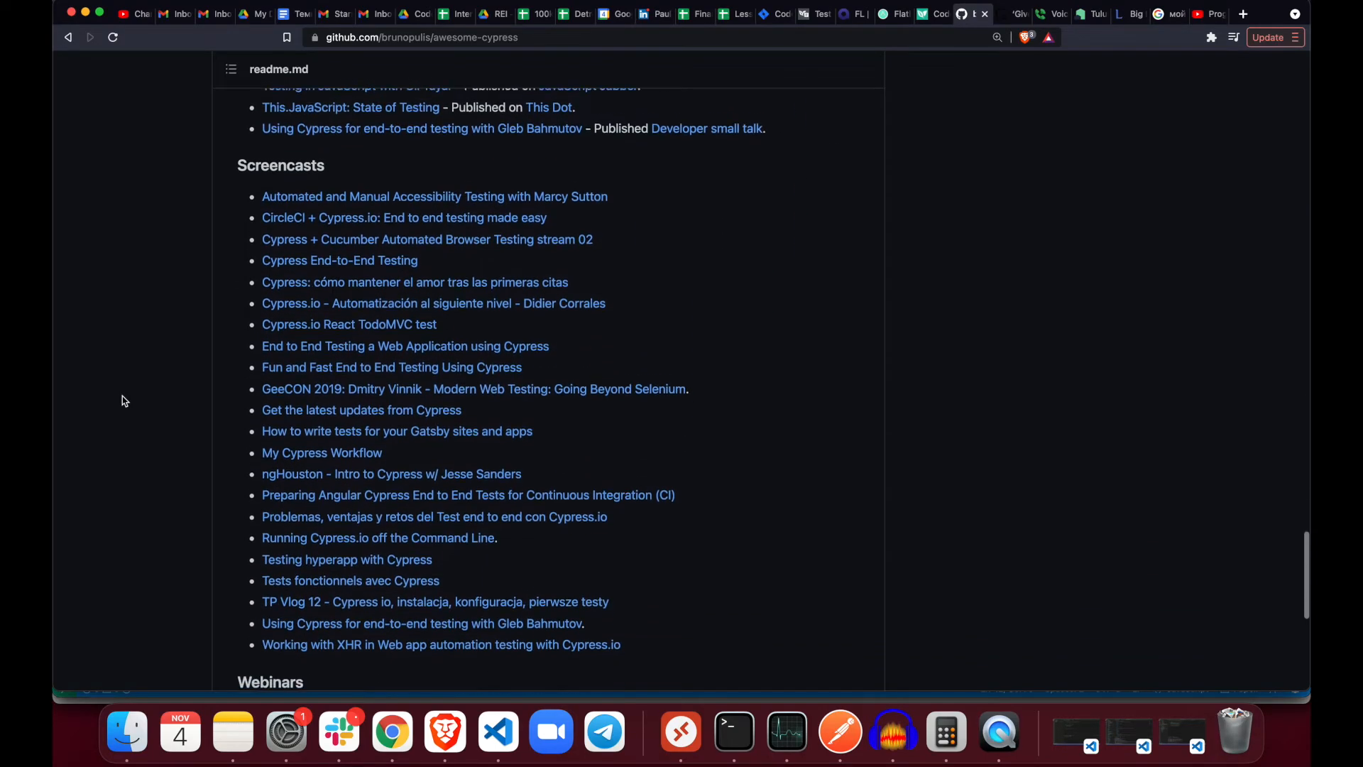
pyautogui.scroll(-3)
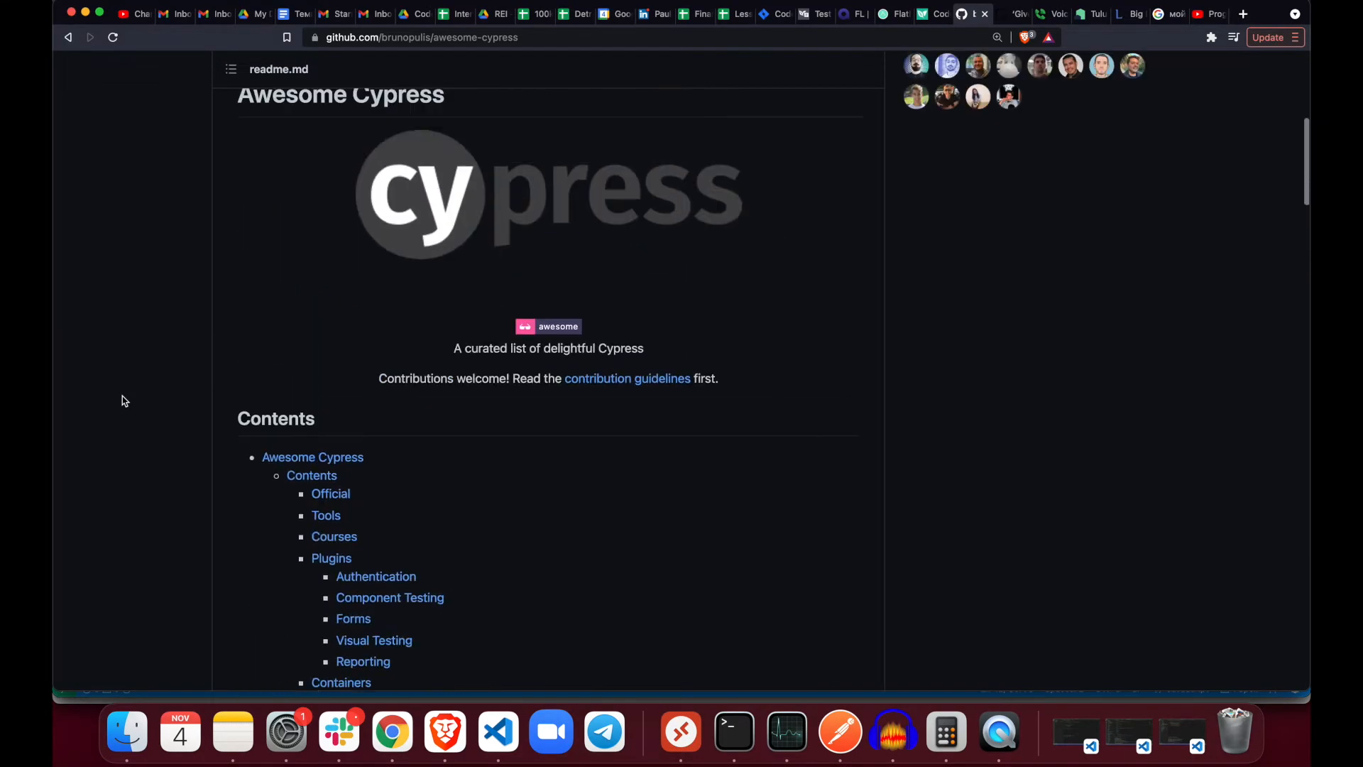
pyautogui.scroll(-3)
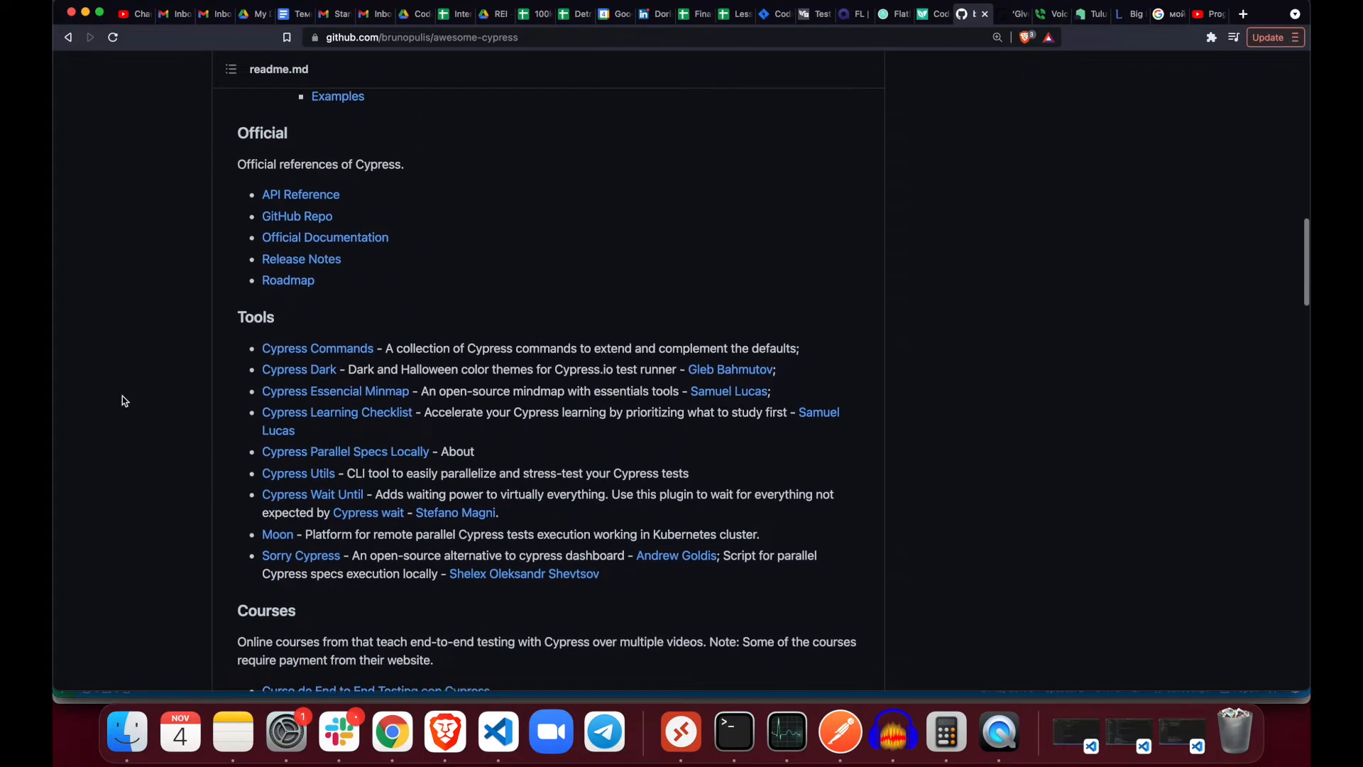
pyautogui.scroll(-3)
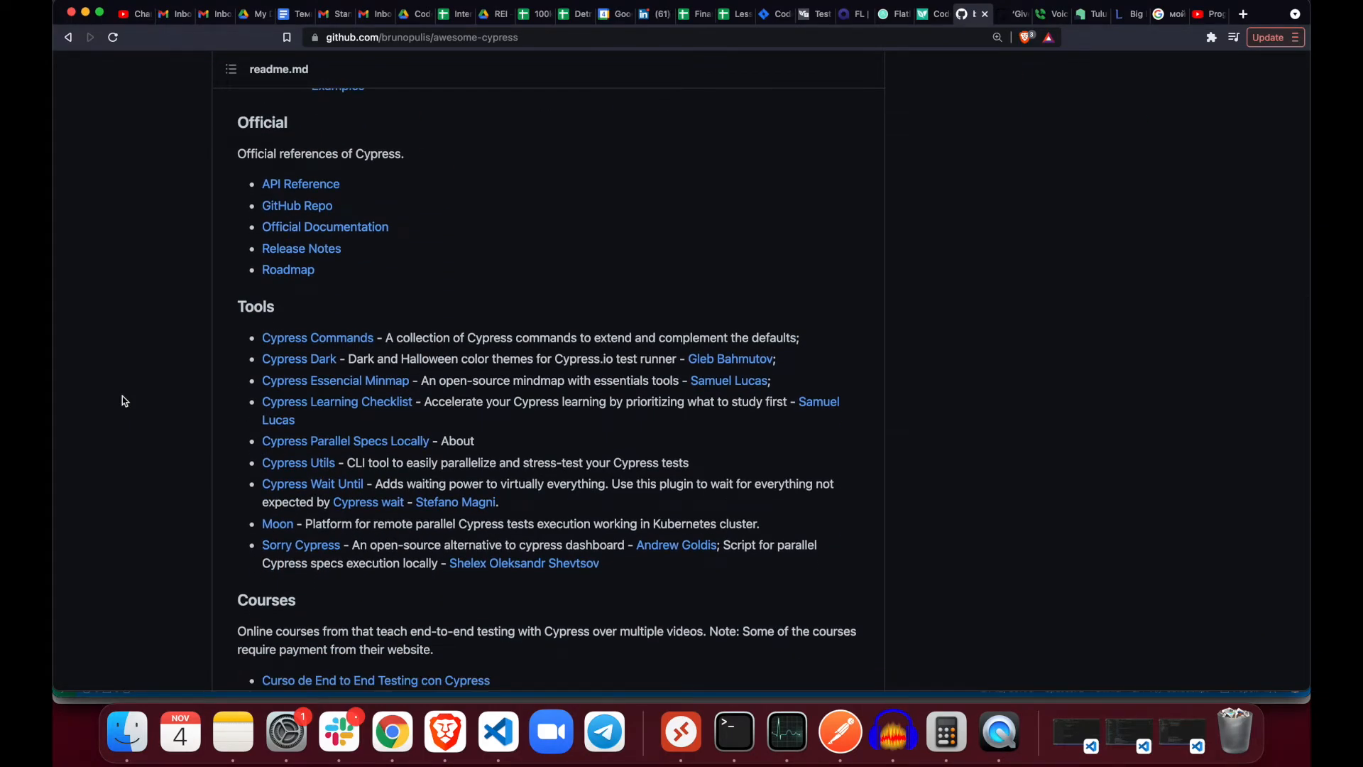
pyautogui.scroll(-3)
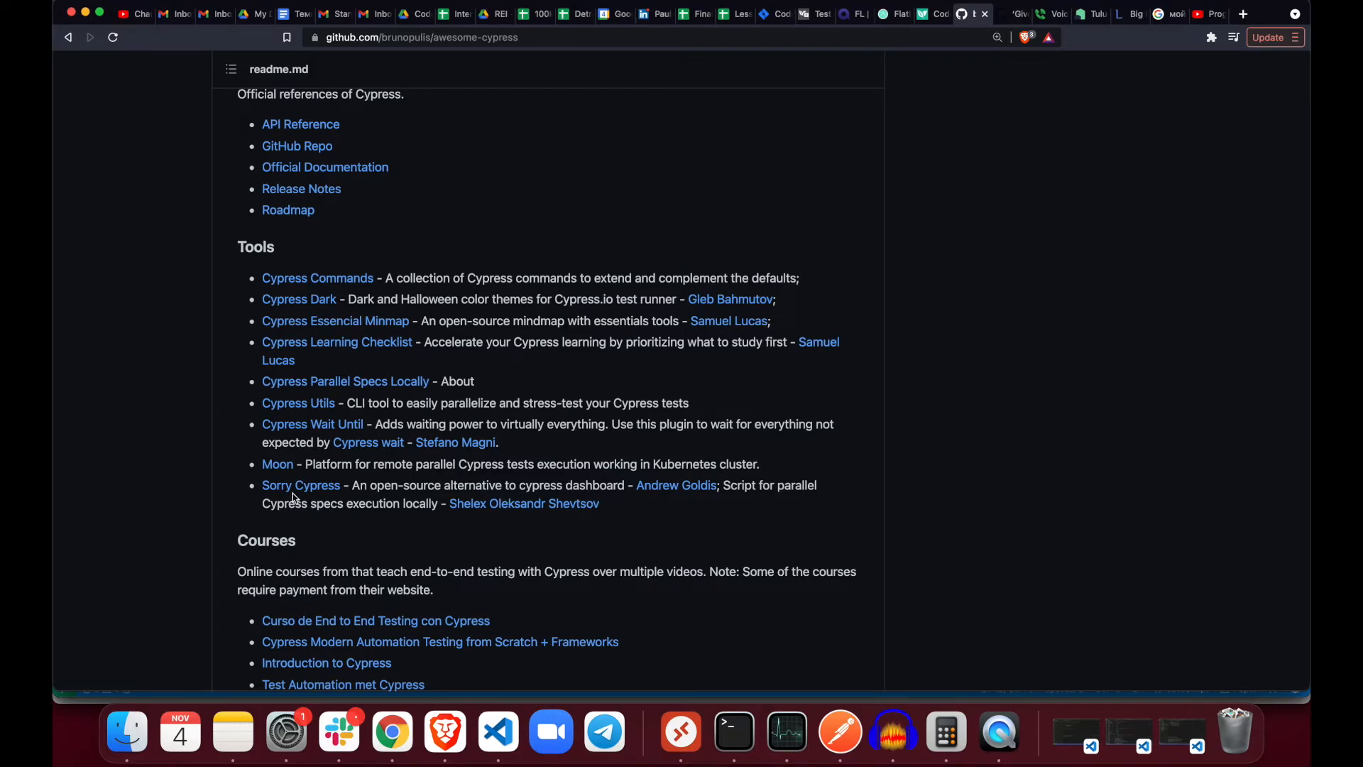
# - Open the Sorry Cypress repository from the Tools list and read down into its README features
pyautogui.click(300, 486)
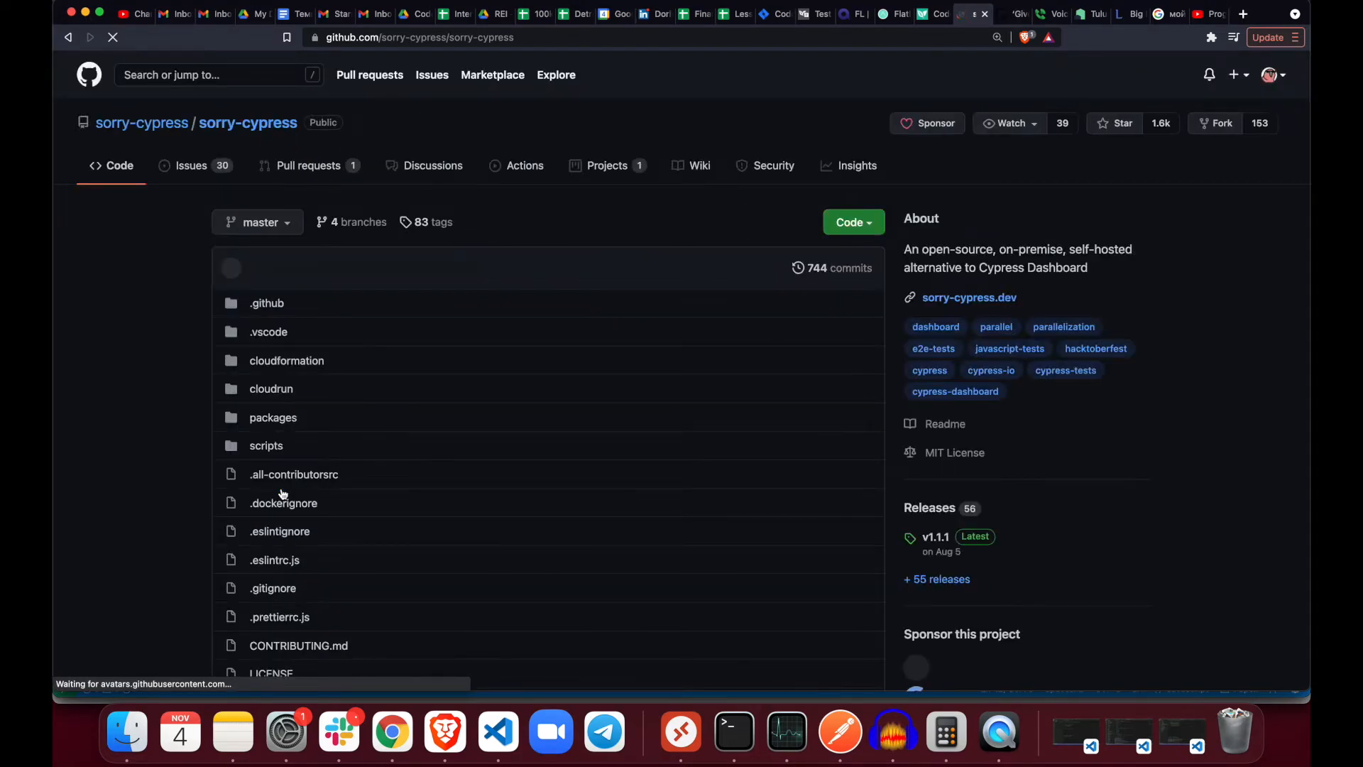
pyautogui.scroll(-3)
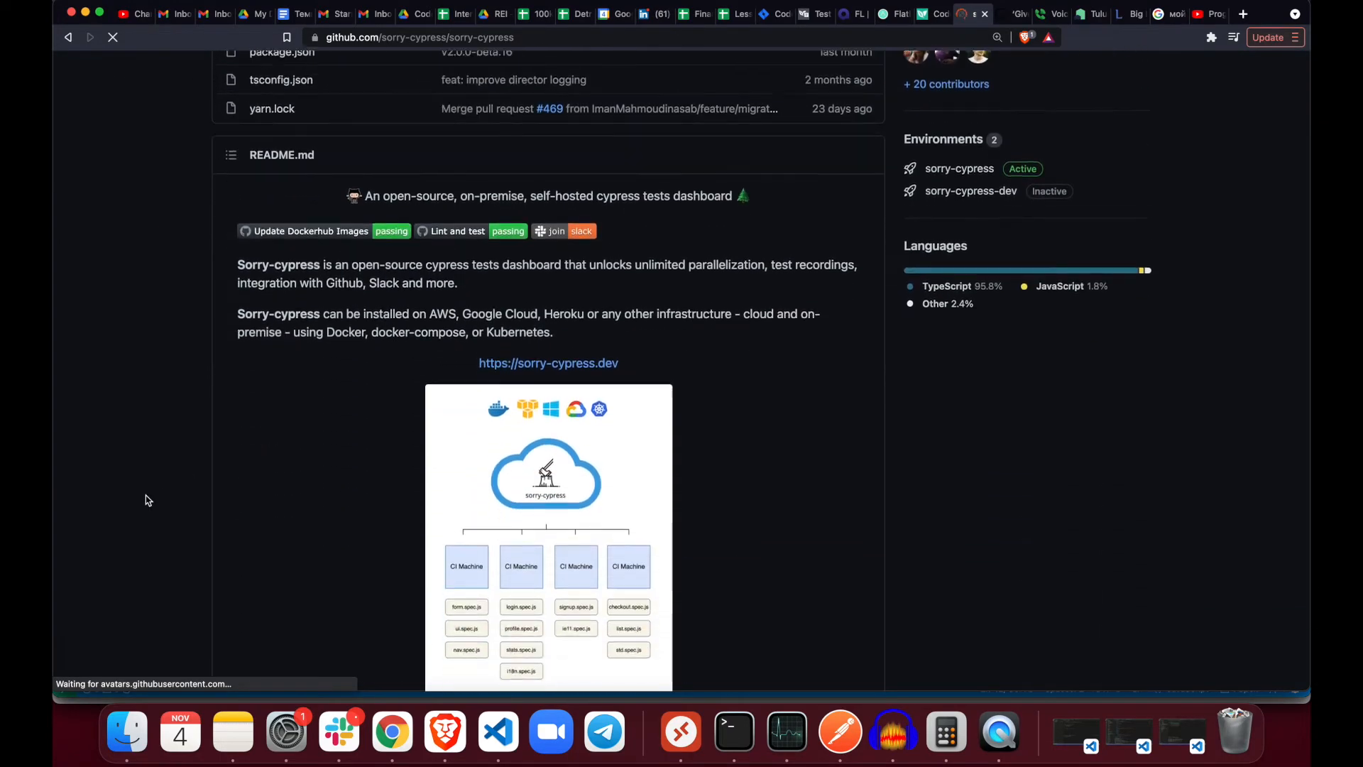
pyautogui.scroll(-3)
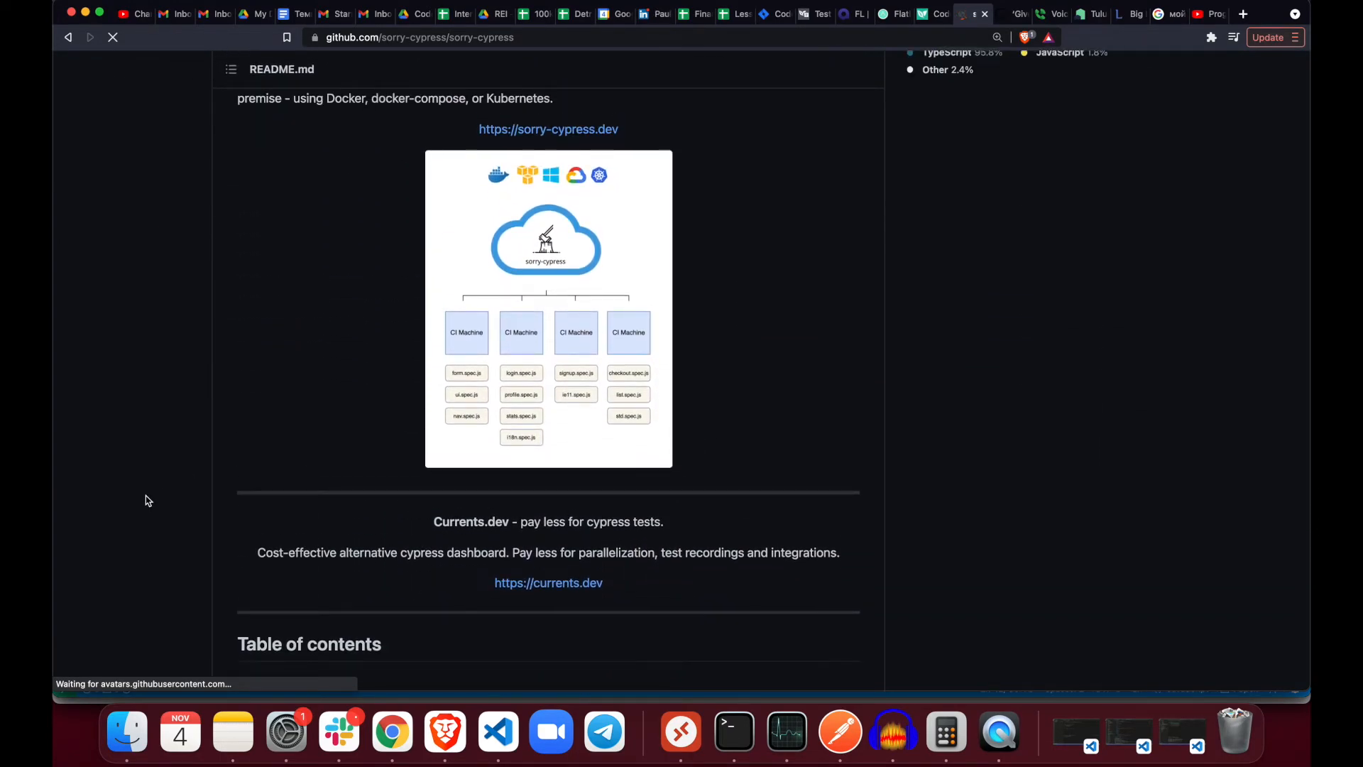
pyautogui.scroll(-3)
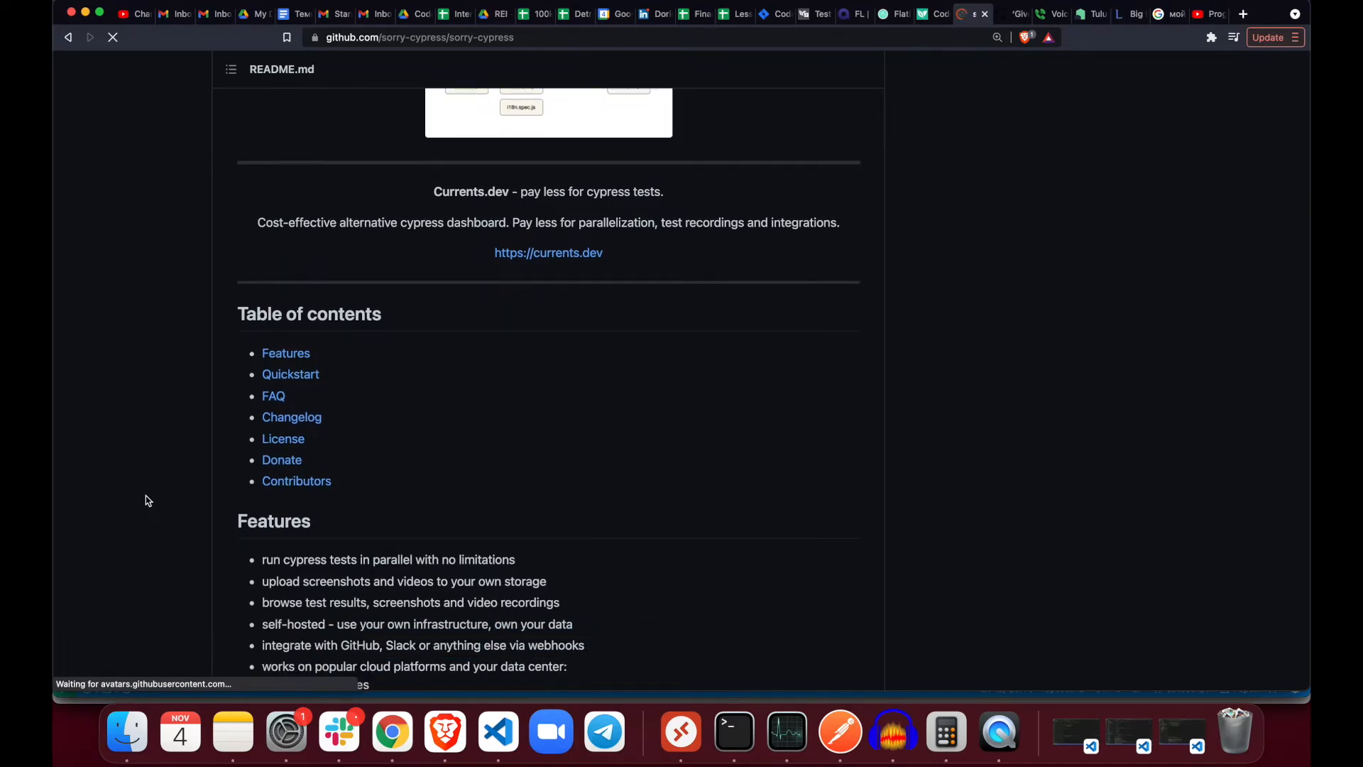
pyautogui.scroll(-3)
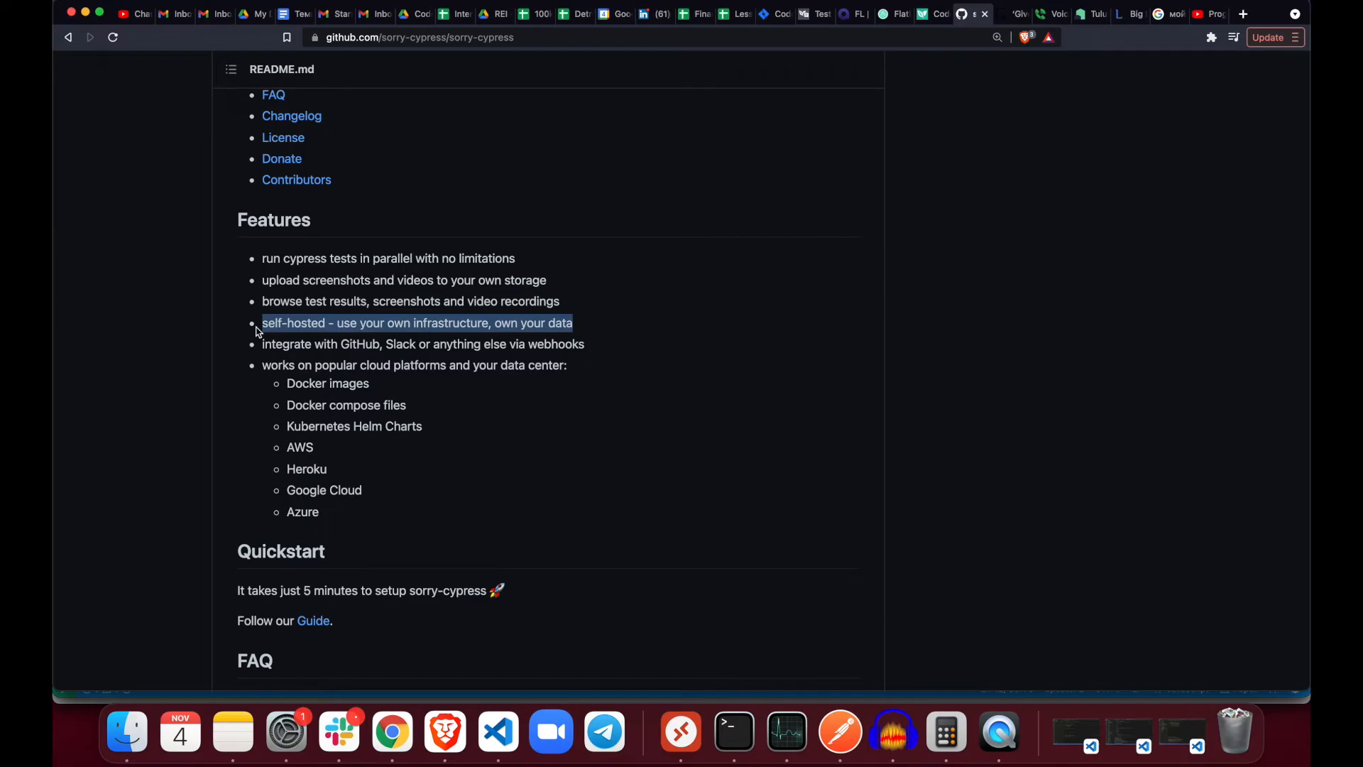
pyautogui.moveTo(594, 349)
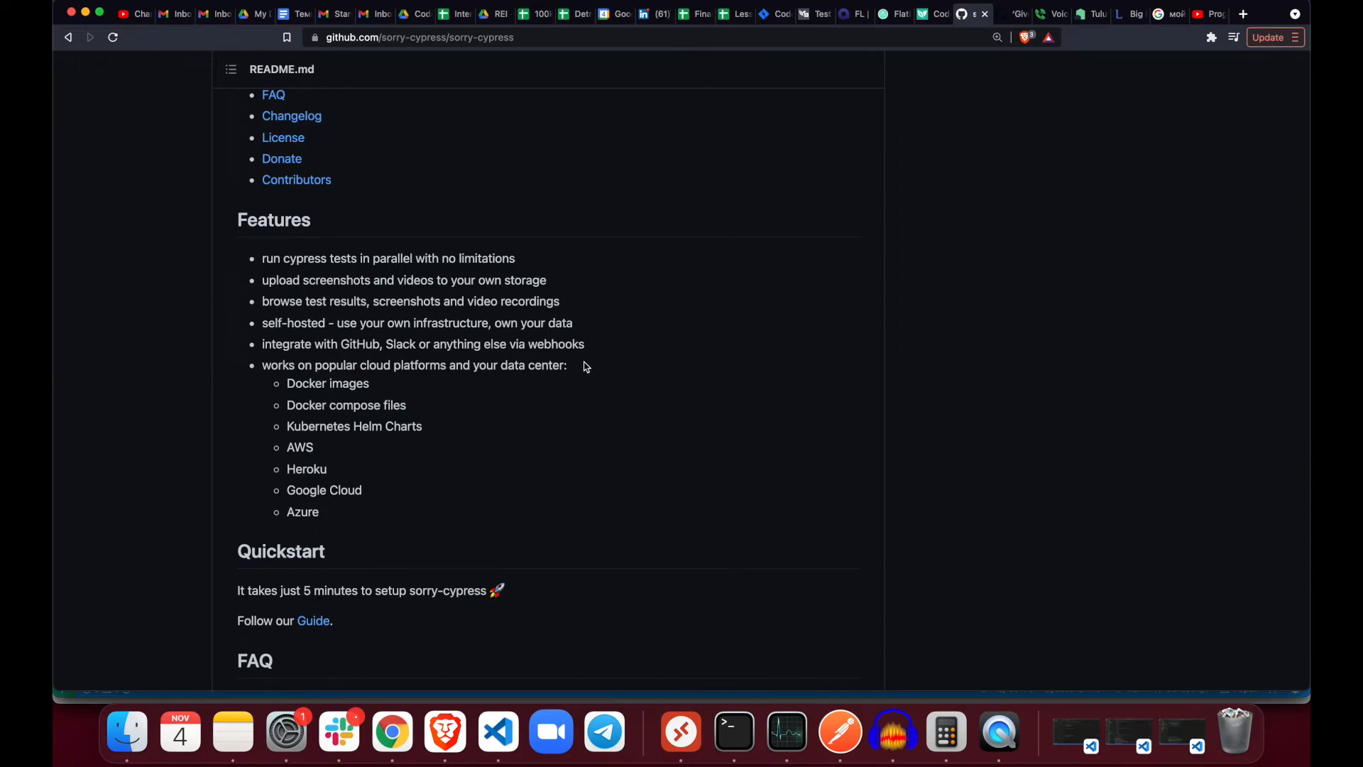
# - Highlight the webhooks integration feature line, then continue browsing the features section
pyautogui.tripleClick(423, 344)
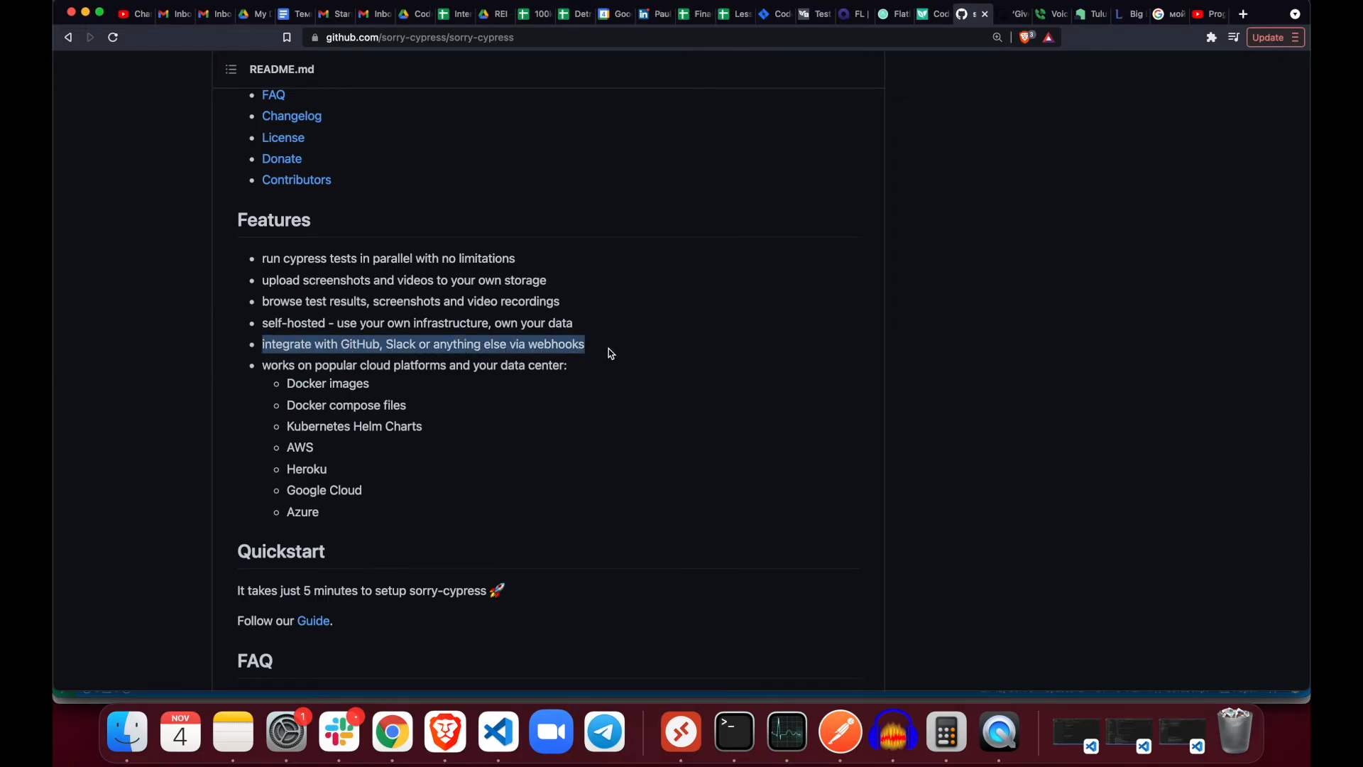
pyautogui.click(546, 344)
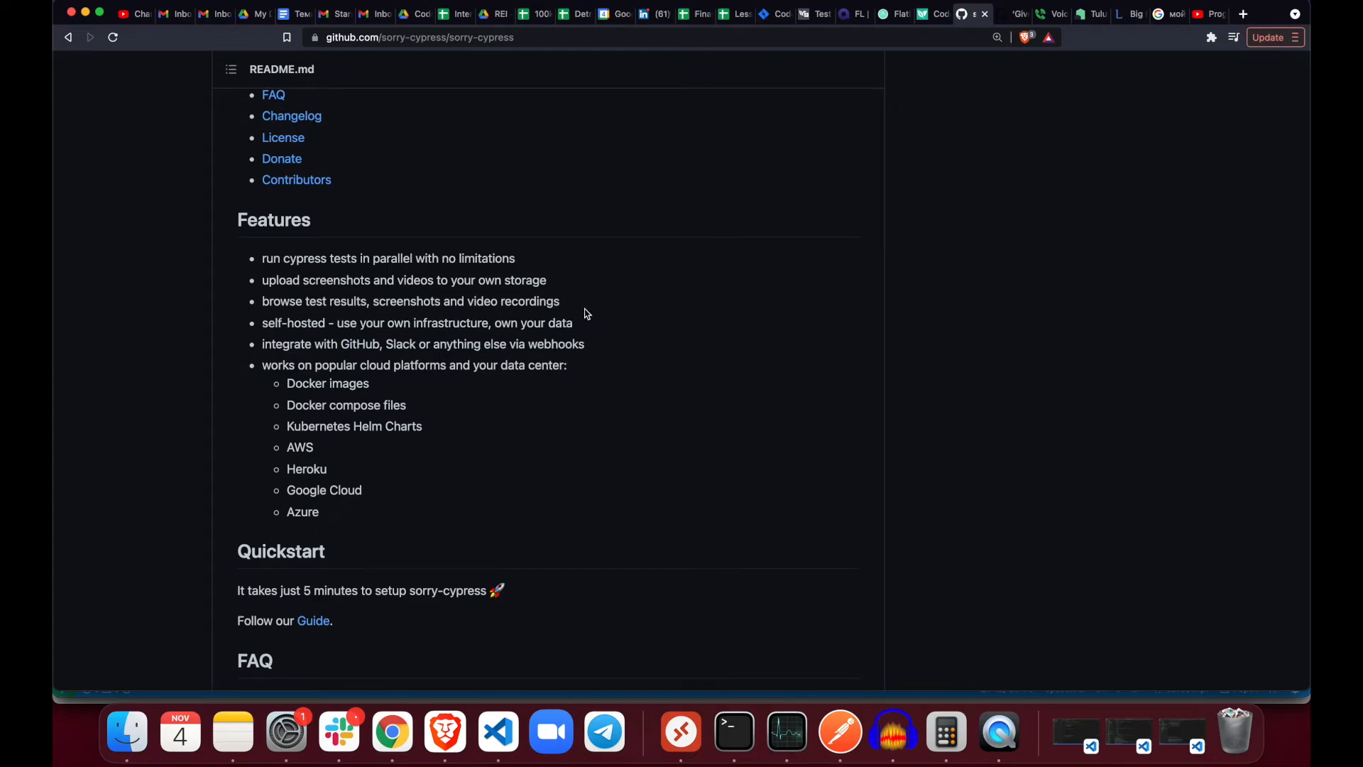
pyautogui.scroll(3)
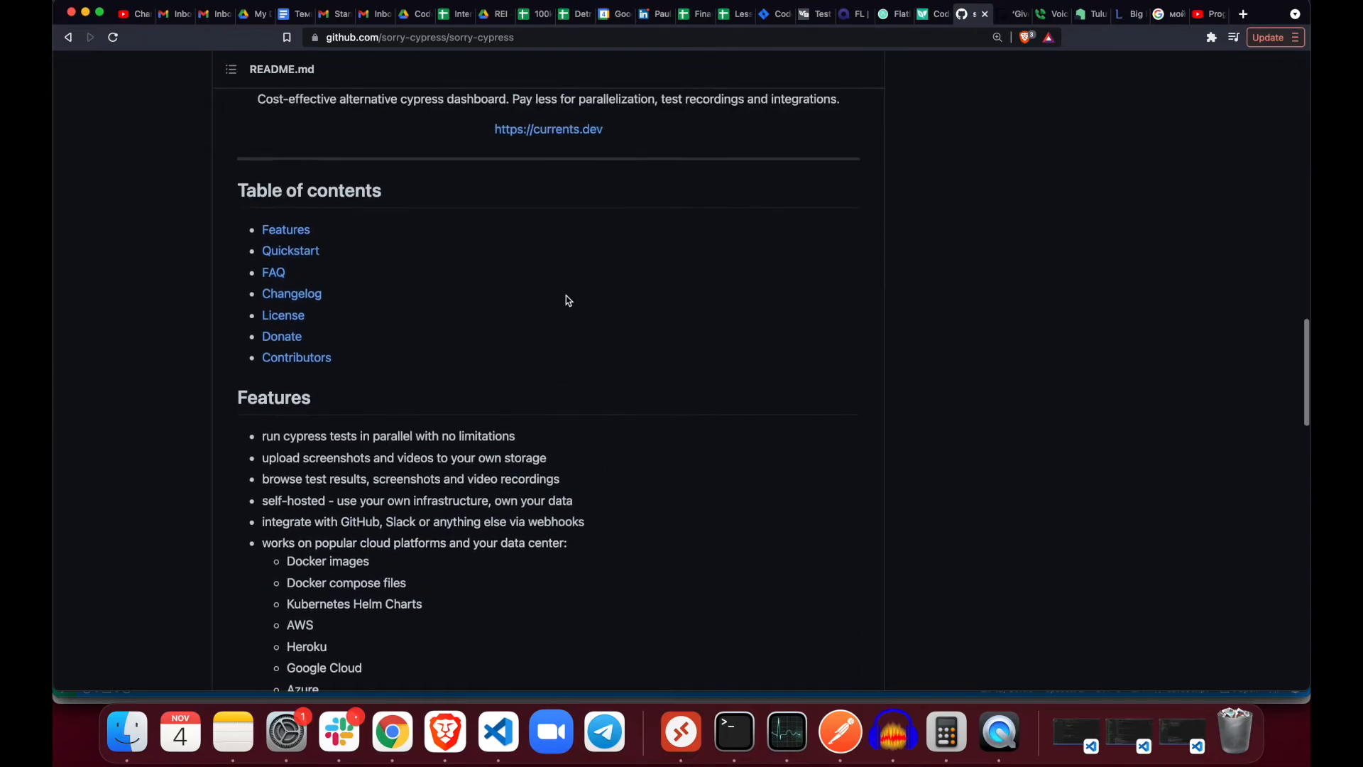
pyautogui.scroll(-3)
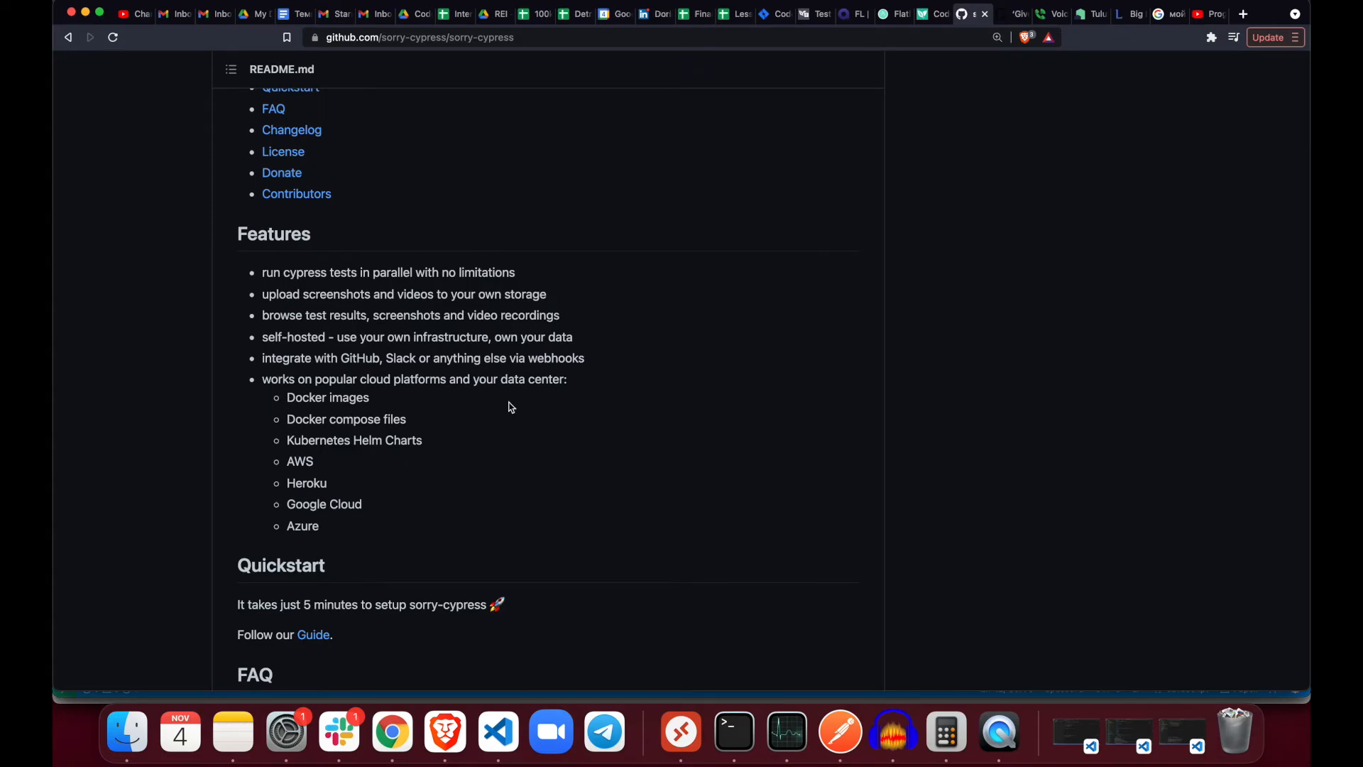
pyautogui.click(284, 442)
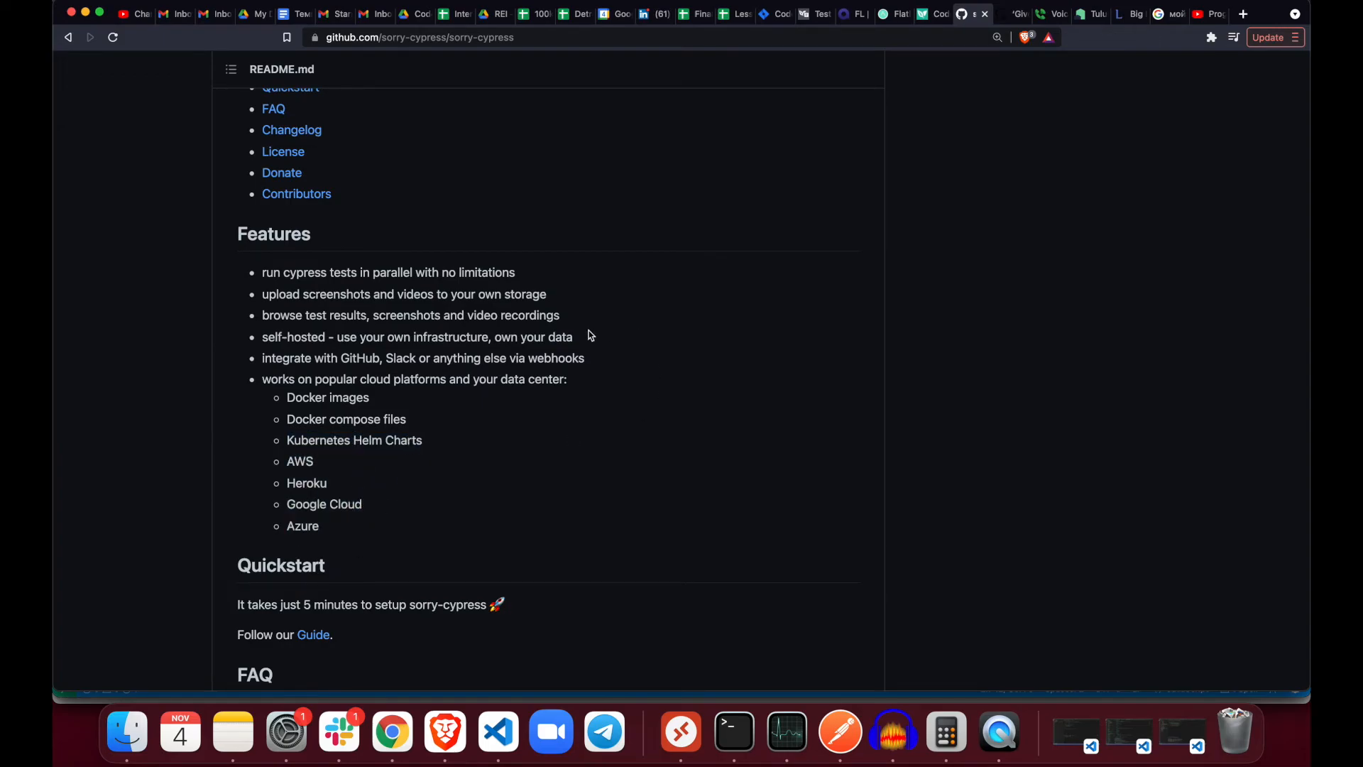
pyautogui.moveTo(588, 406)
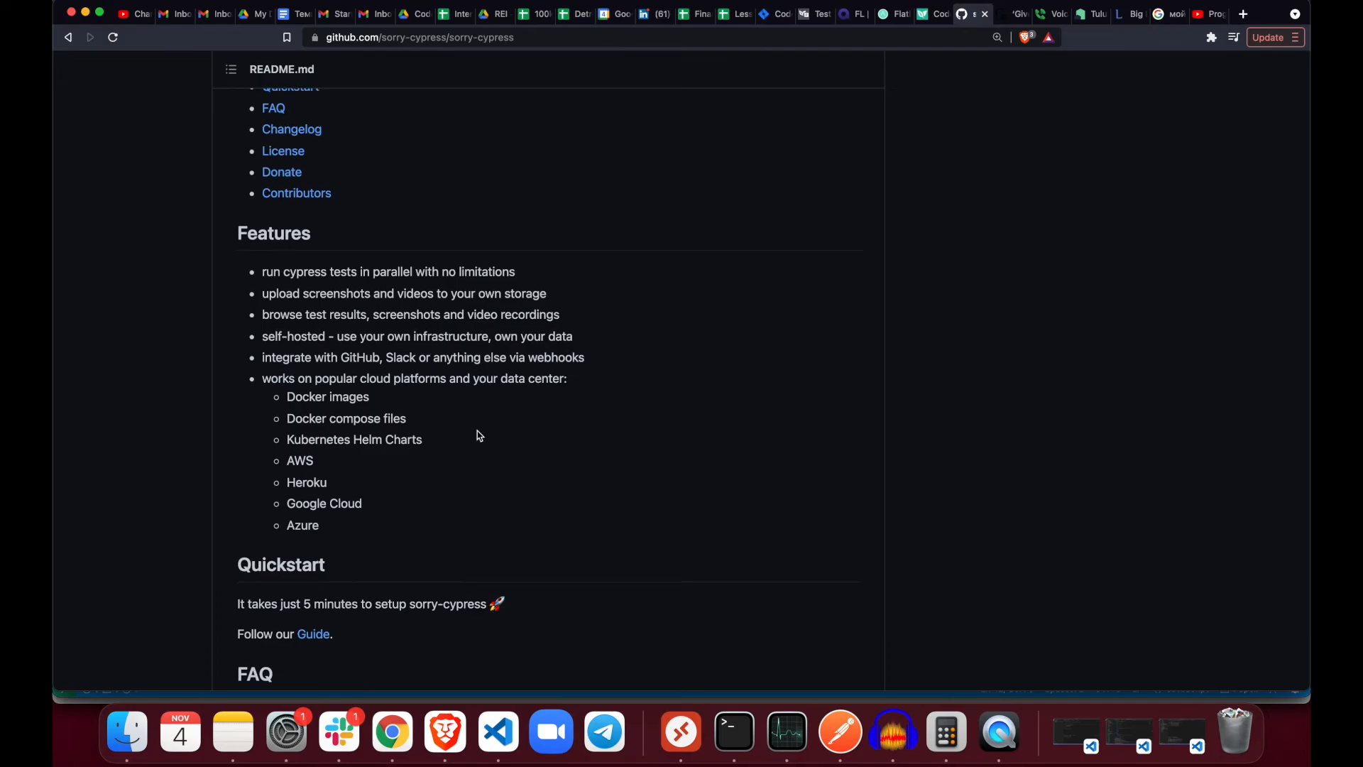
# - Read the rest of the sorry-cypress README down to the contributors list
pyautogui.scroll(-3)
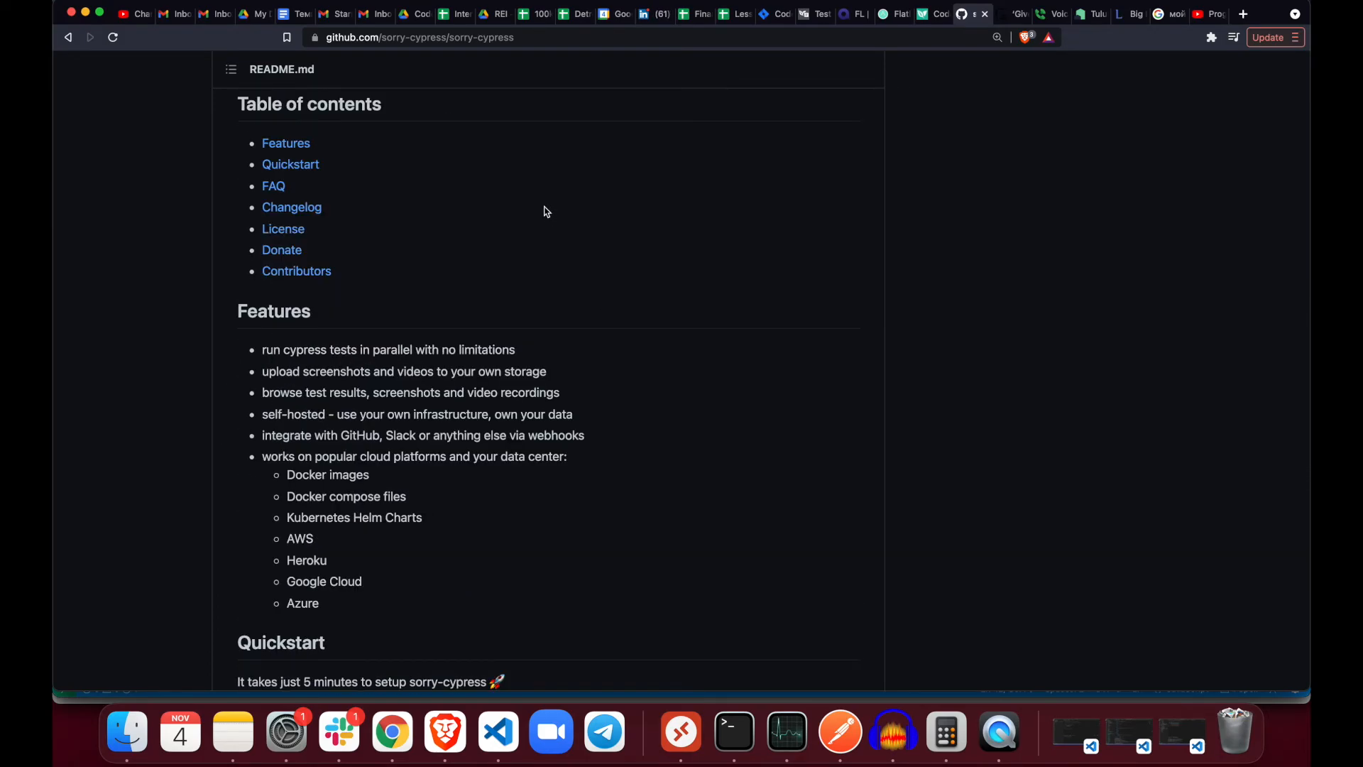
pyautogui.scroll(-3)
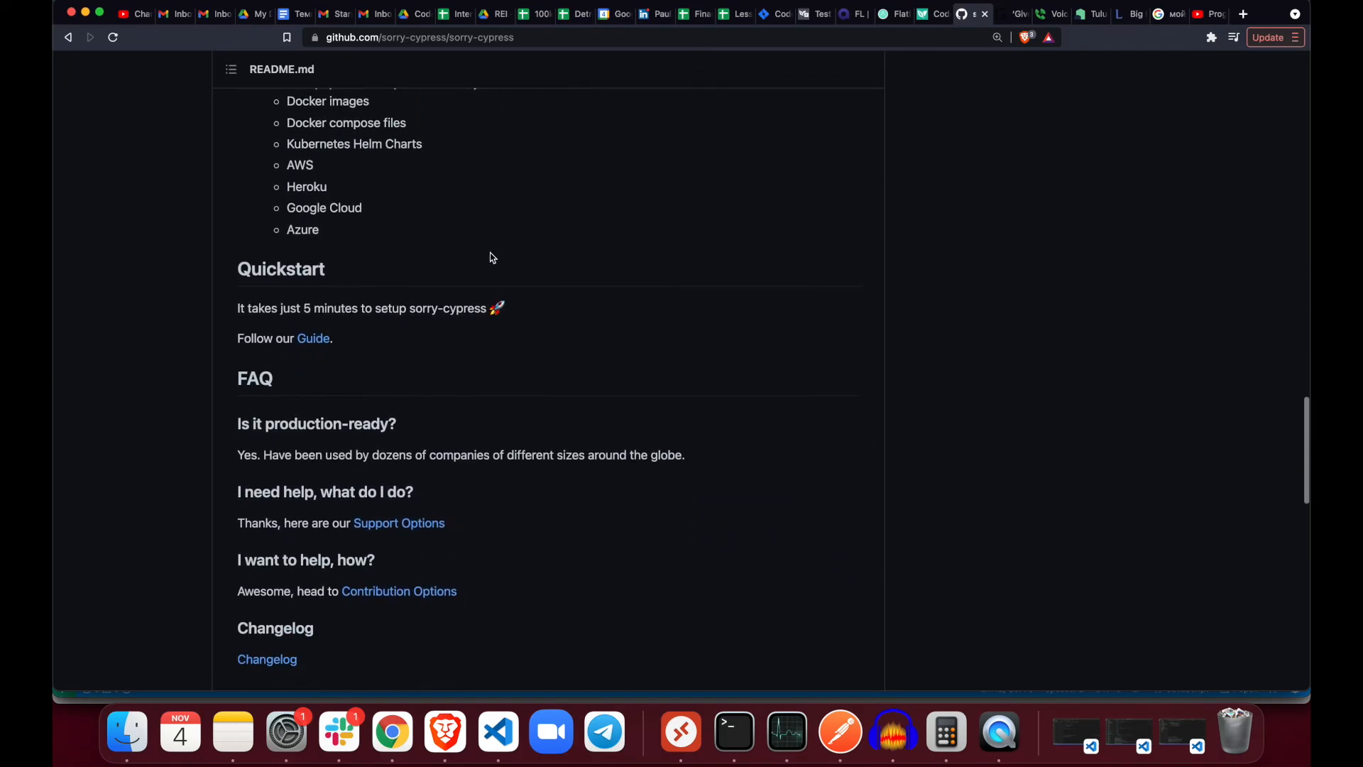
pyautogui.scroll(-3)
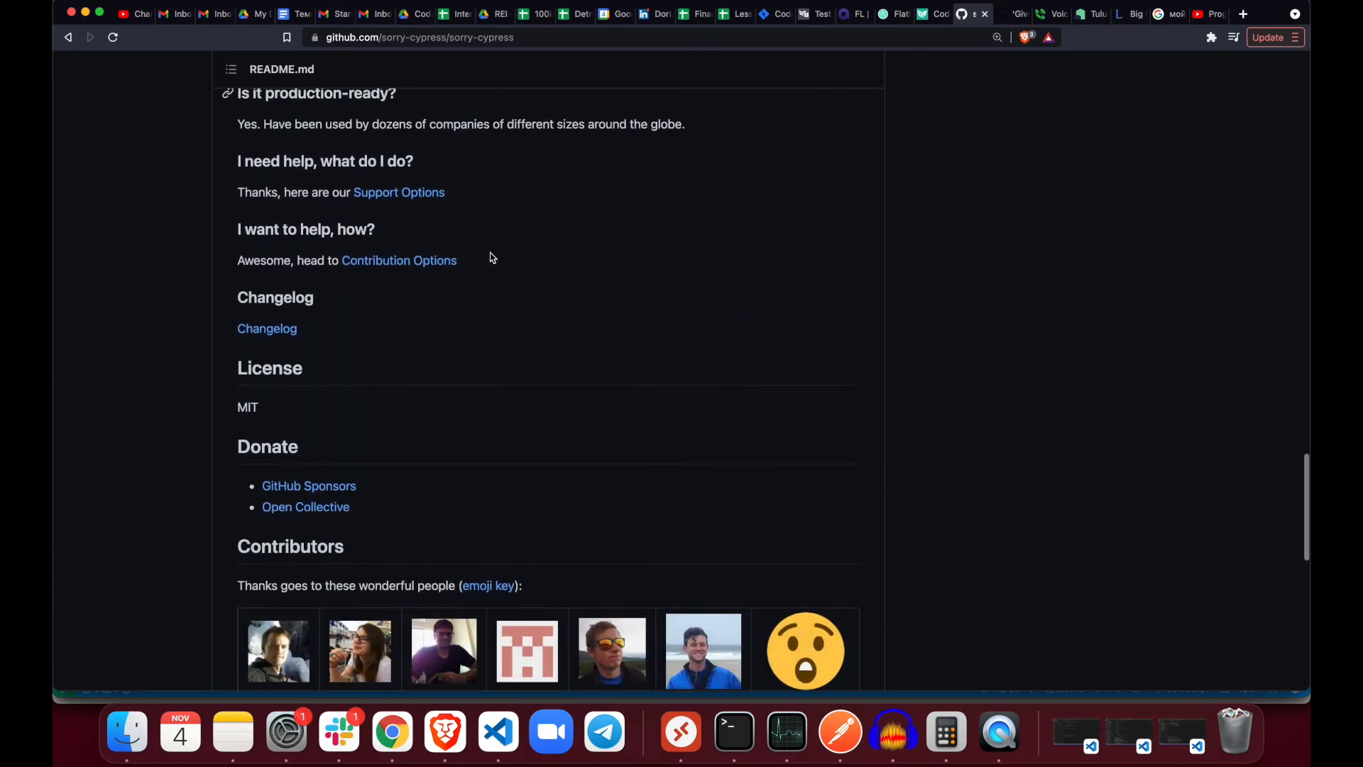
pyautogui.scroll(-3)
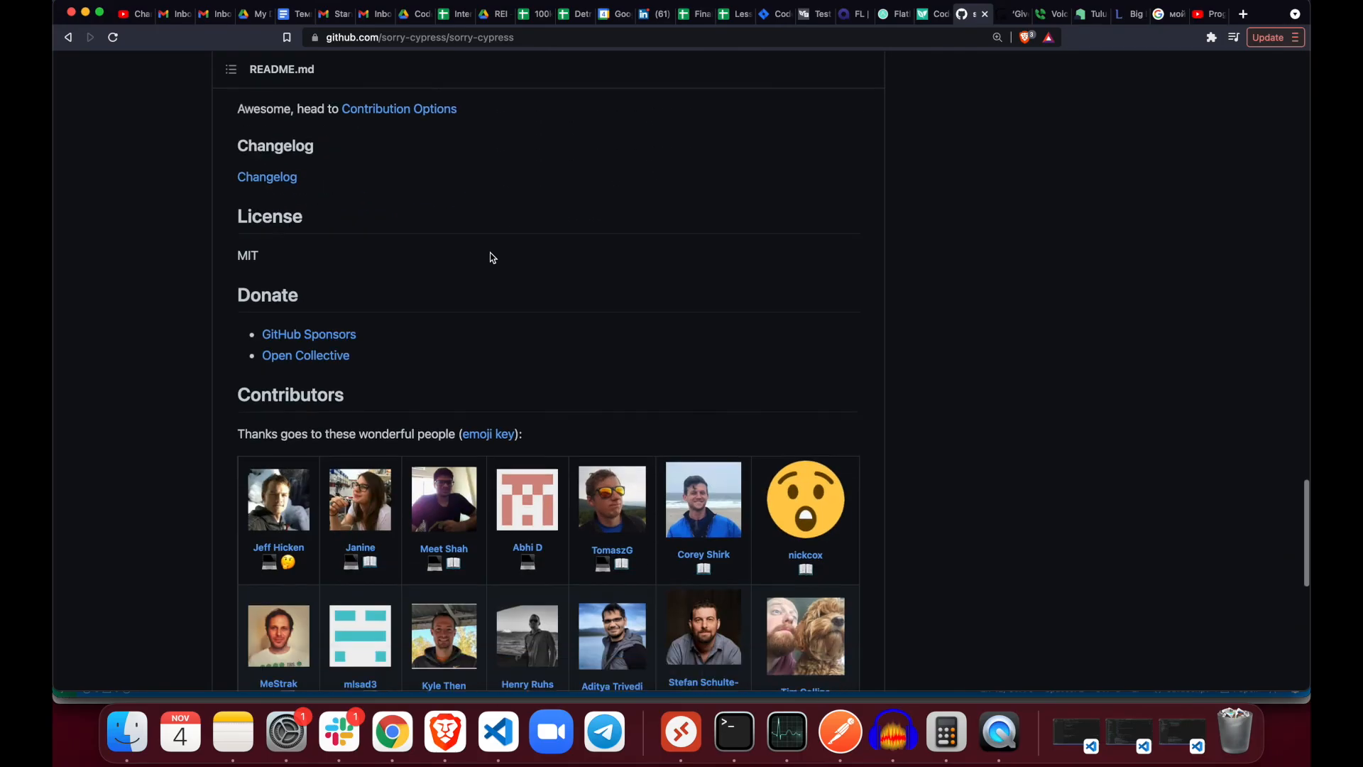